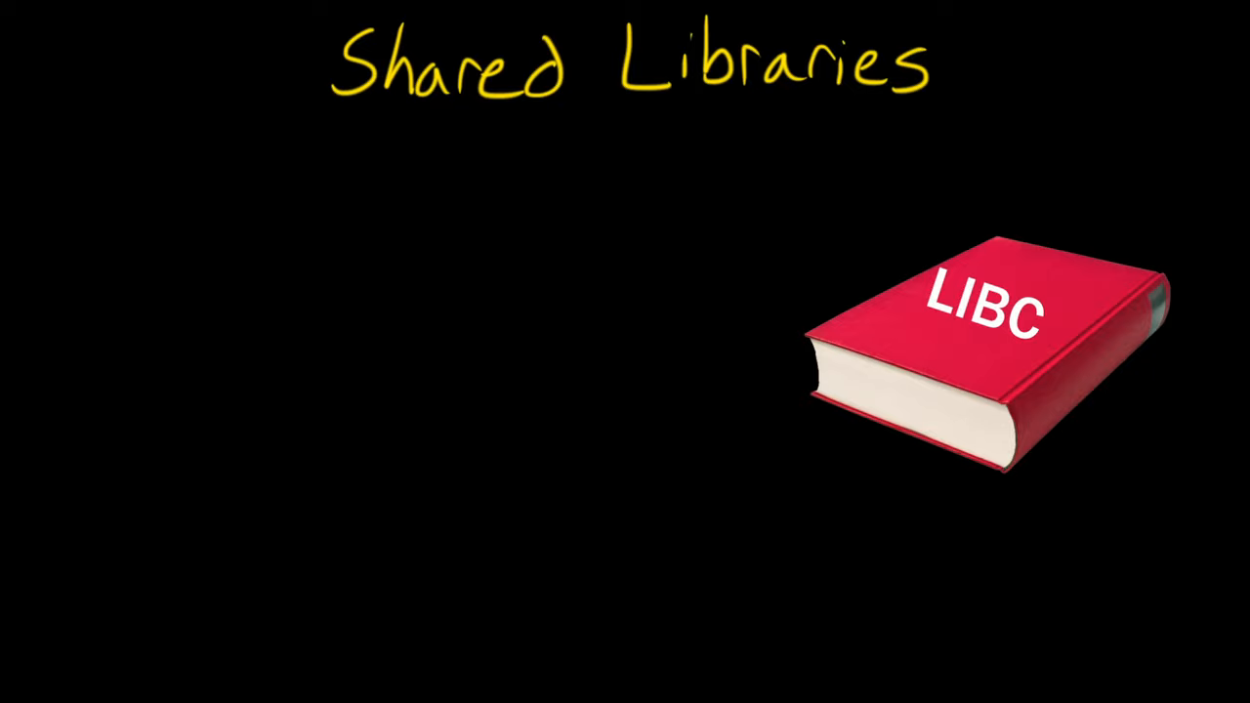
Add the heading 'What is a shared library' to the Shared Libraries slide with the LIBC book
{"action": "type", "text": "What is a shared library"}
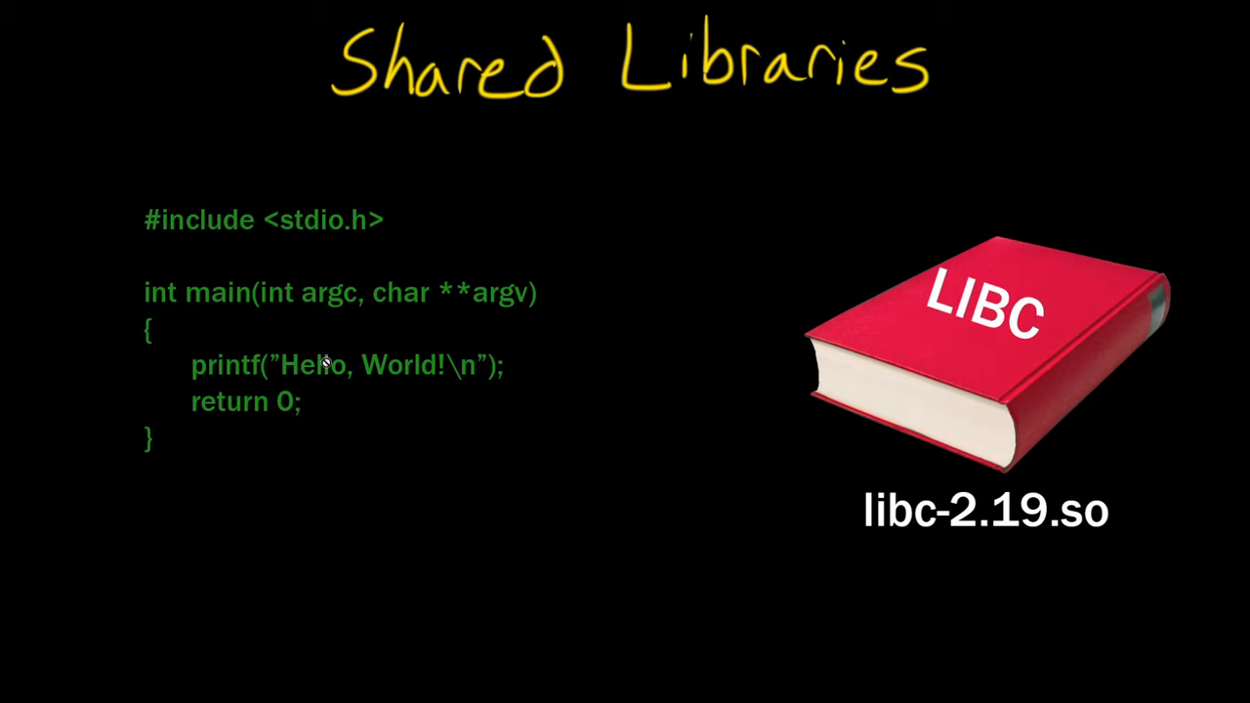
{"action": "mouse_move", "coordinate": [330, 363]}
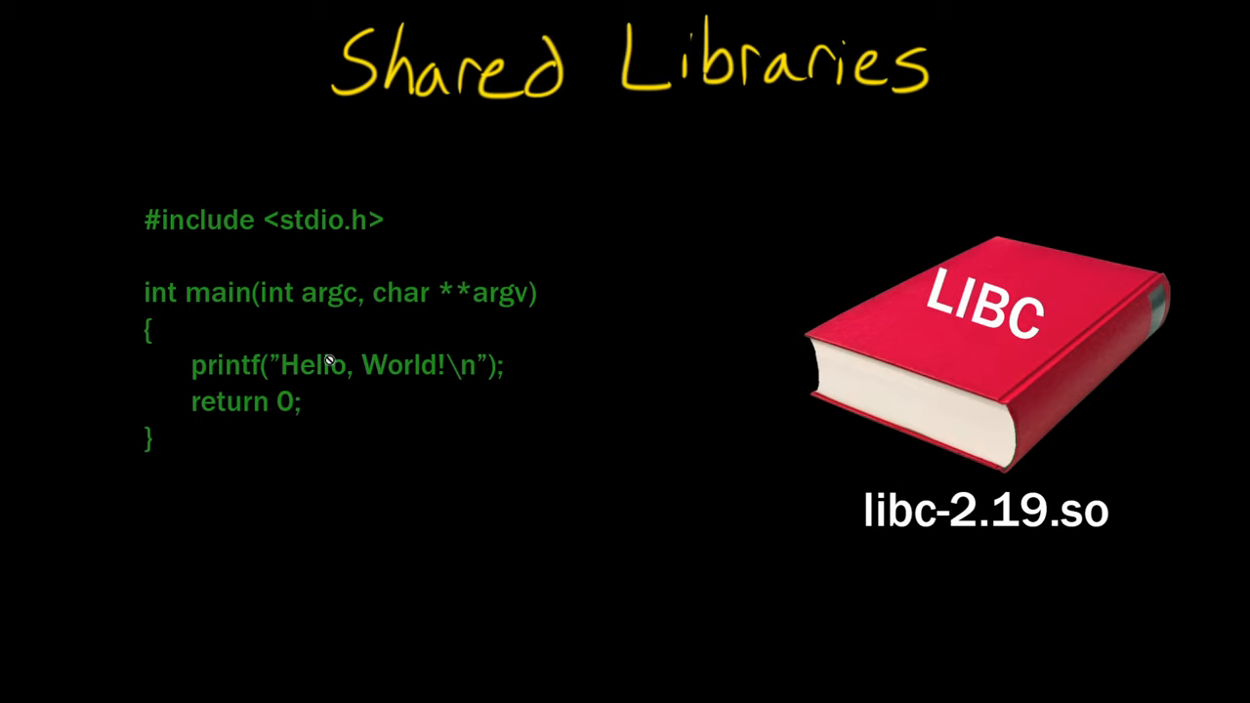
{"action": "mouse_move", "coordinate": [375, 352]}
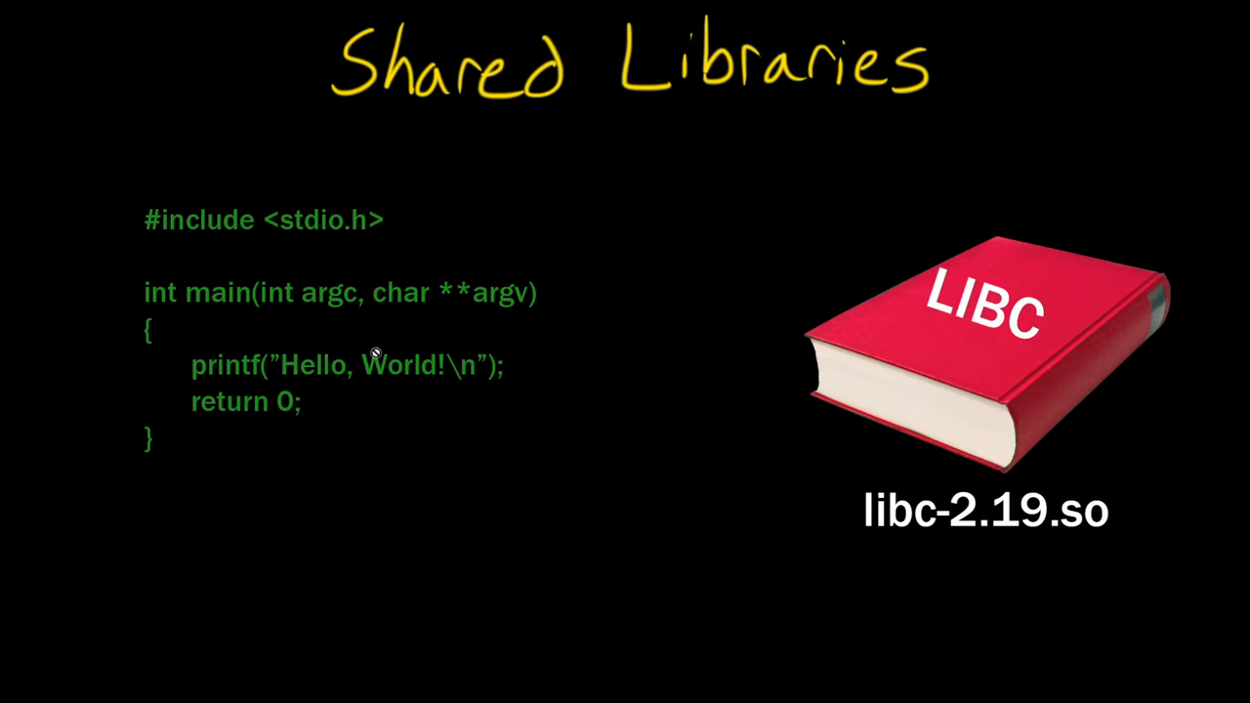
{"action": "mouse_move", "coordinate": [313, 338]}
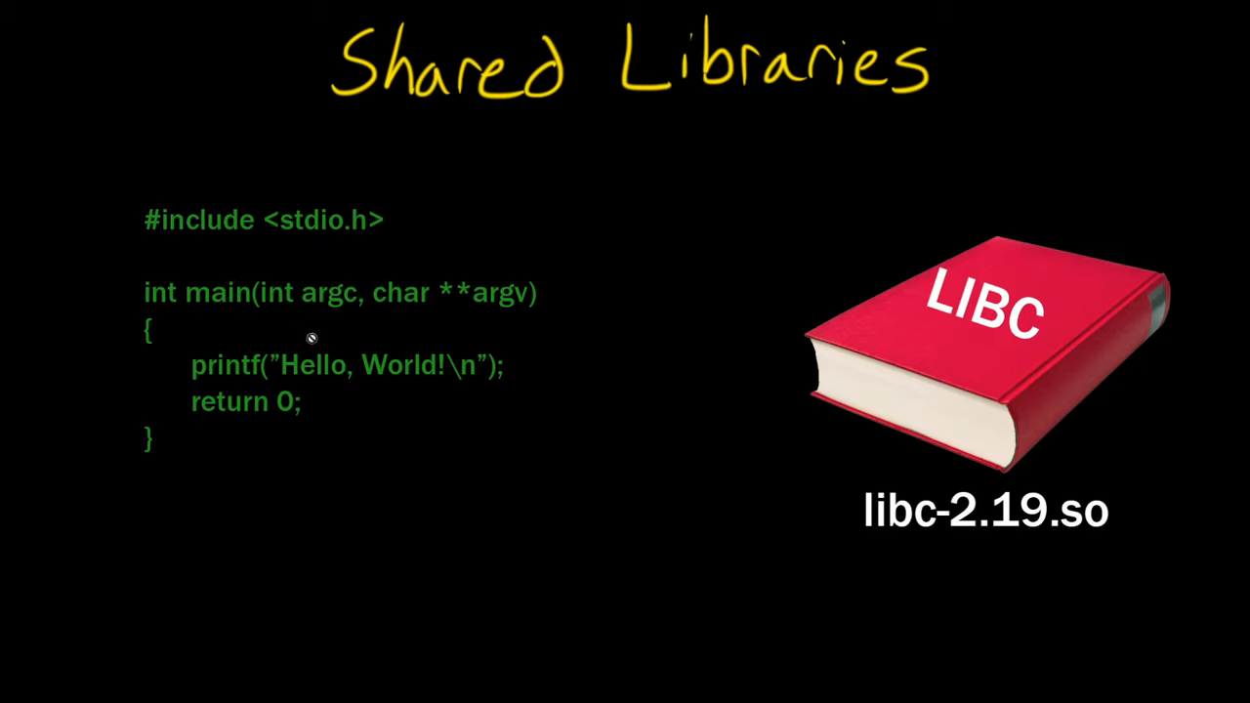
{"action": "mouse_move", "coordinate": [843, 385]}
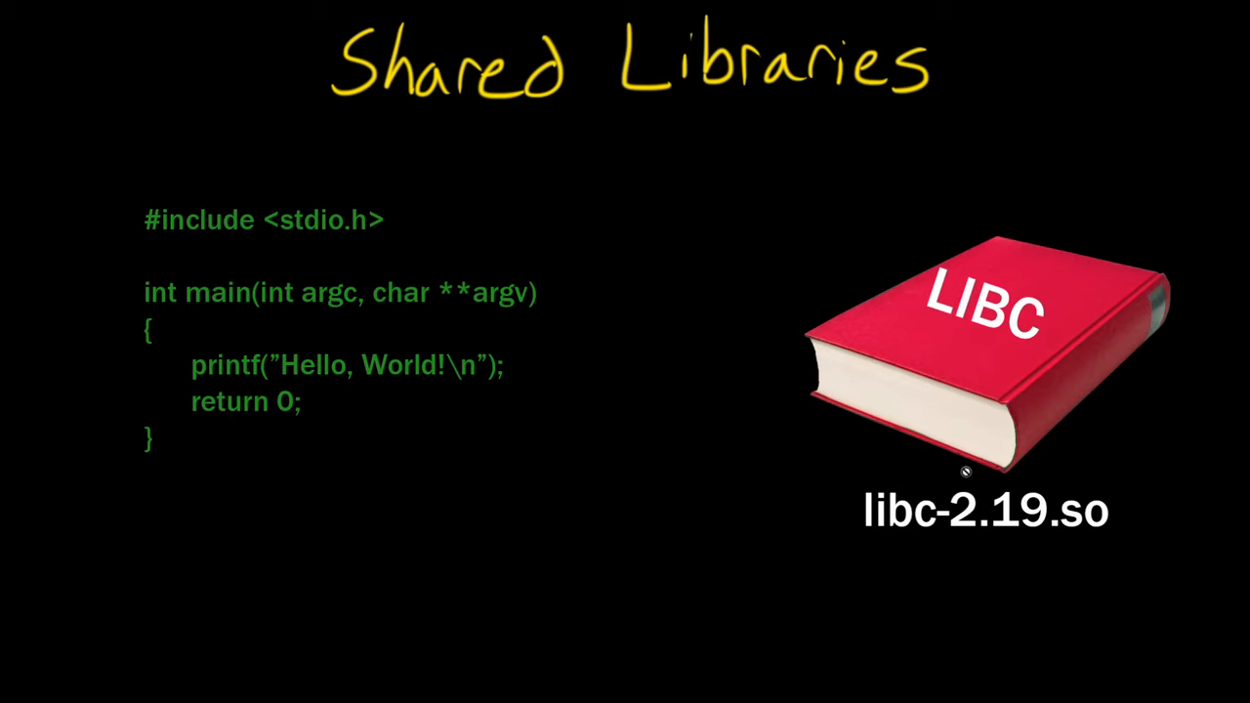
{"action": "mouse_move", "coordinate": [972, 470]}
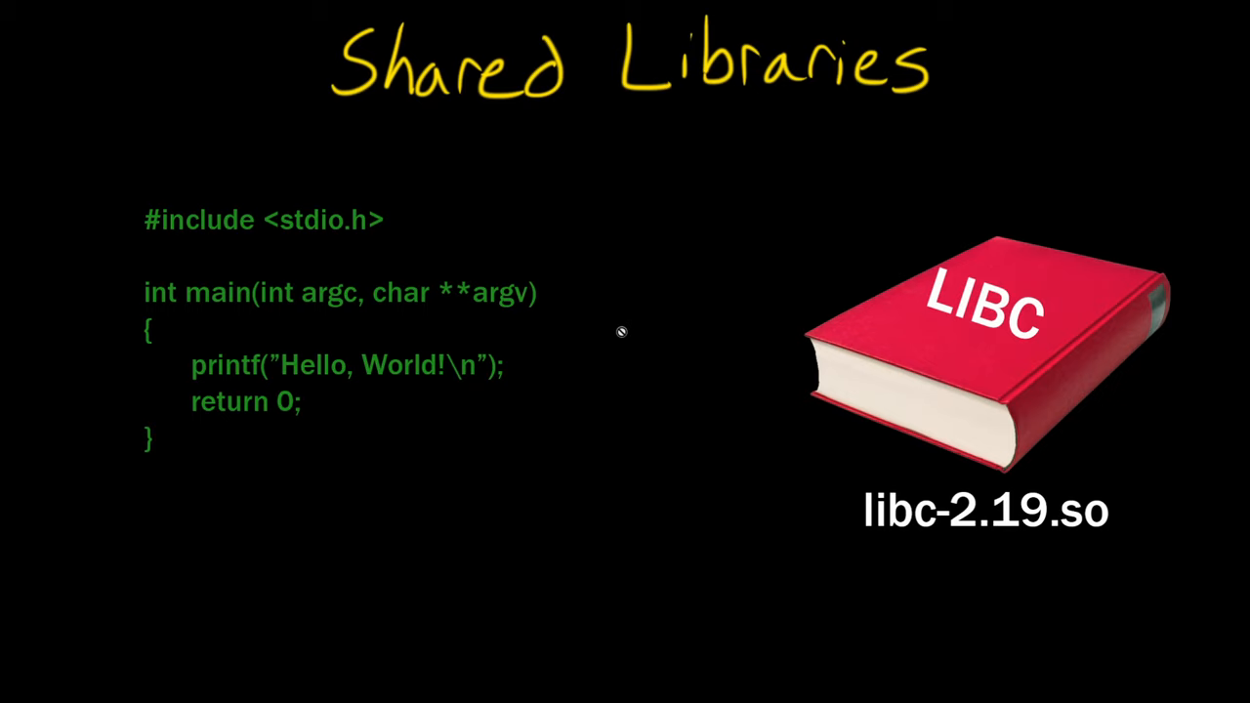
{"action": "mouse_move", "coordinate": [624, 332]}
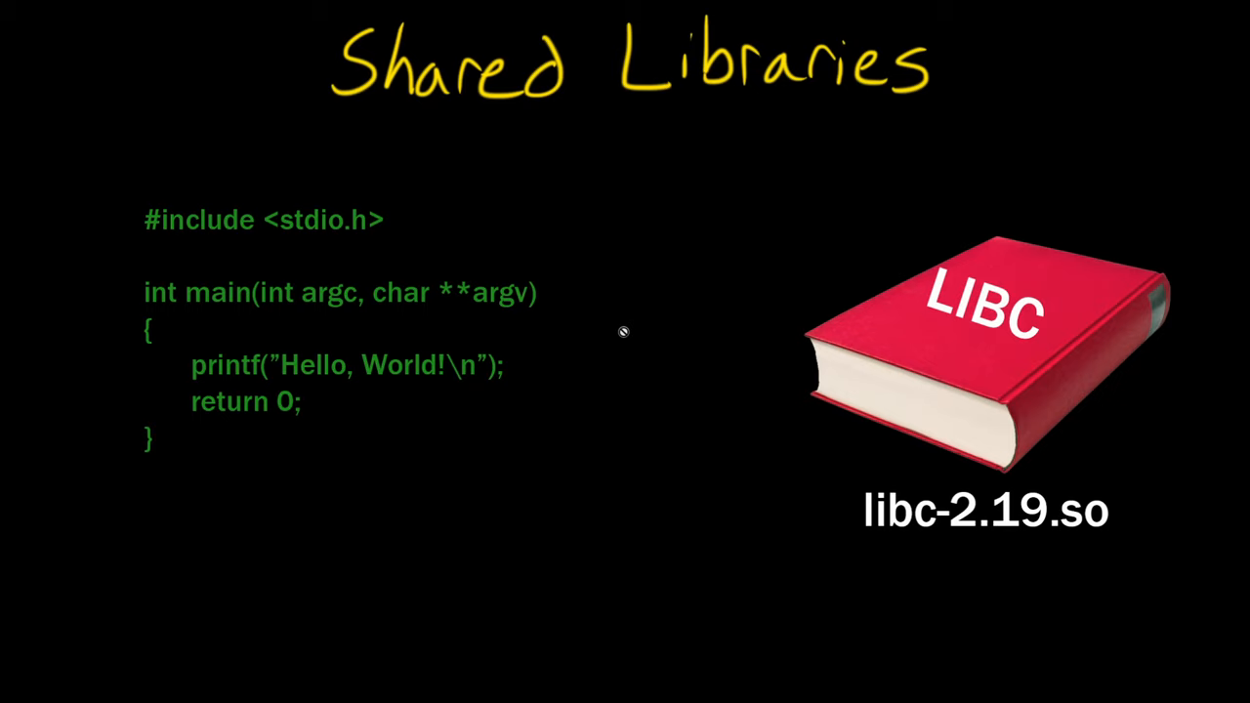
{"action": "mouse_move", "coordinate": [663, 335]}
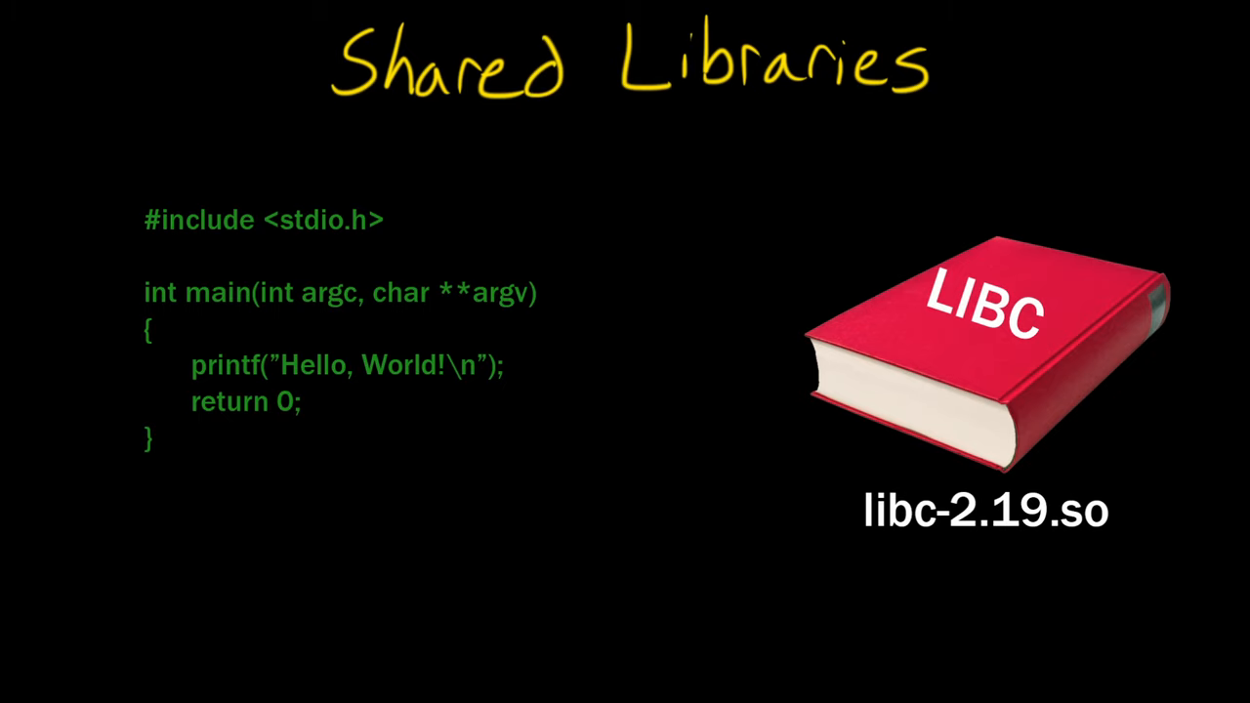
{"action": "mouse_move", "coordinate": [466, 201]}
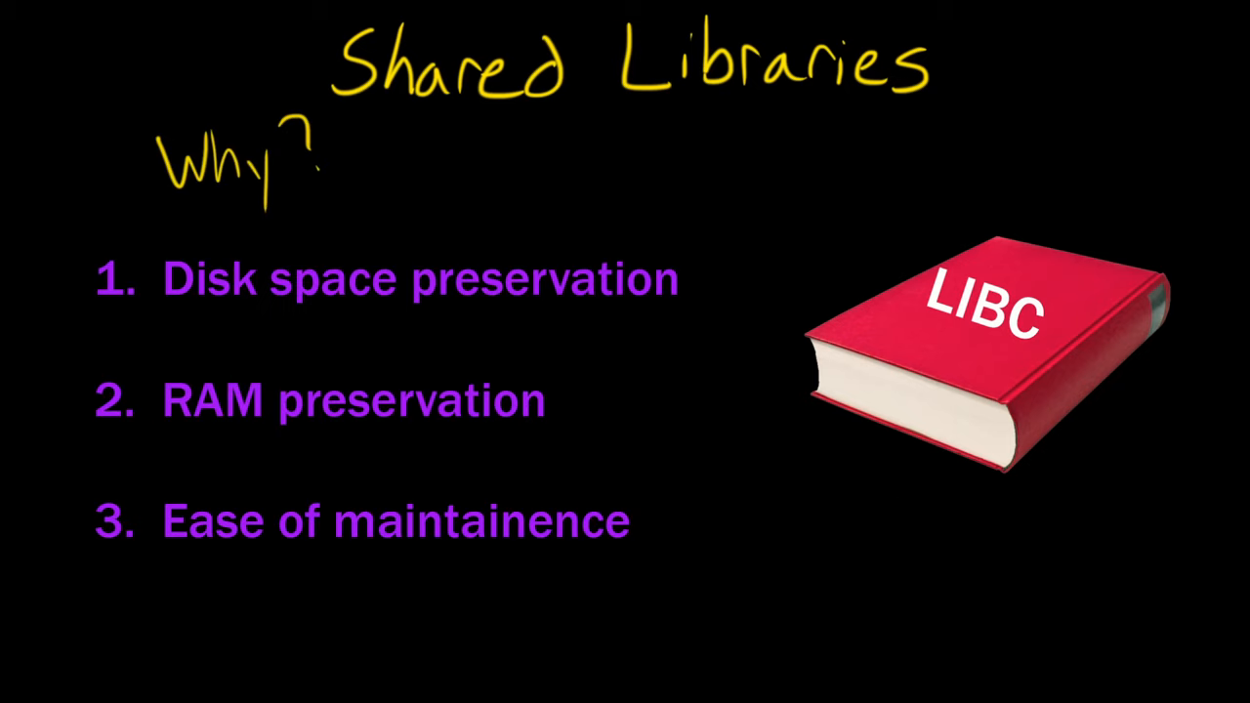
{"action": "mouse_move", "coordinate": [825, 211]}
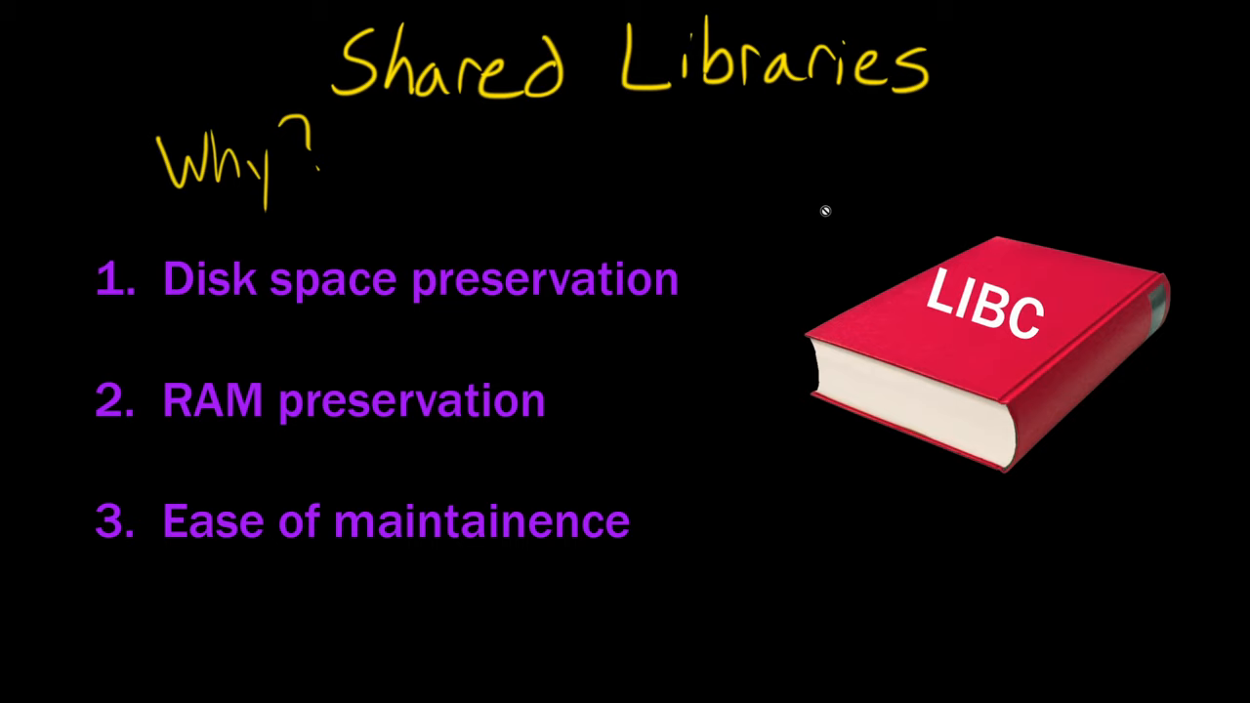
{"action": "mouse_move", "coordinate": [949, 461]}
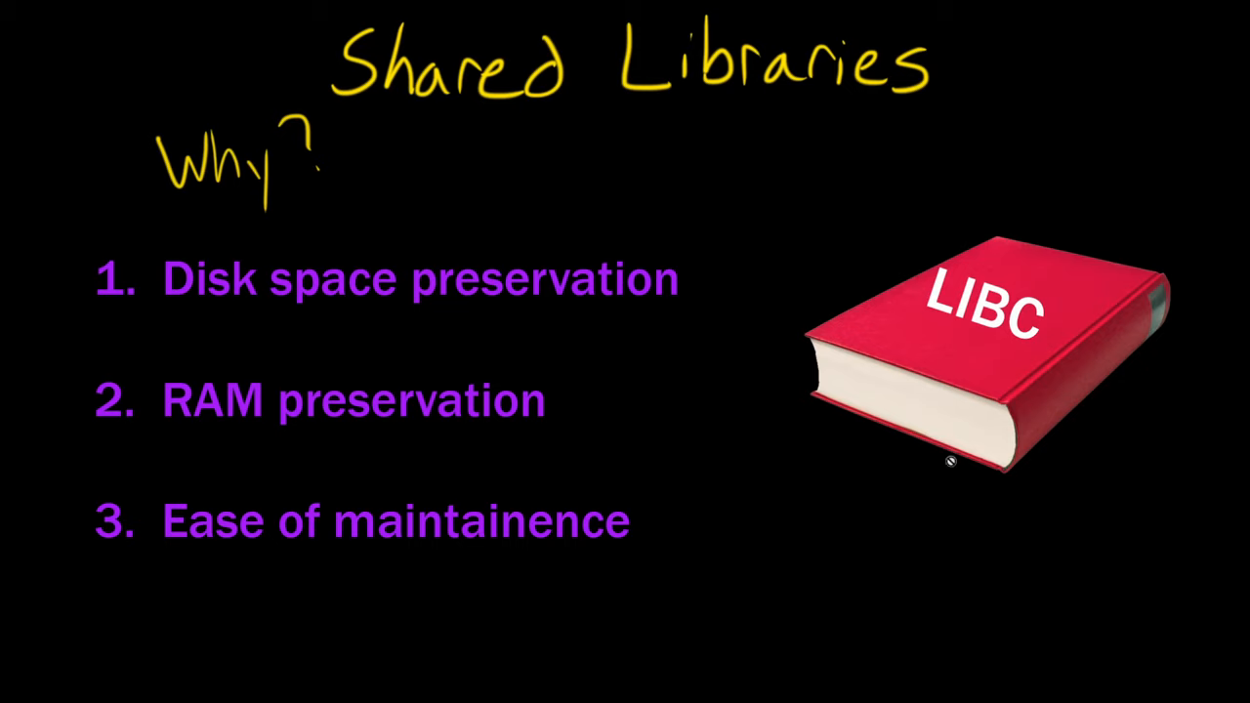
{"action": "mouse_move", "coordinate": [774, 429]}
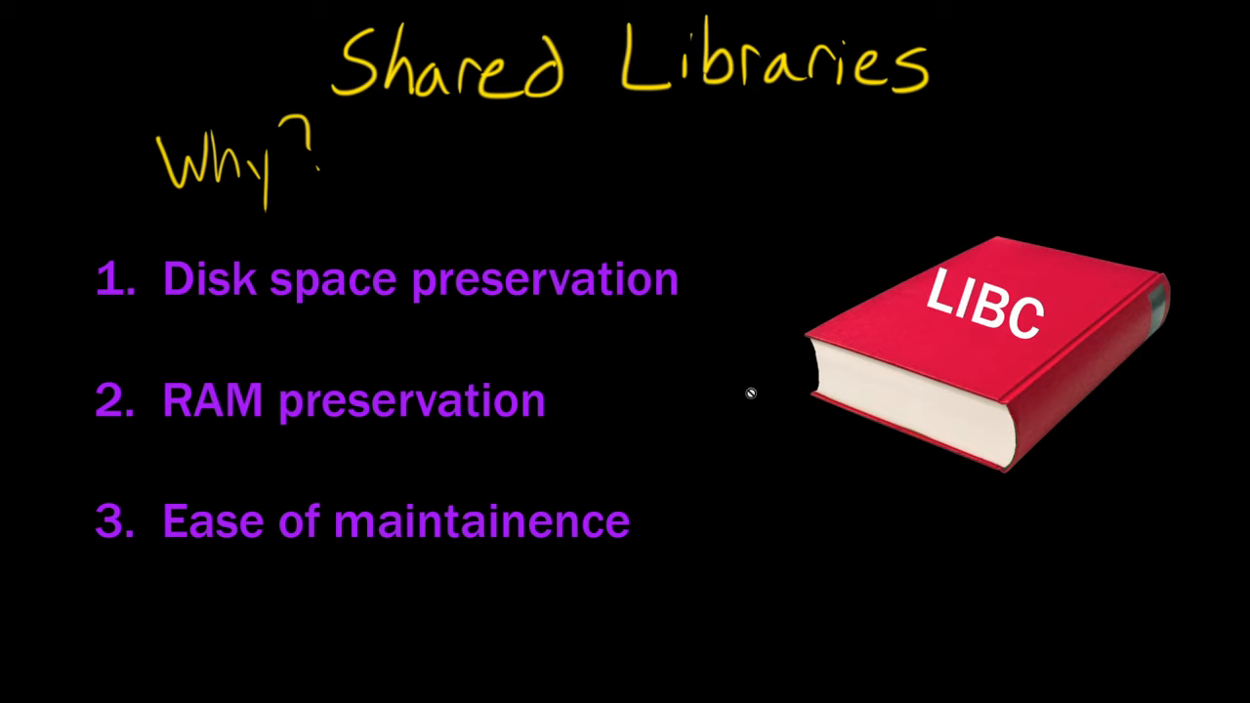
{"action": "mouse_move", "coordinate": [766, 457]}
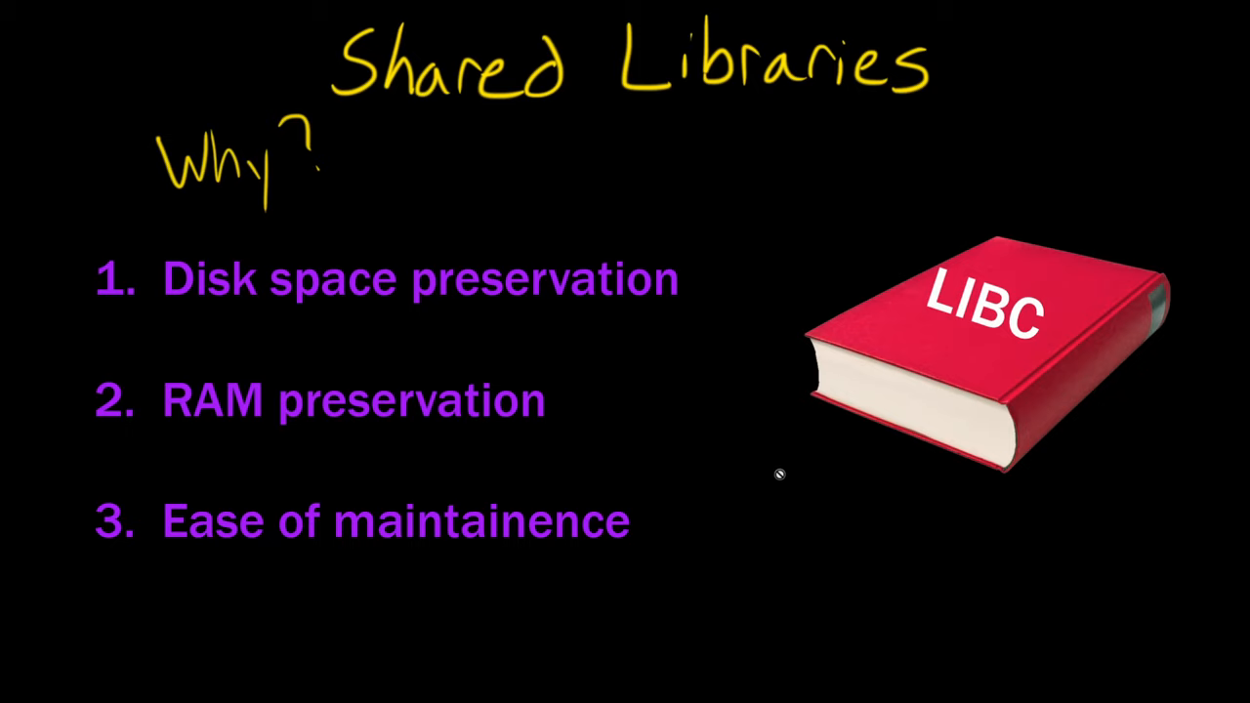
{"action": "mouse_move", "coordinate": [791, 479]}
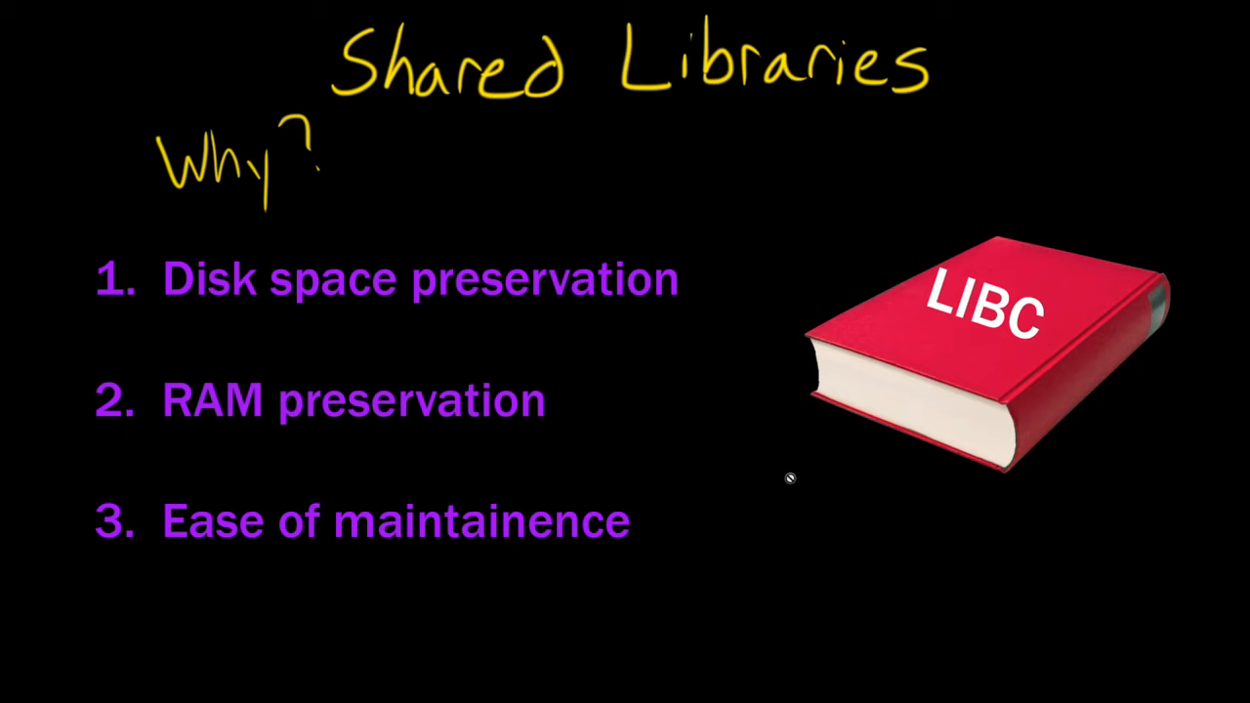
{"action": "mouse_move", "coordinate": [779, 469]}
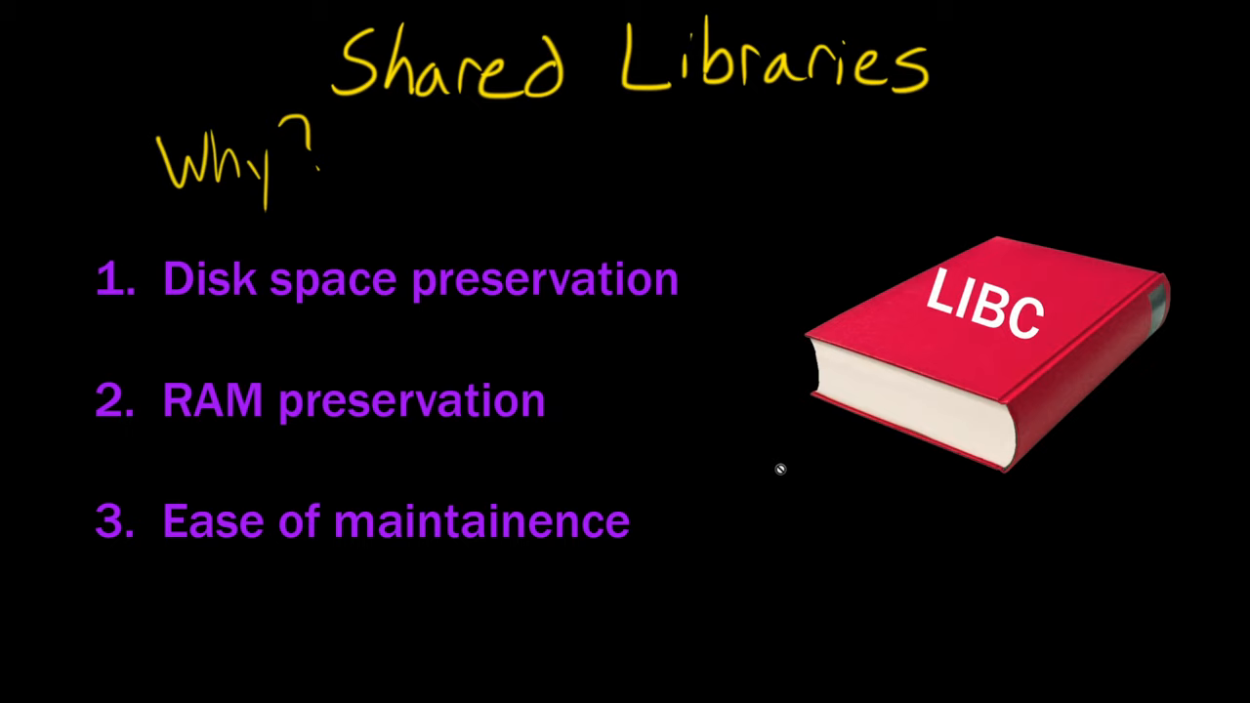
{"action": "mouse_move", "coordinate": [775, 457]}
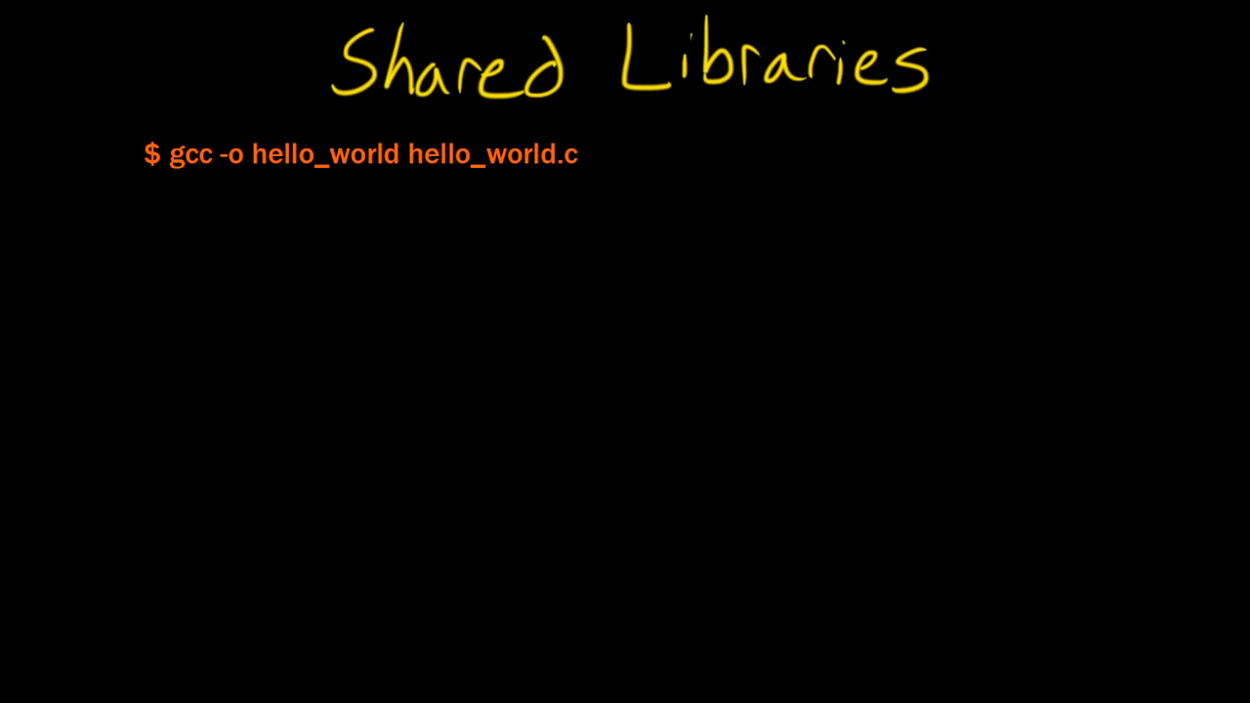
{"action": "mouse_move", "coordinate": [1174, 447]}
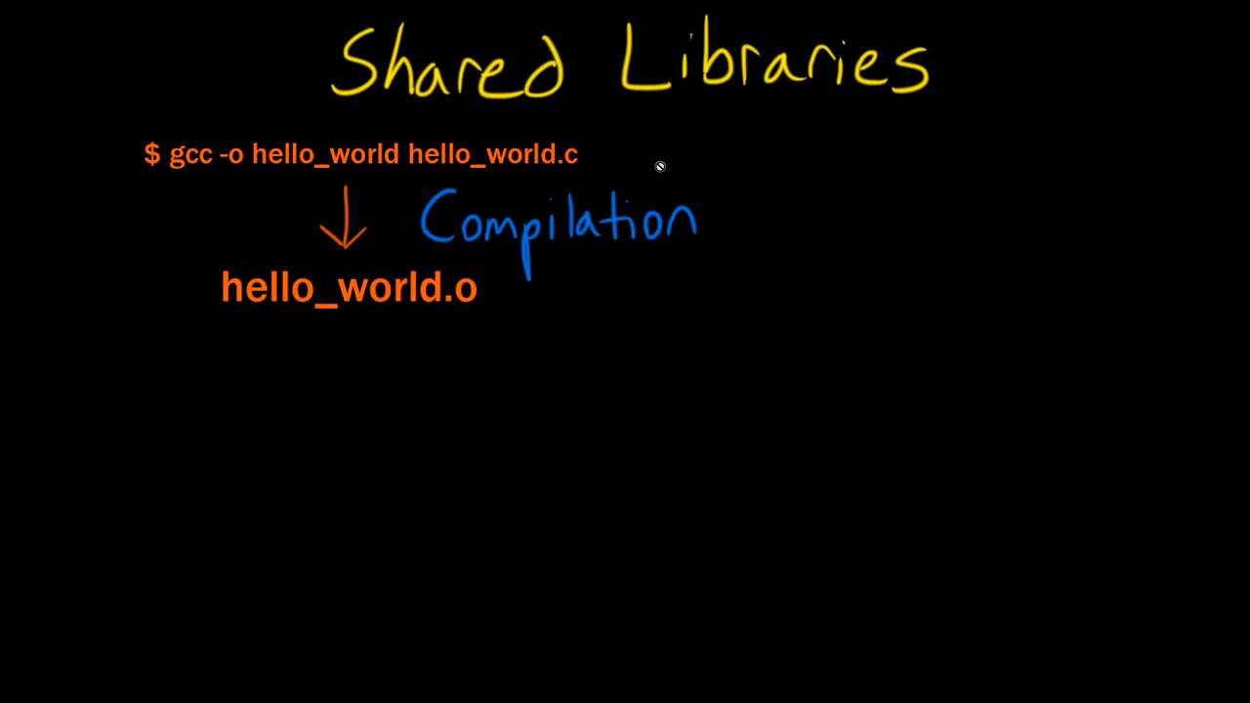
{"action": "mouse_move", "coordinate": [664, 309]}
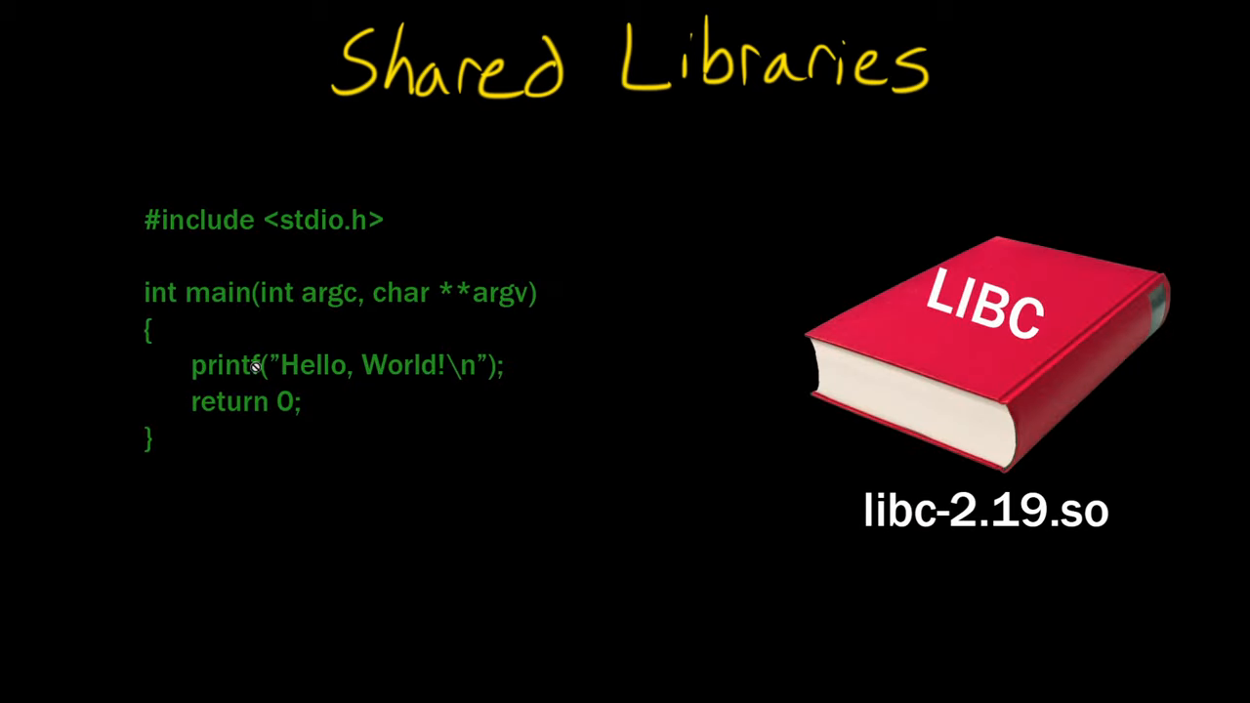
{"action": "mouse_move", "coordinate": [247, 388]}
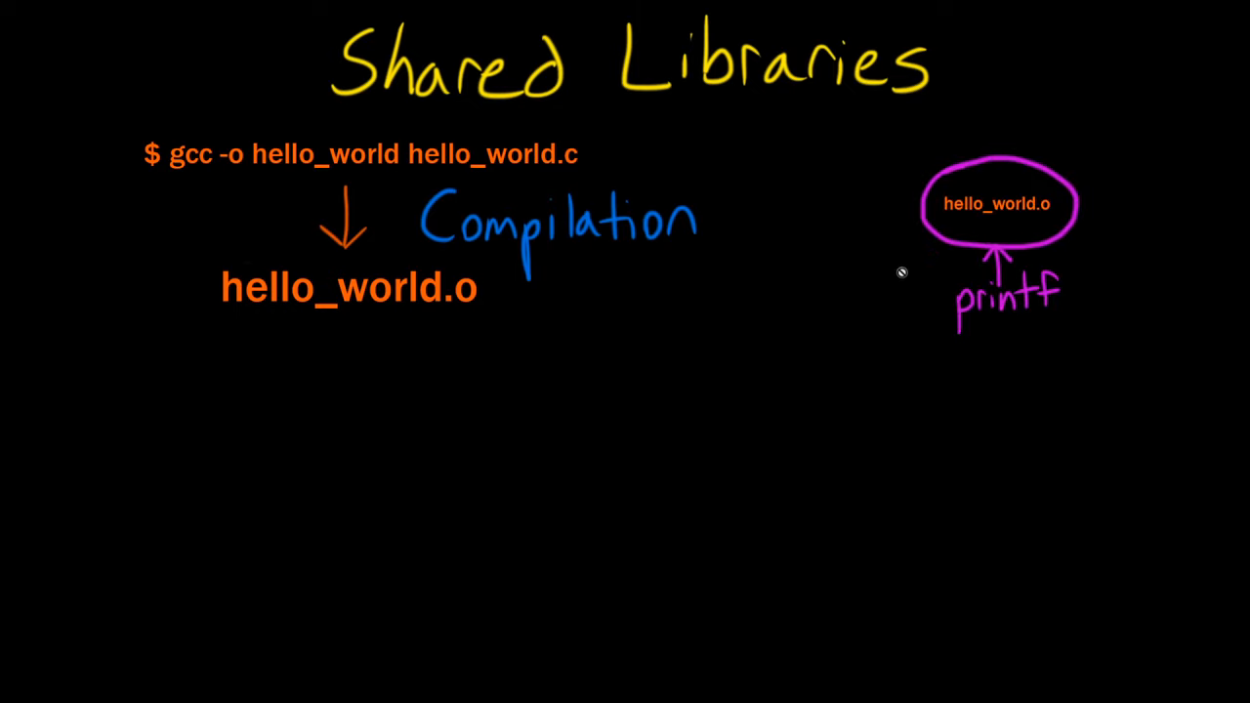
{"action": "mouse_move", "coordinate": [995, 287]}
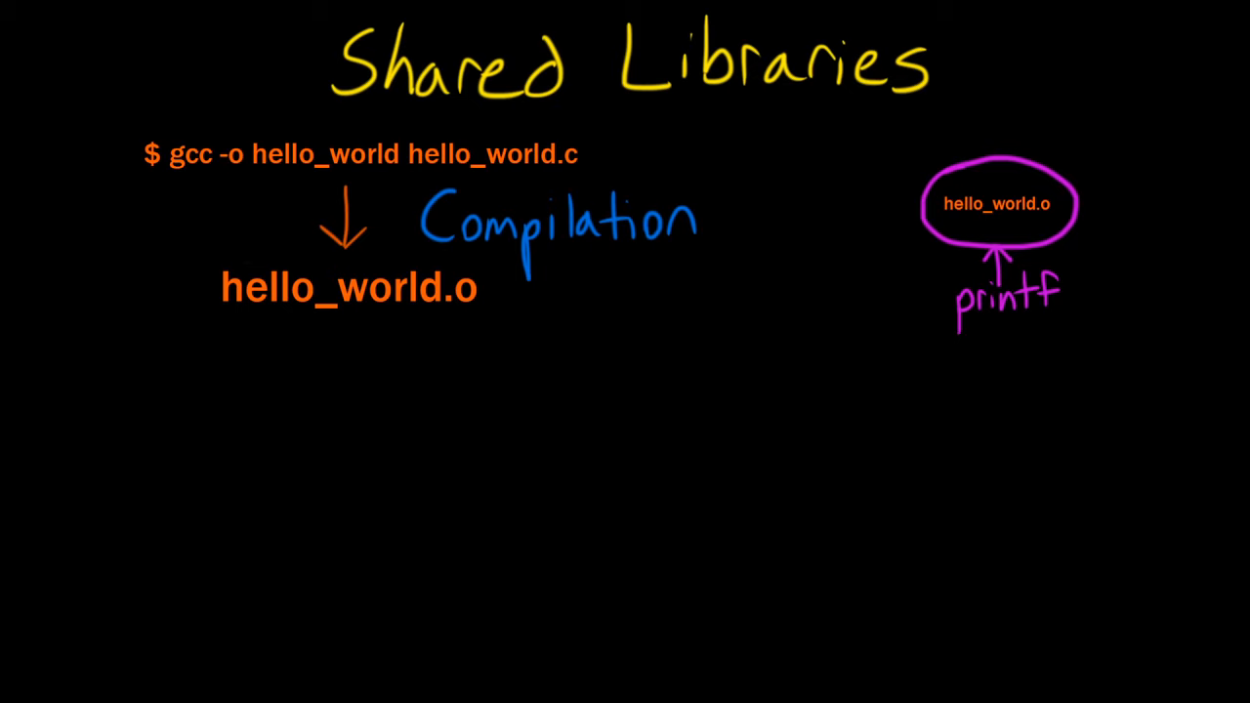
Move up into library-tutorial and bring up the Linking diagram of hello_world.o and libc.so
{"action": "type", "text": "Linking"}
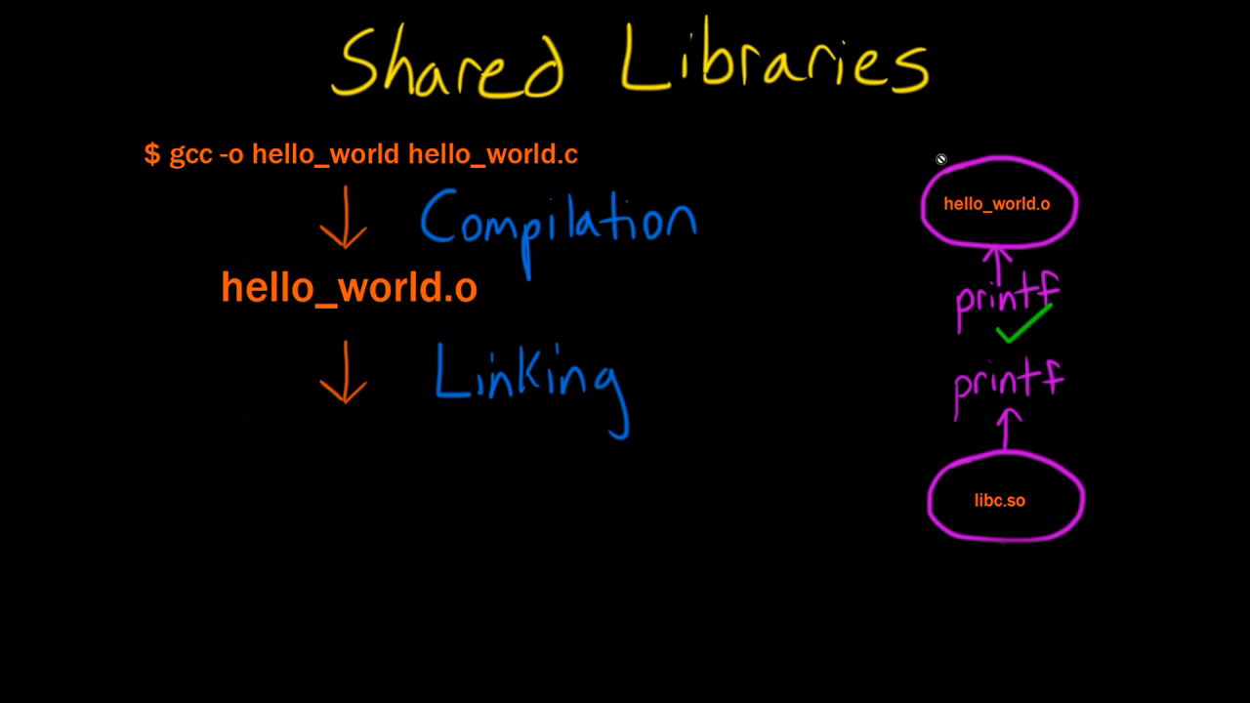
{"action": "mouse_move", "coordinate": [971, 456]}
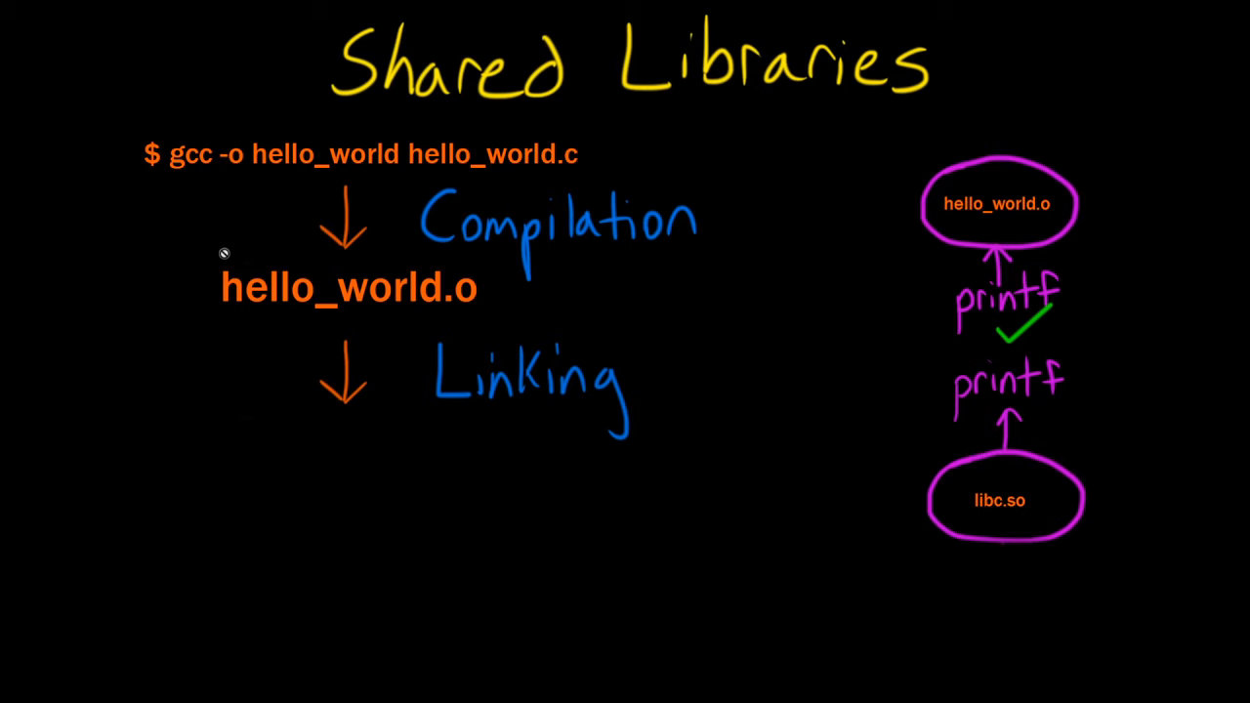
{"action": "mouse_move", "coordinate": [634, 389]}
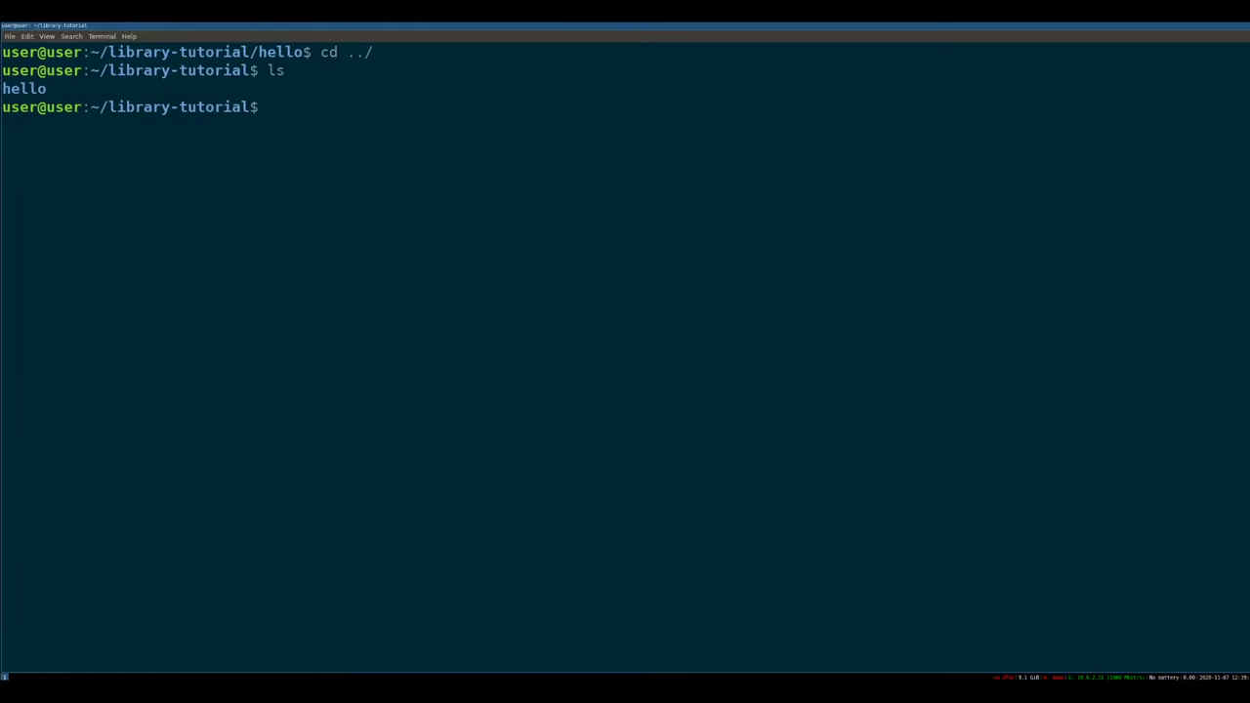
Create main.c in Vim and declare the my_add and my_subtract prototypes
{"action": "type", "text": "vim"}
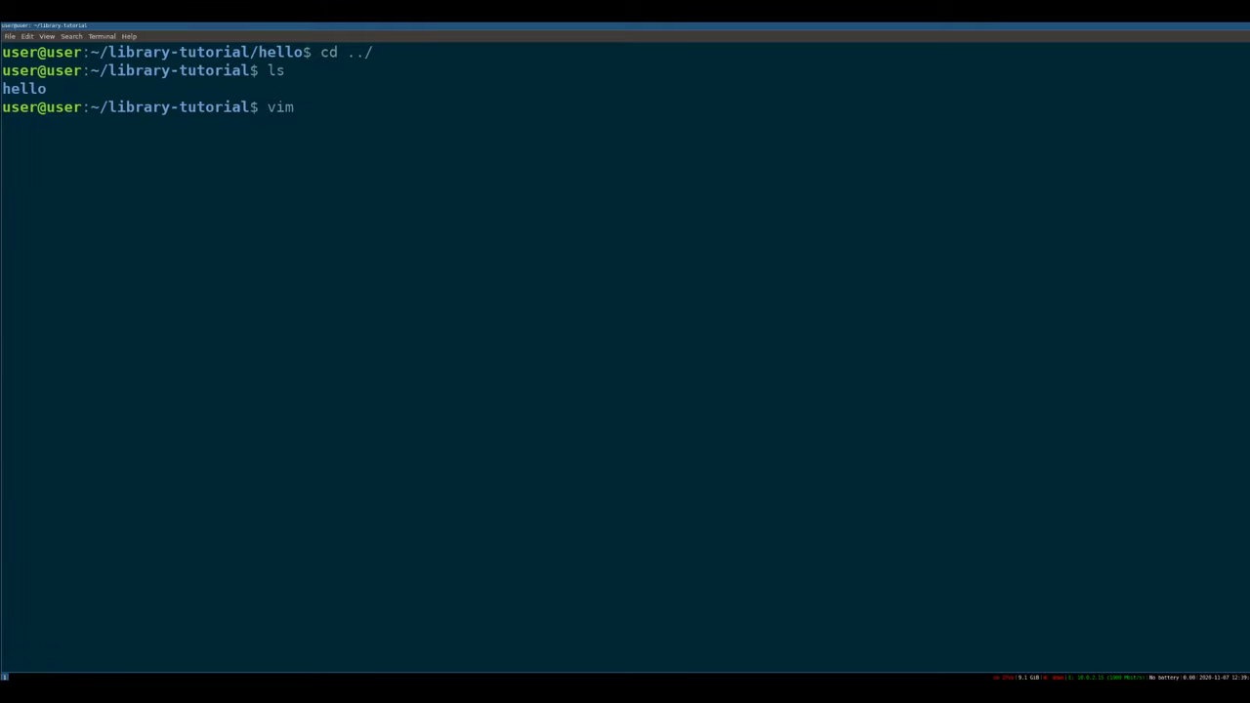
{"action": "type", "text": "main.c"}
{"action": "type", "text": "#include <stdio.h>"}
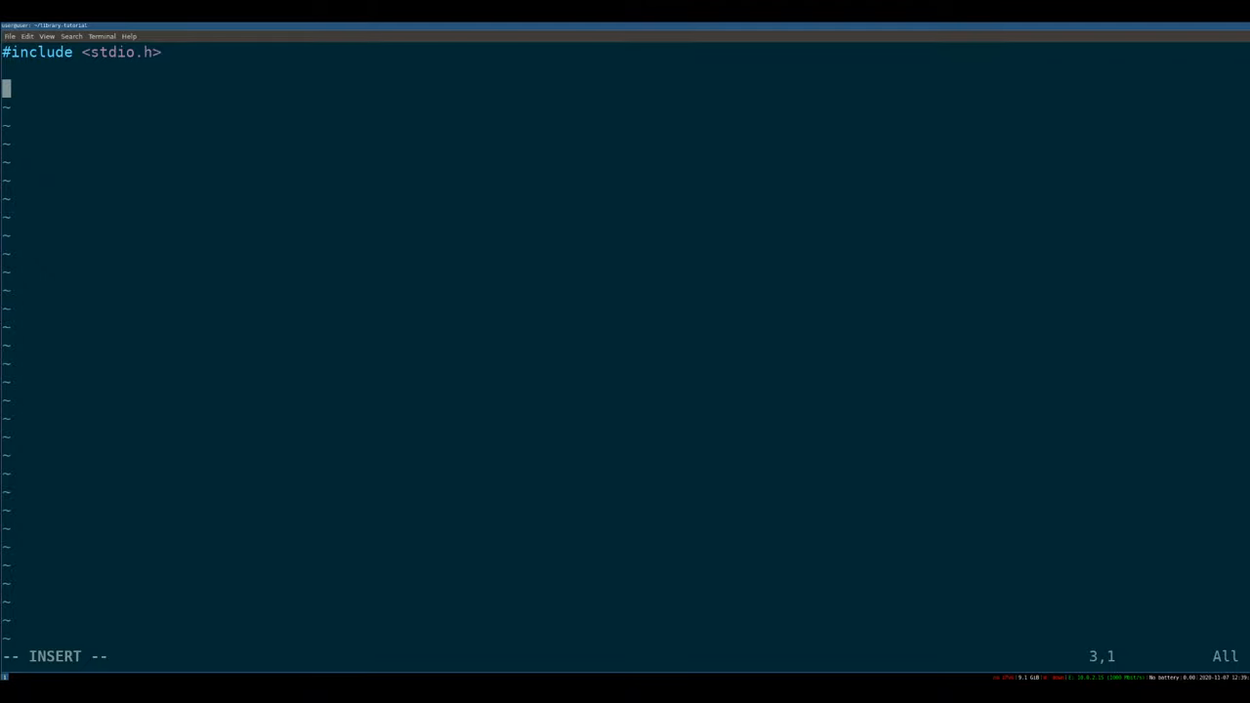
{"action": "type", "text": "int my_"}
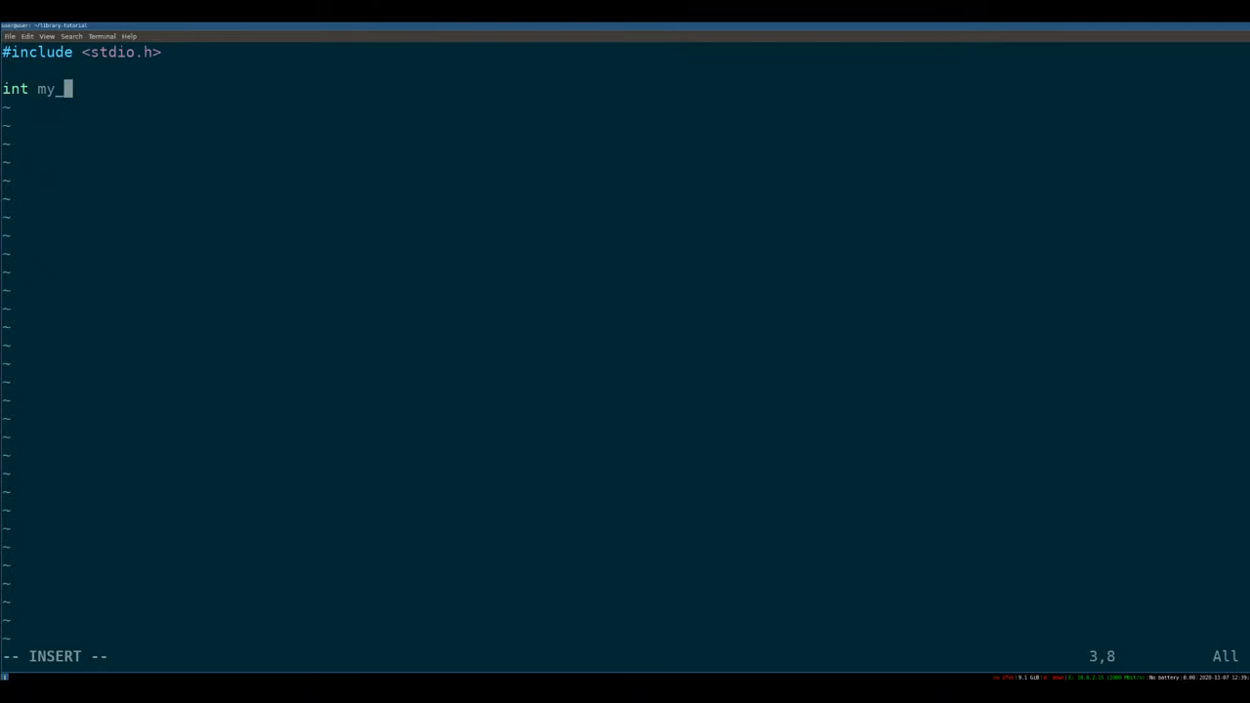
{"action": "type", "text": "add(int b"}
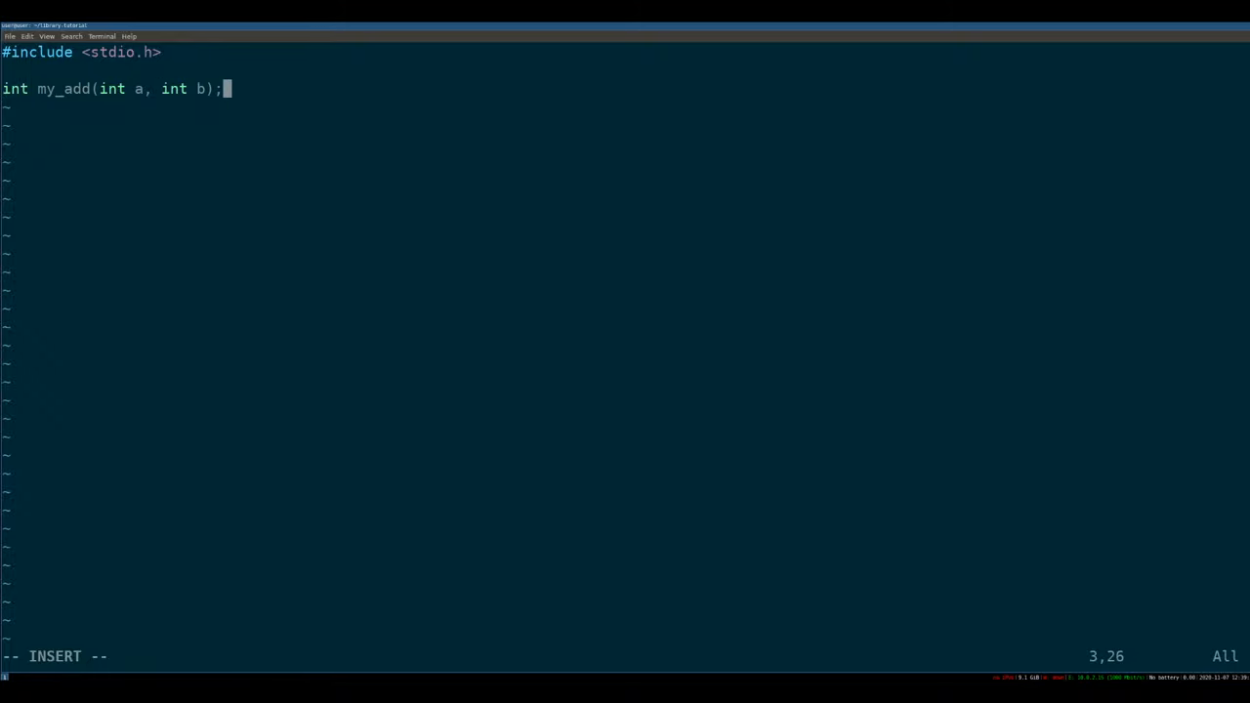
{"action": "type", "text": "int my_su"}
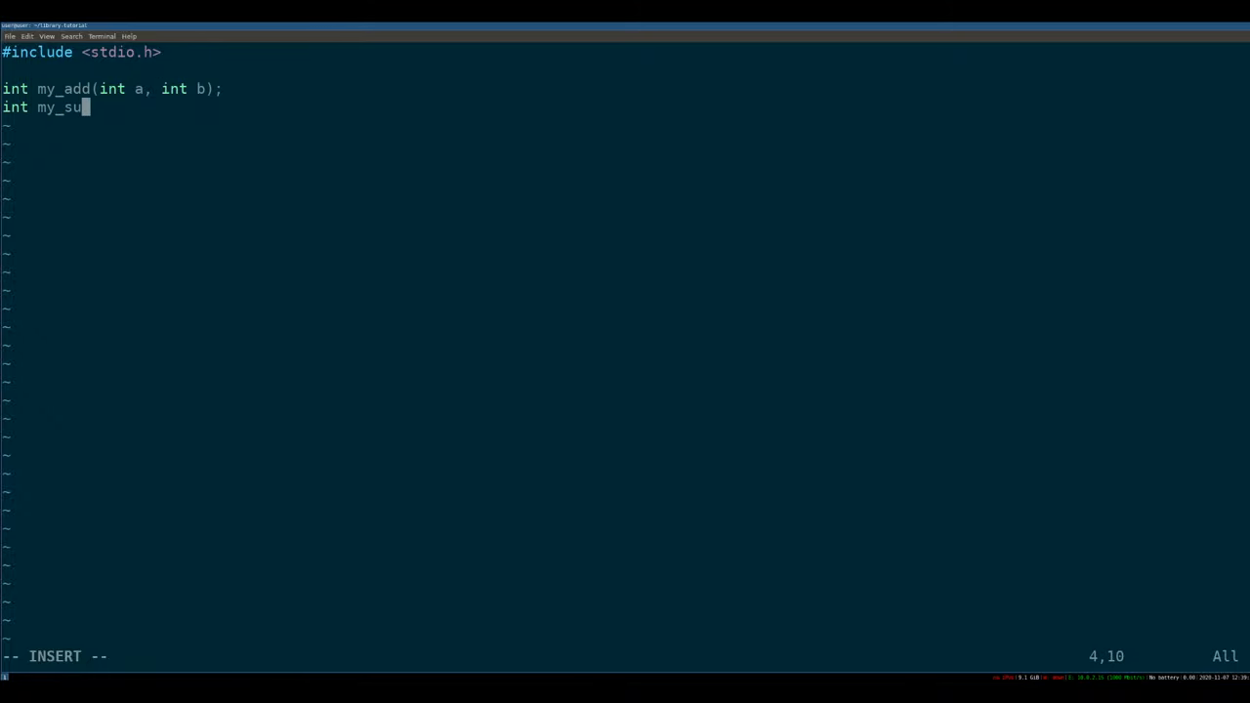
{"action": "type", "text": "tra"}
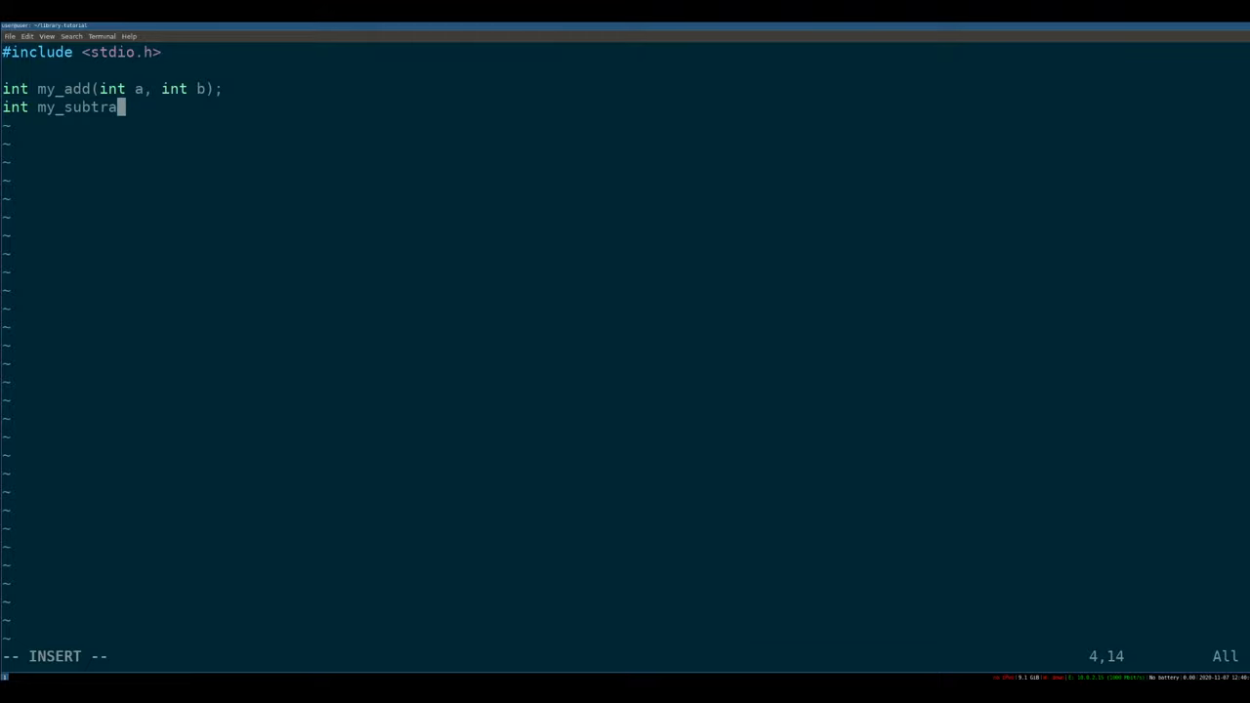
{"action": "type", "text": "ct(int a,"}
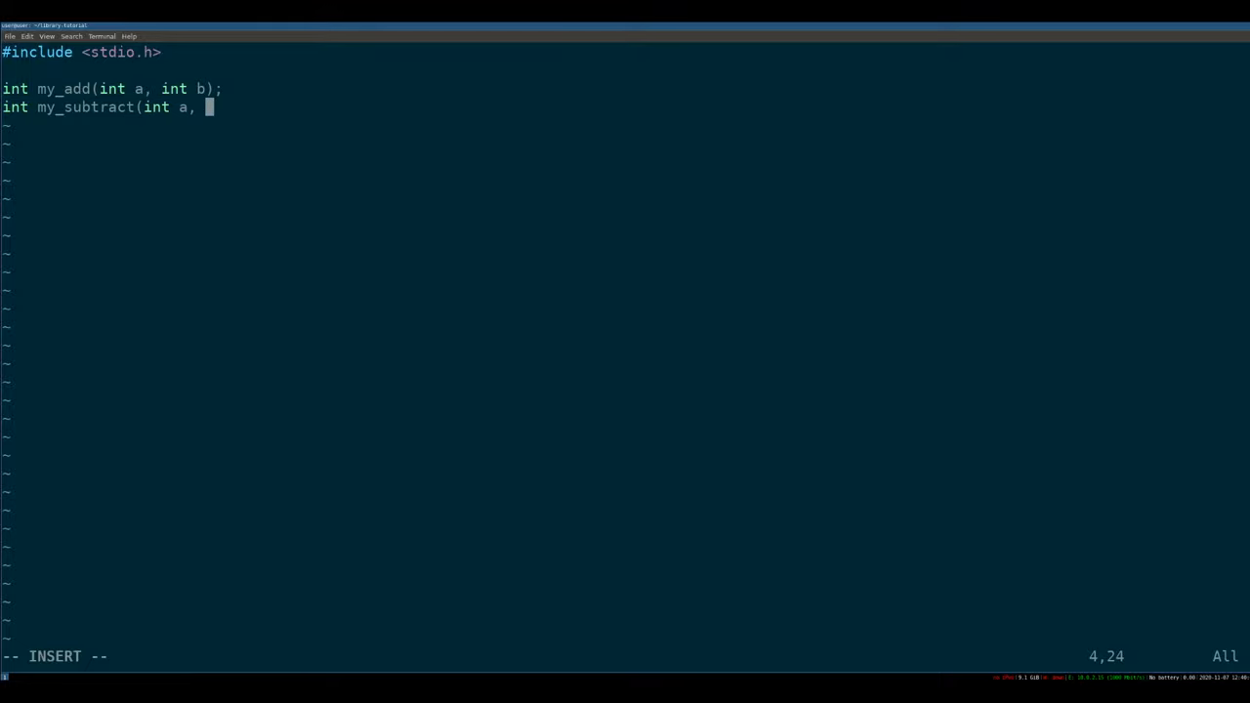
{"action": "type", "text": "int b);"}
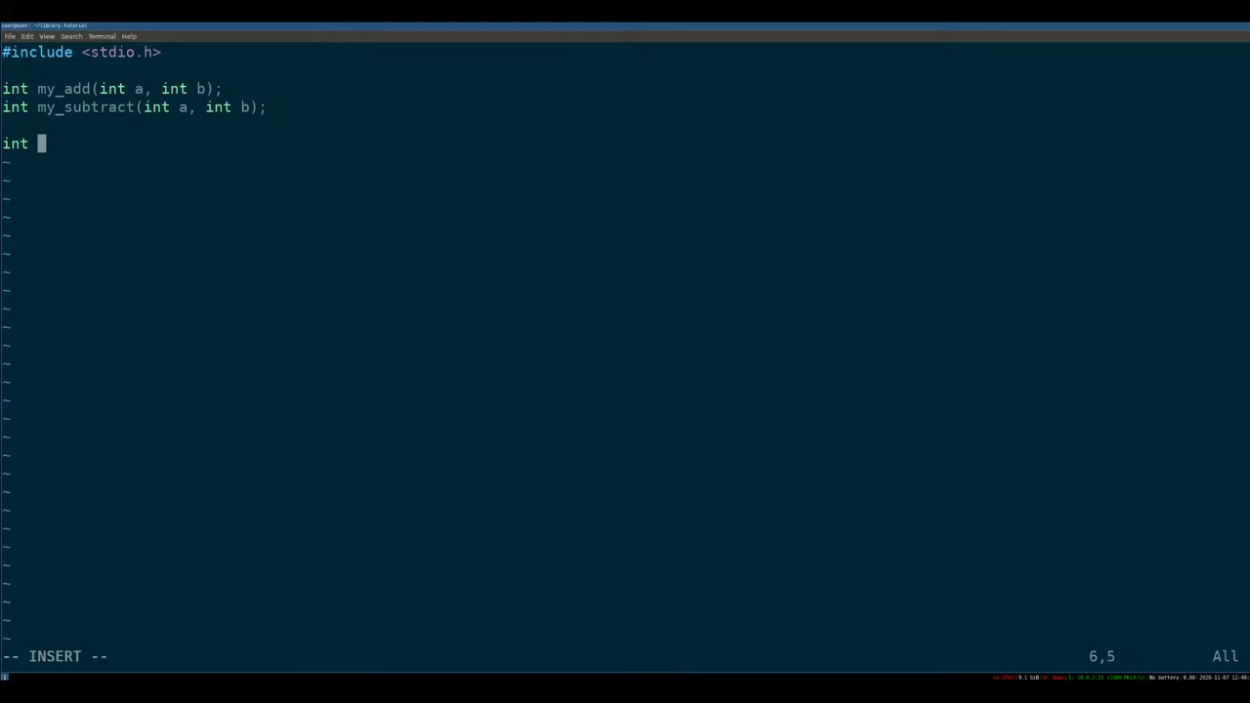
Write main printing '1+1=%d' via my_add(1,1) and '1-1=%d' via my_subtract(1,1)
{"action": "type", "text": "main()"}
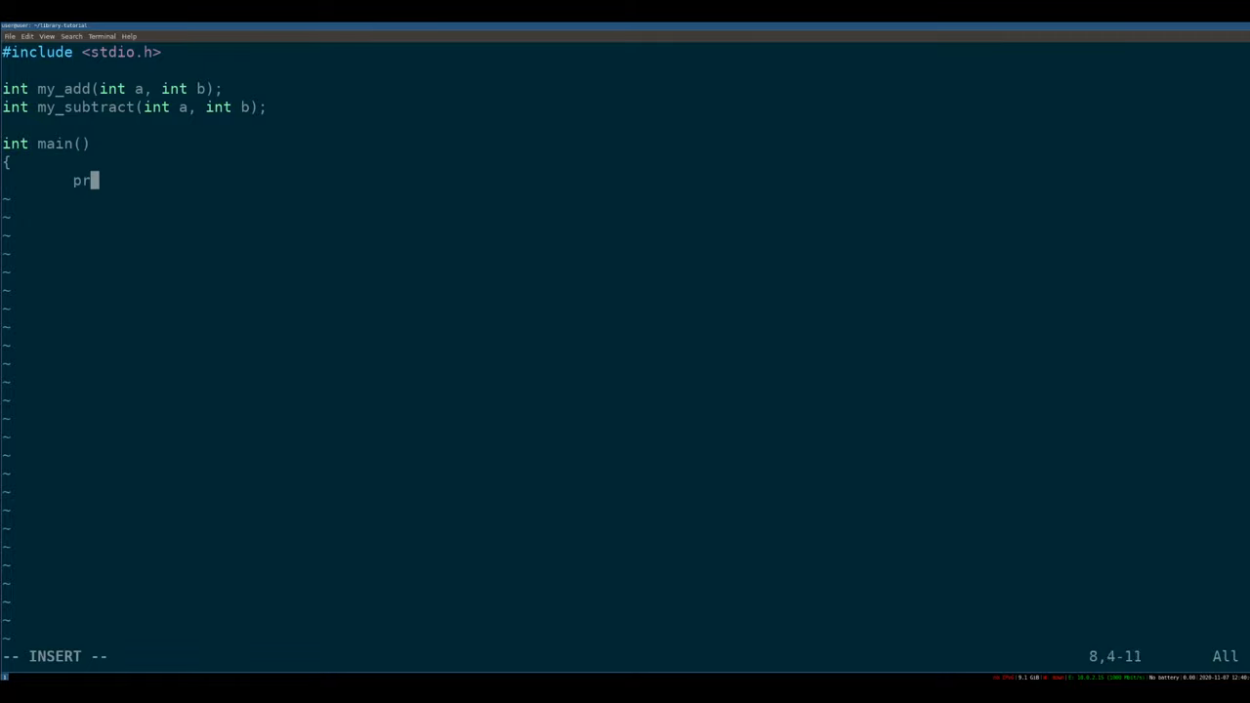
{"action": "type", "text": "intf(\""}
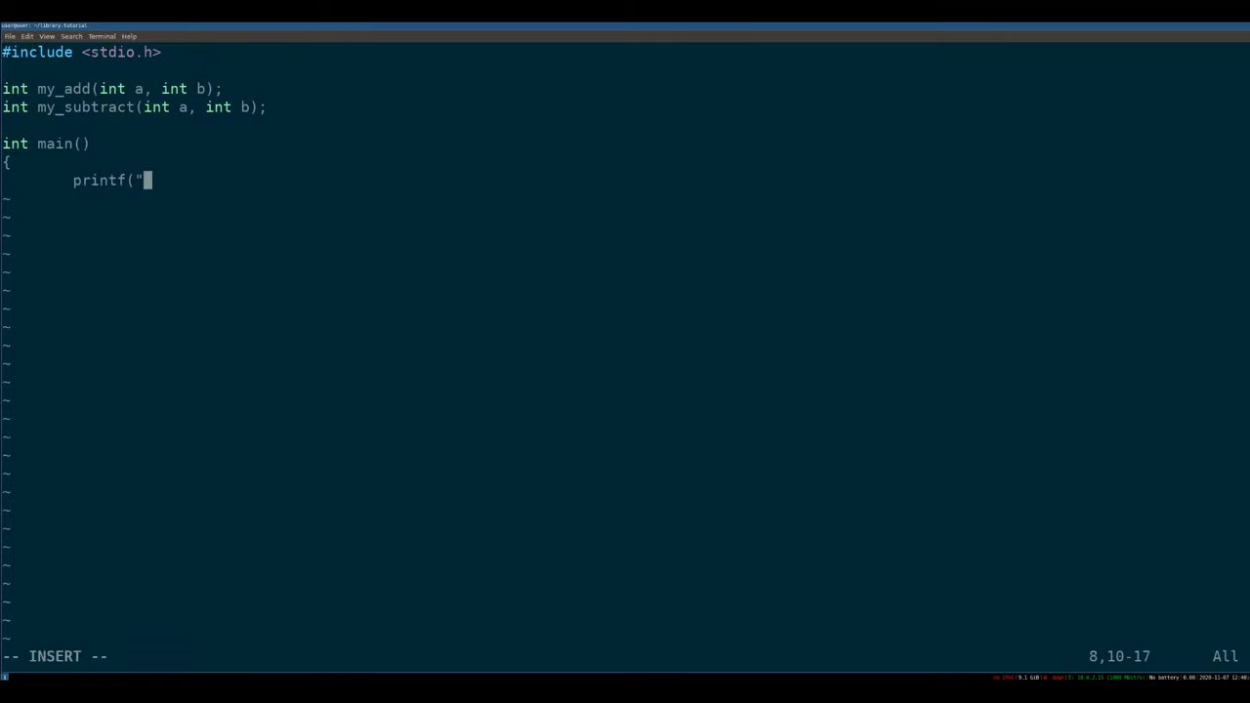
{"action": "type", "text": "1+1="}
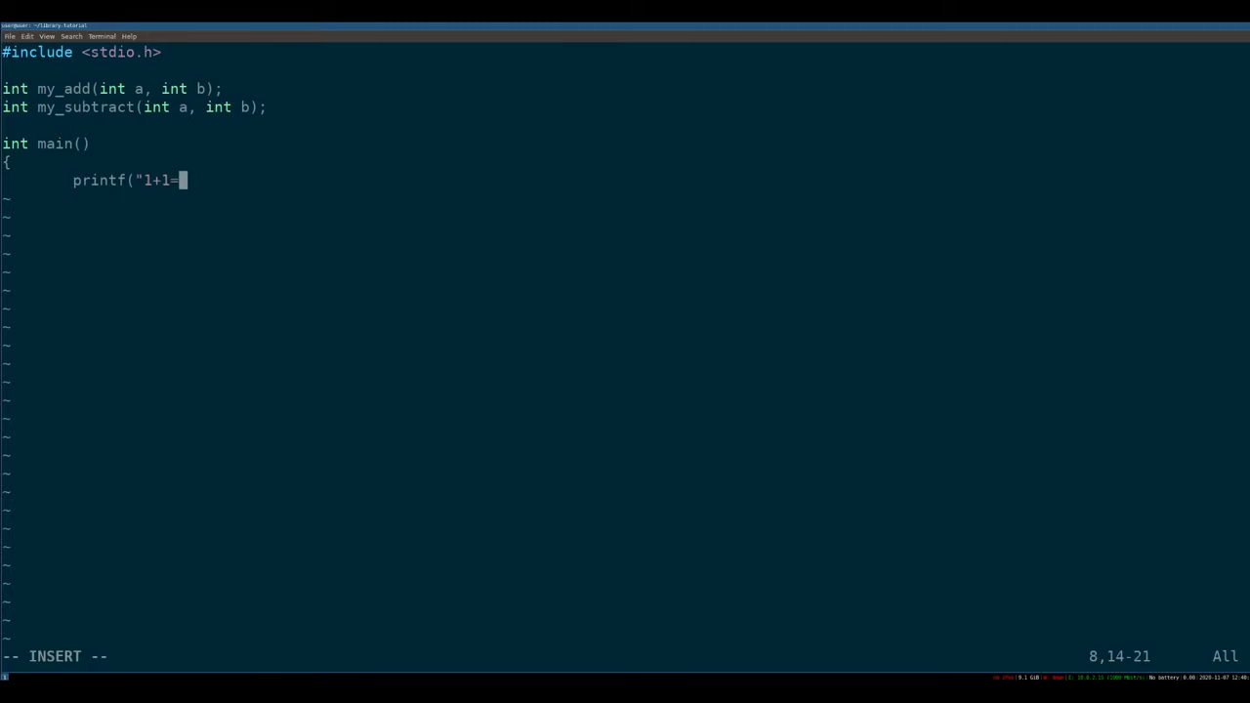
{"action": "type", "text": "%d\\n\""}
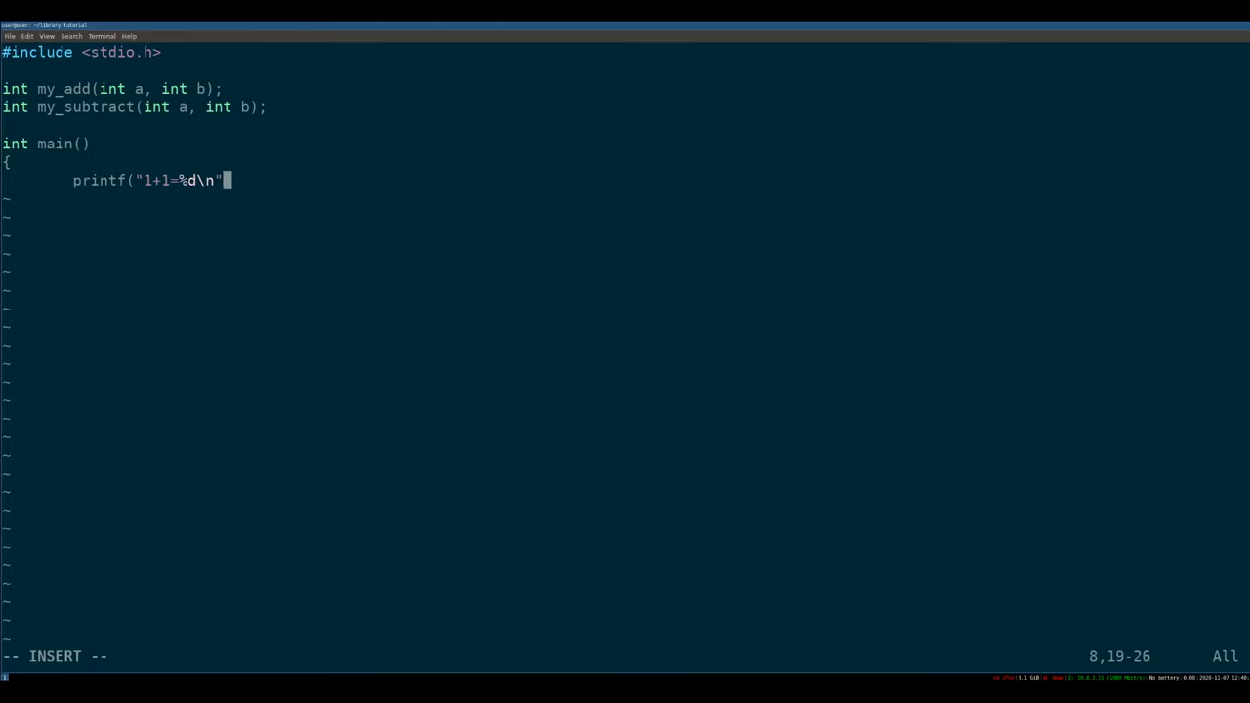
{"action": "type", "text": ", my_addr"}
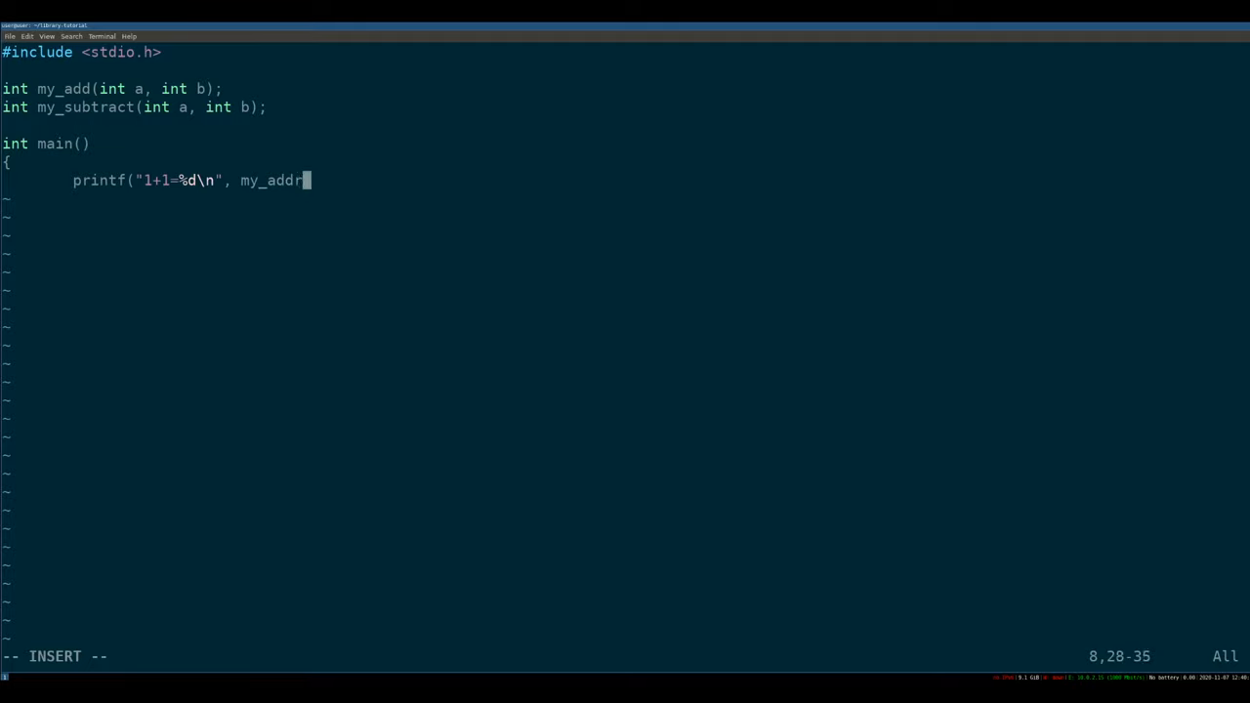
{"action": "type", "text": "(1,1));"}
{"action": "type", "text": "printf(\""}
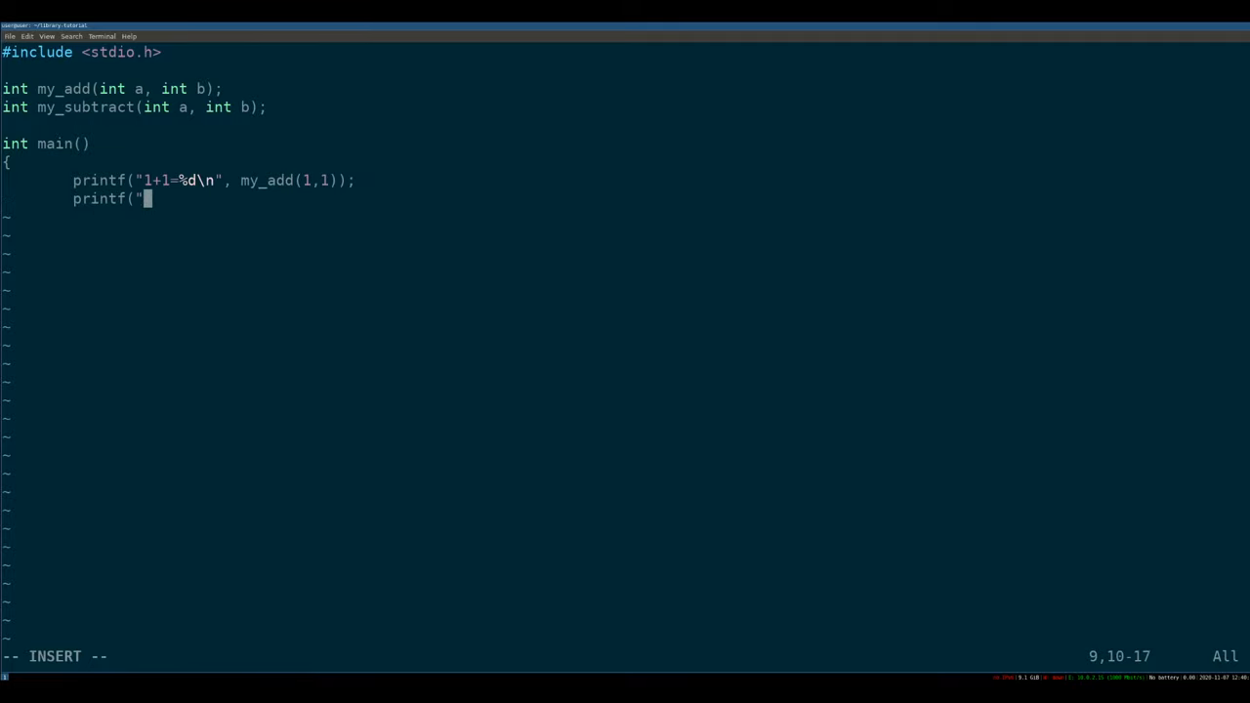
{"action": "type", "text": "1-1=%"}
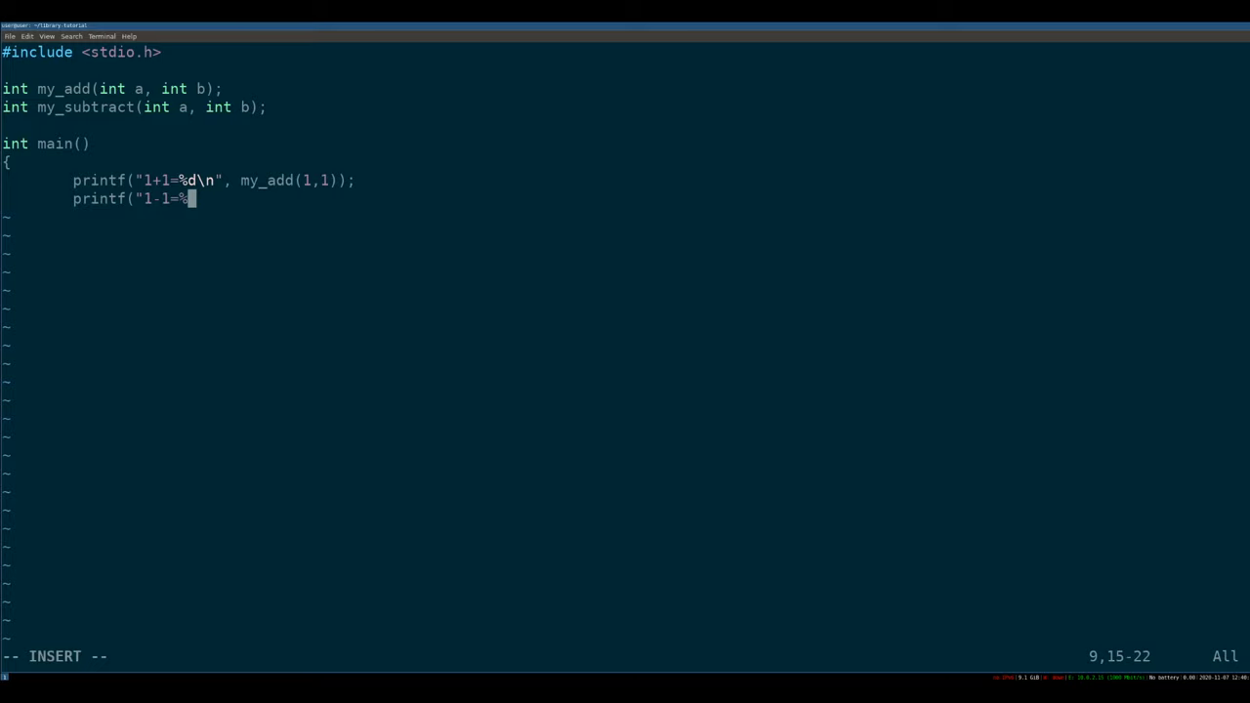
{"action": "type", "text": "d\\n\", my"}
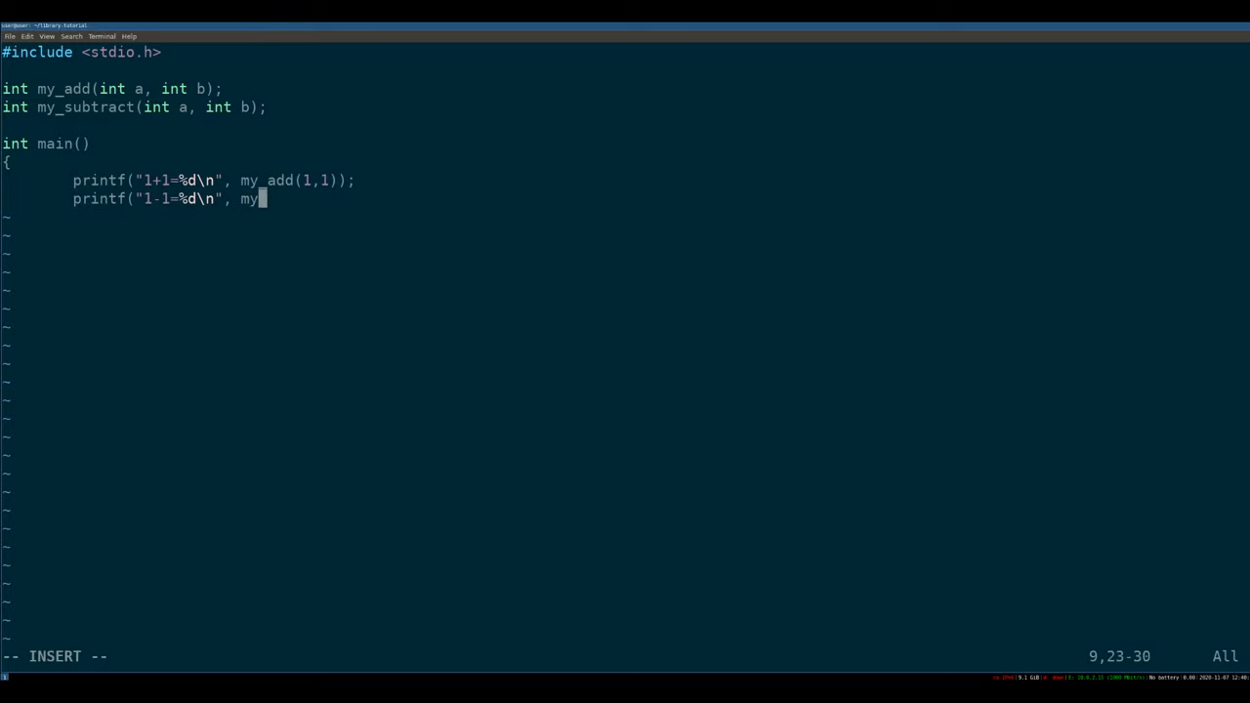
{"action": "type", "text": "_subtract()"}
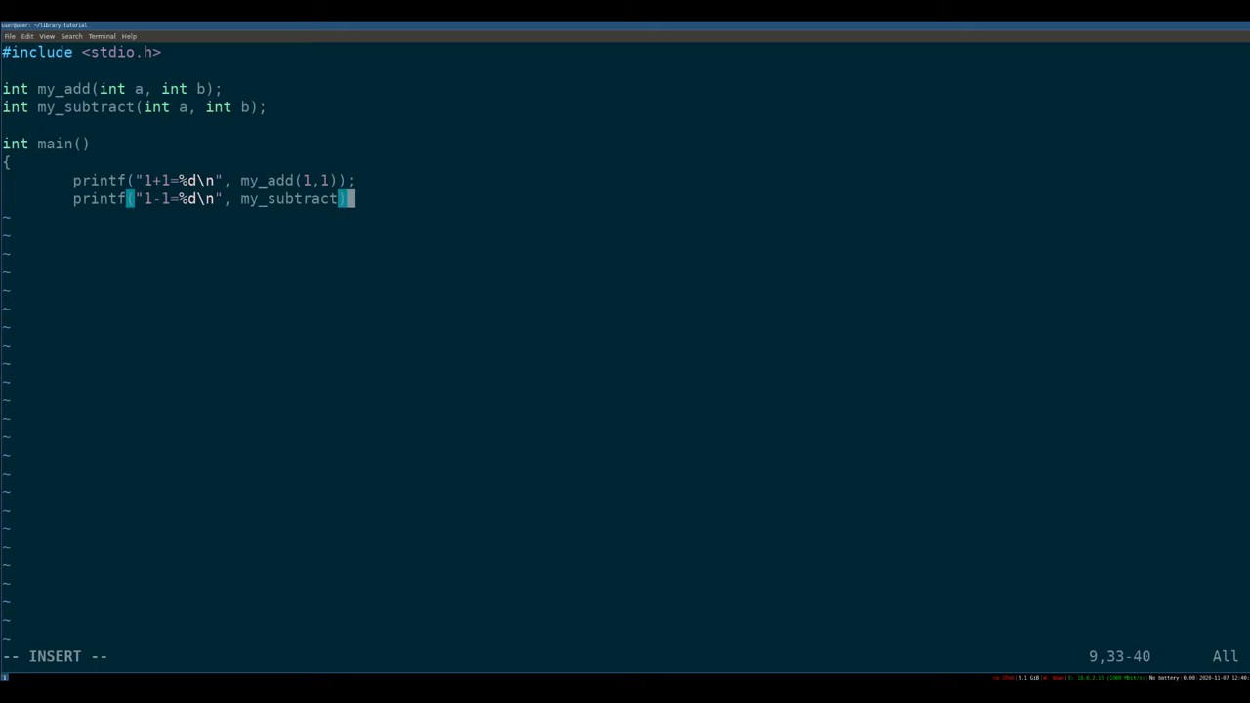
{"action": "type", "text": "(1,1));"}
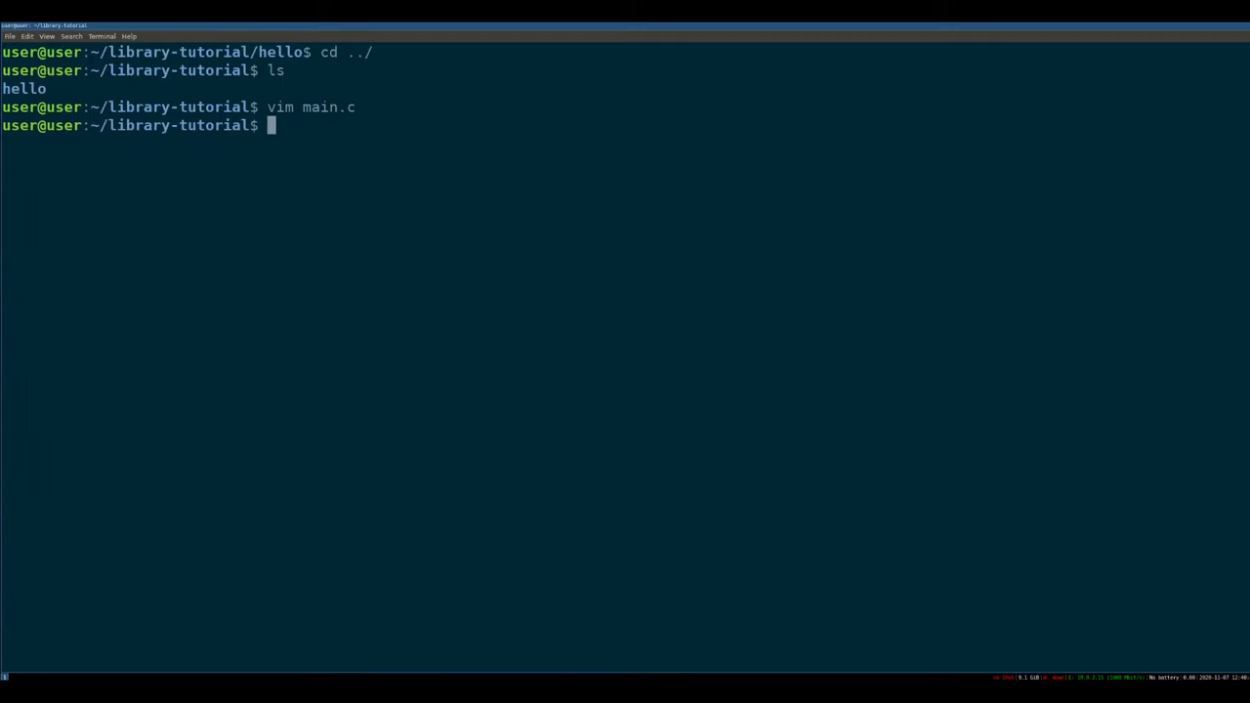
Attempt gcc -o main main.c, then compile main.c alone into main.o
{"action": "type", "text": "gcc -o main main.c"}
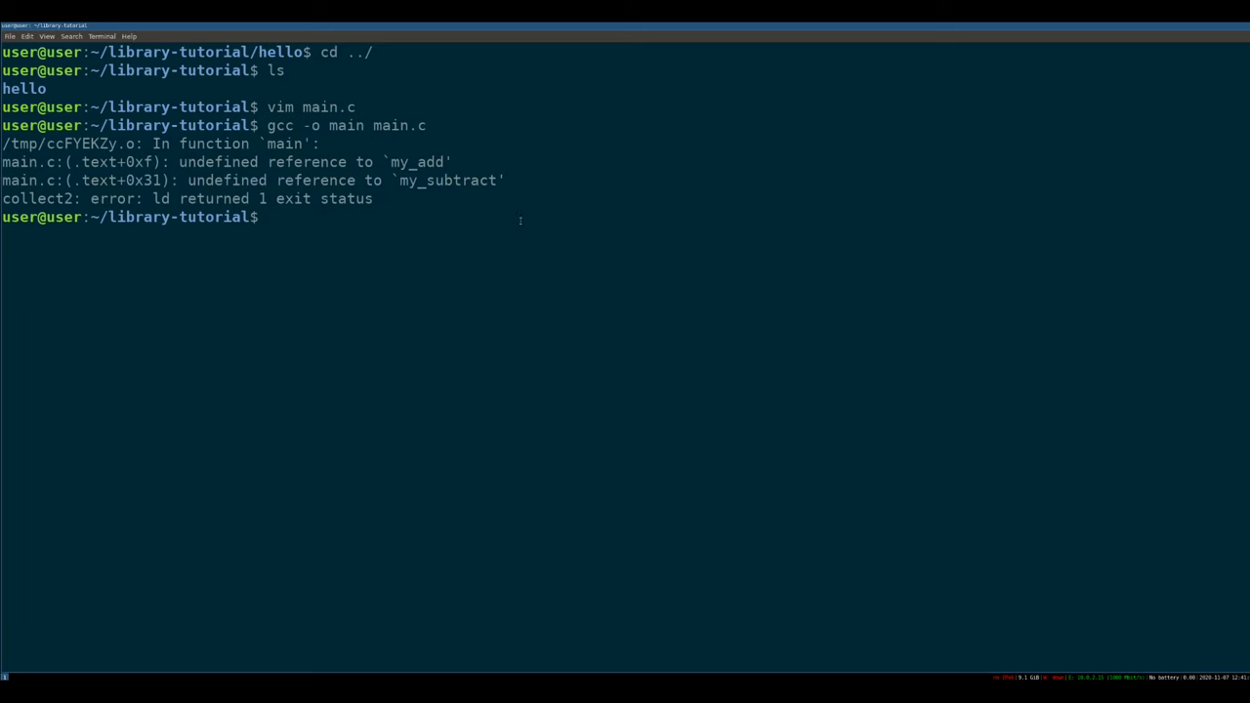
{"action": "type", "text": "gcc -c -o main.o m"}
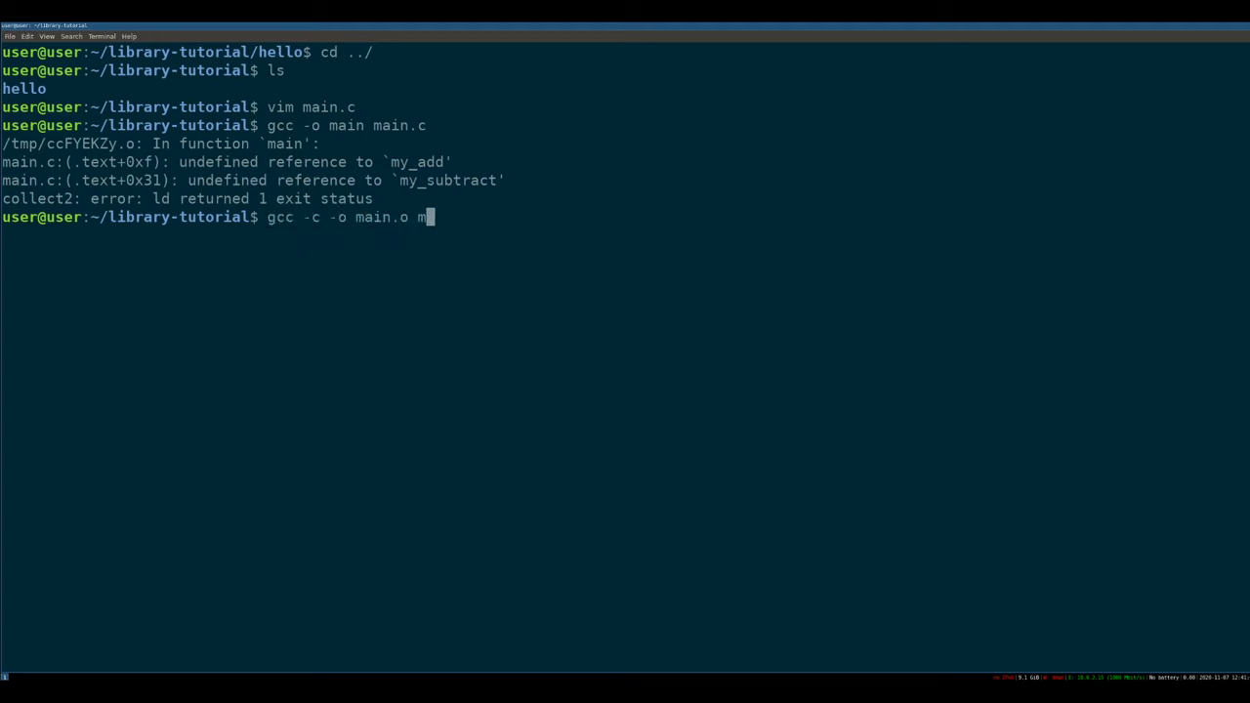
{"action": "type", "text": "ain.c"}
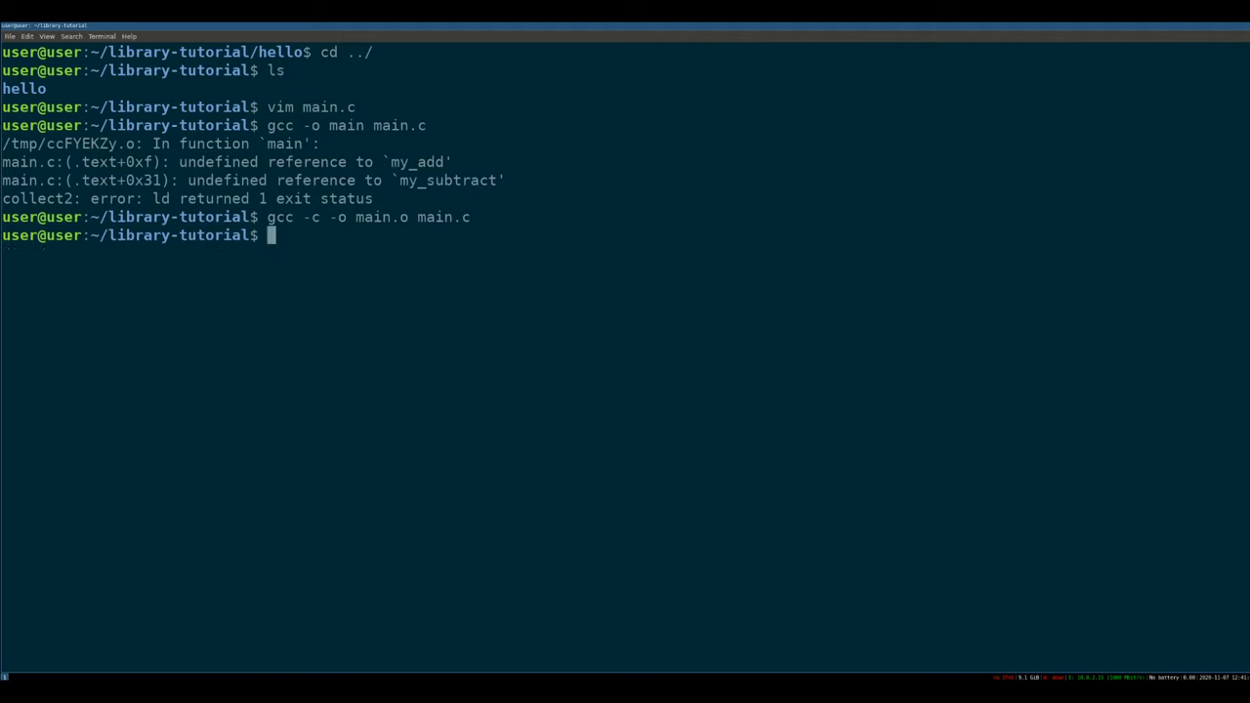
Run nm main.o and highlight the defined T main symbol in the listing
{"action": "type", "text": "nm"}
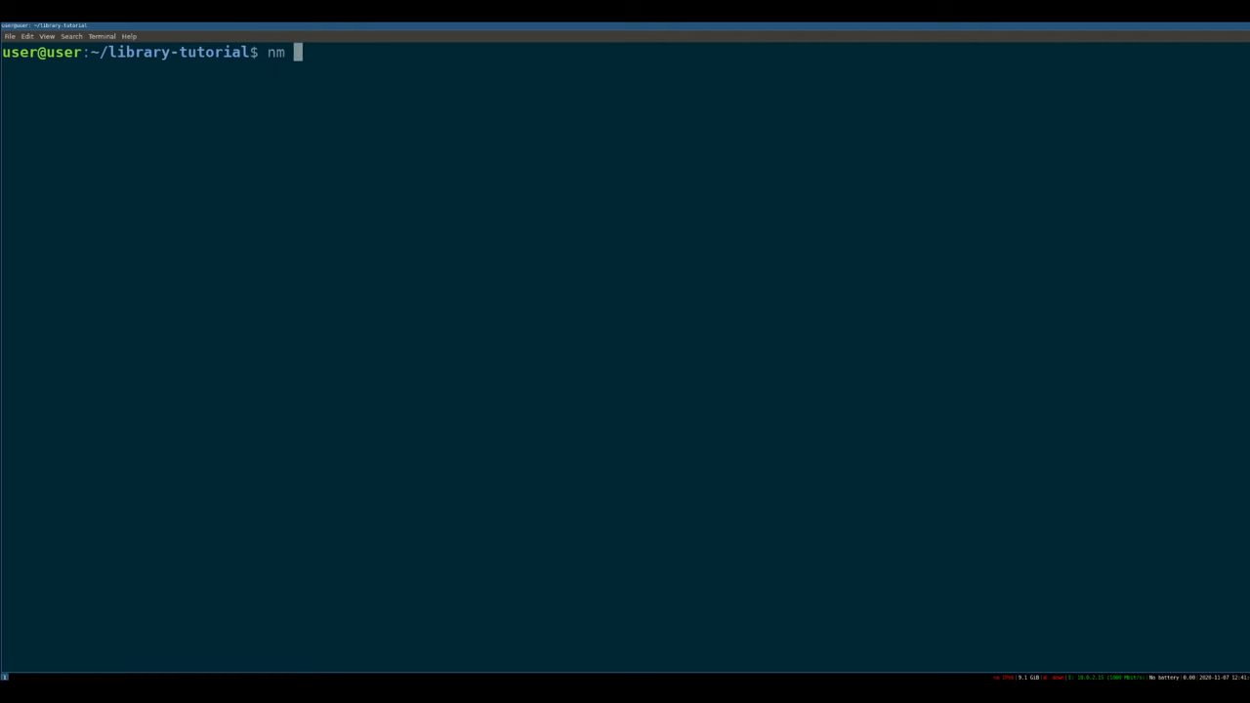
{"action": "type", "text": "main.o"}
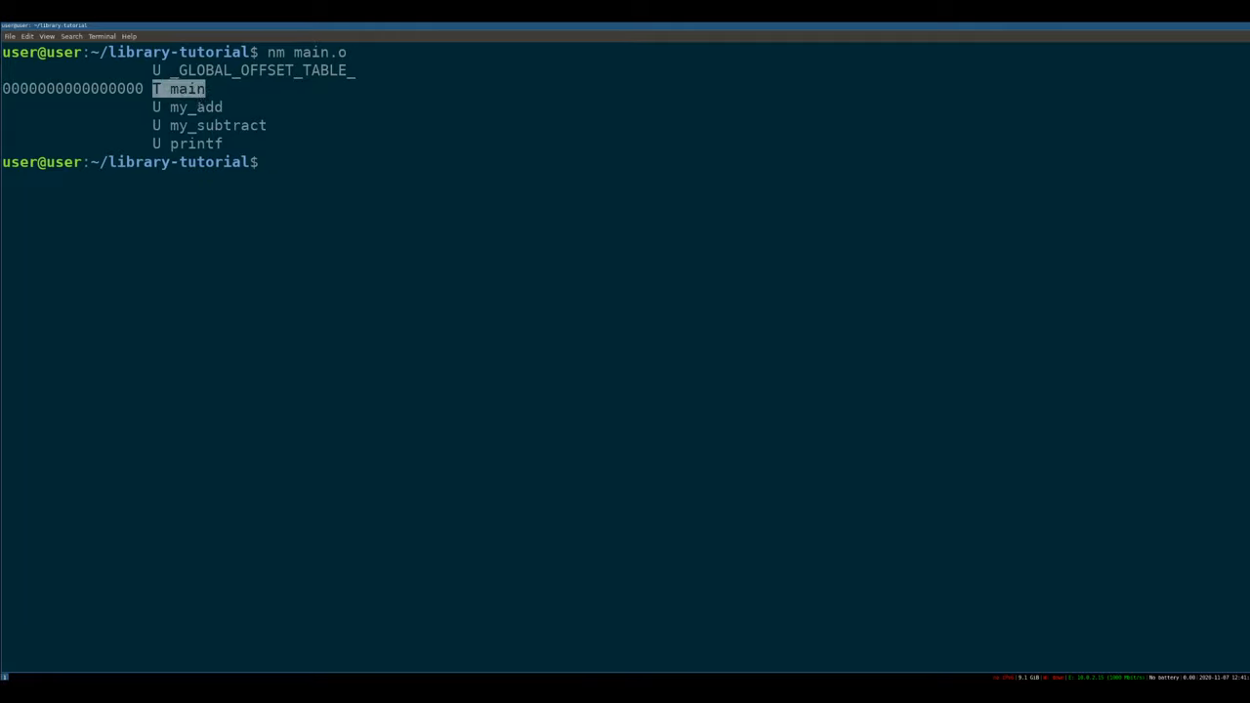
{"action": "left_click_drag", "start_coordinate": [180, 88], "coordinate": [220, 143]}
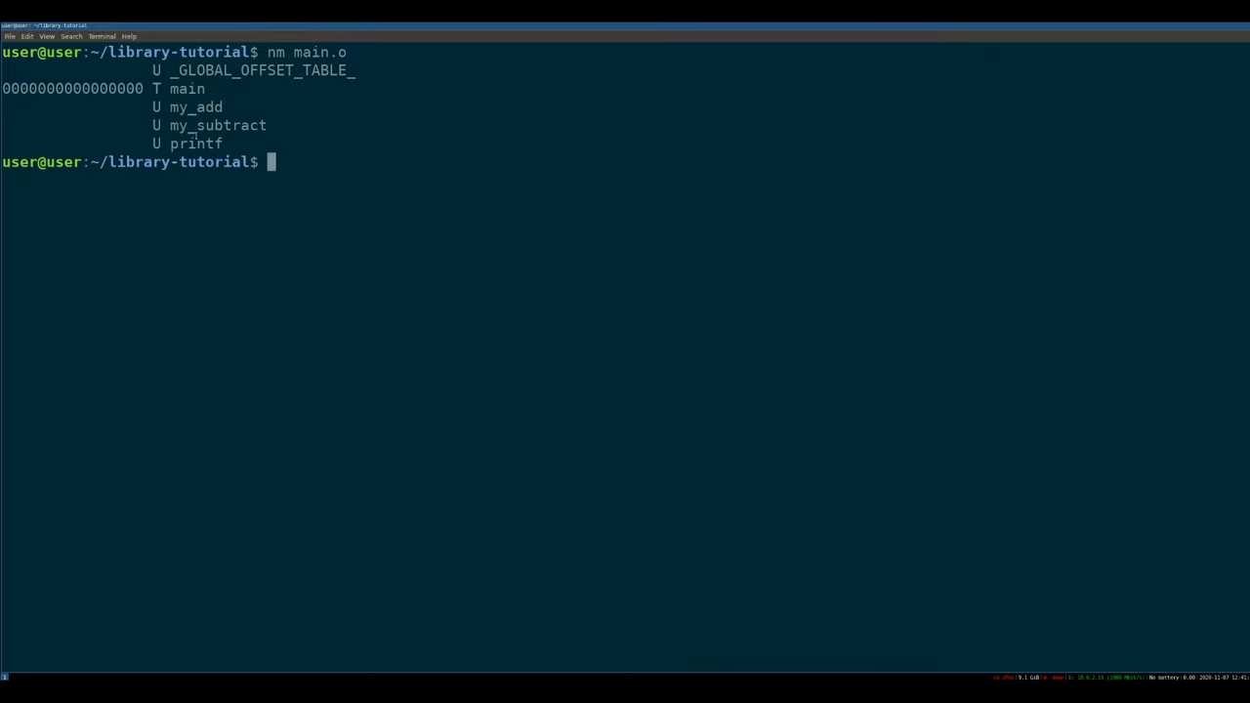
{"action": "double_click", "coordinate": [187, 143]}
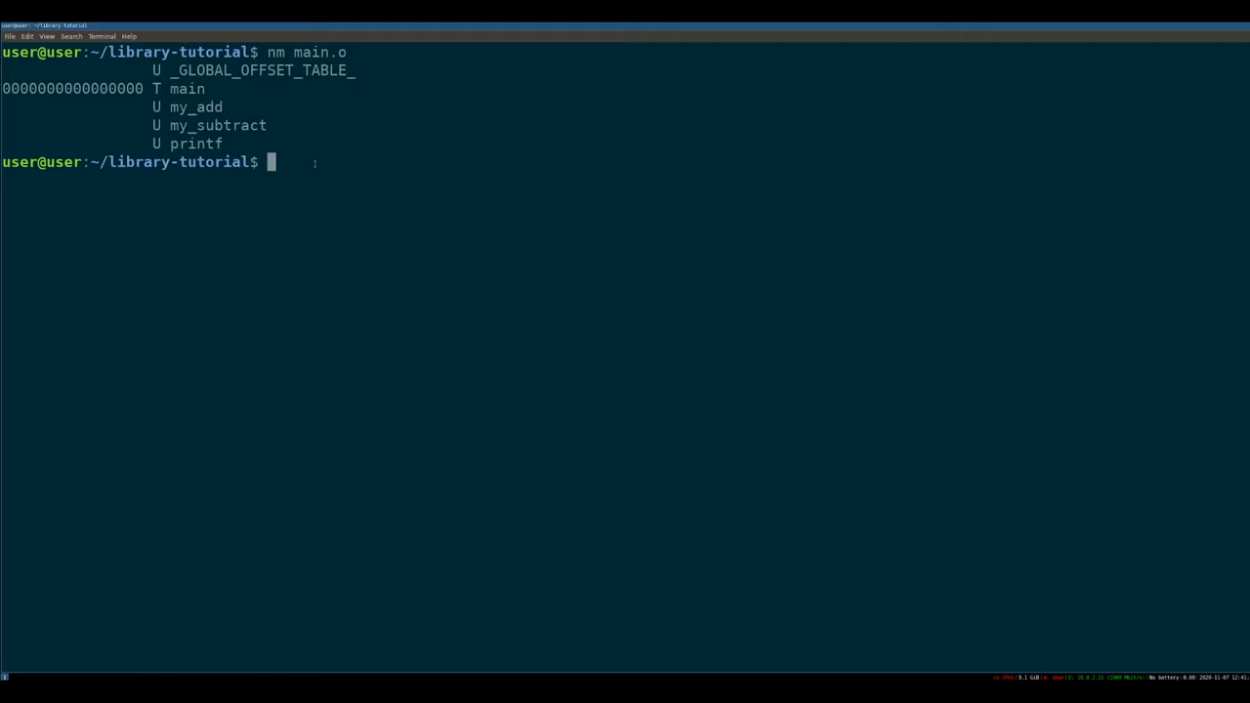
Create the my_math directory and start editing my_math.c in Vim
{"action": "type", "text": "mkdir my_math"}
{"action": "type", "text": "cd my_math/"}
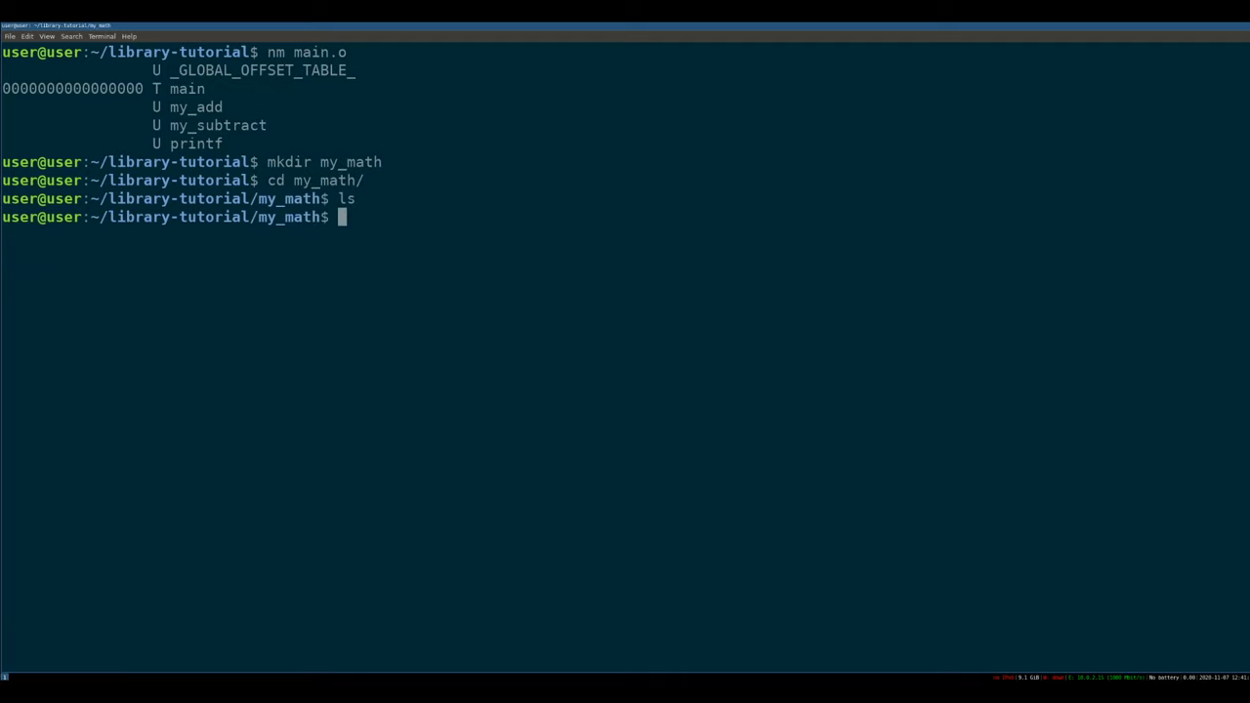
{"action": "type", "text": "vim"}
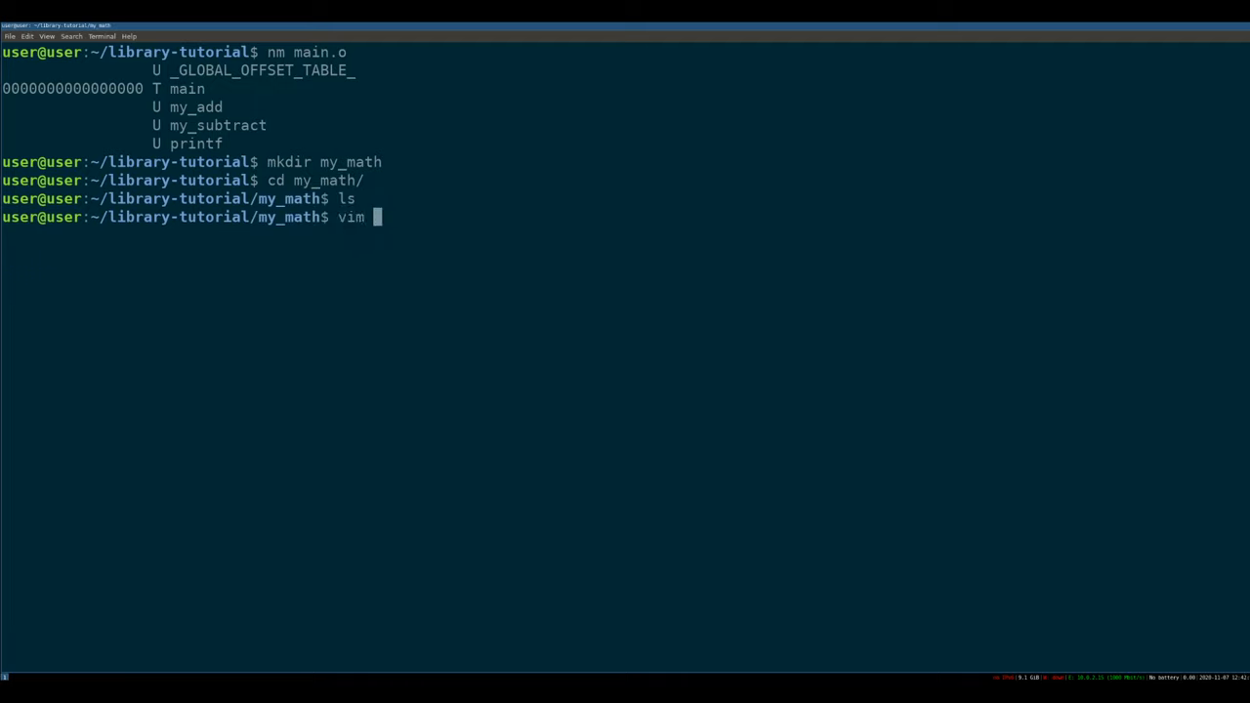
{"action": "type", "text": "my_m"}
{"action": "type", "text": "#incl"}
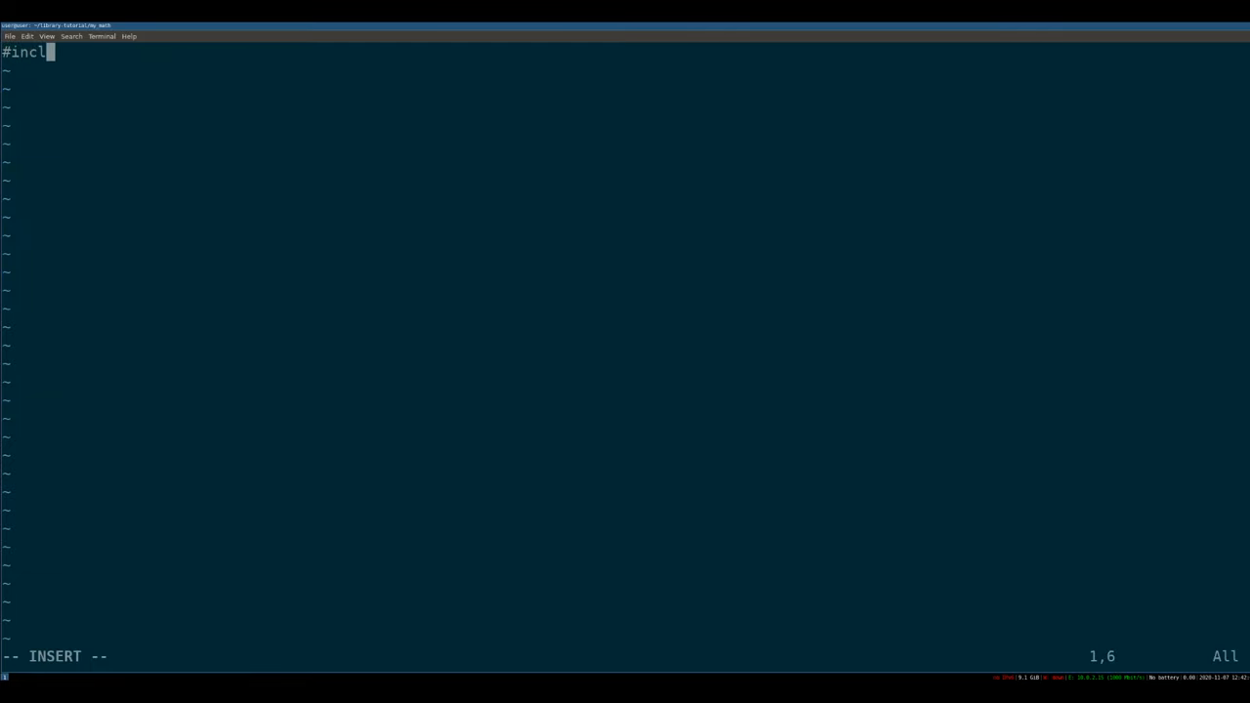
Type #include <stdio.h>, my_add returning a+b, and my_subtract returning a-b
{"action": "type", "text": "ude <stdio.h>"}
{"action": "type", "text": "int"}
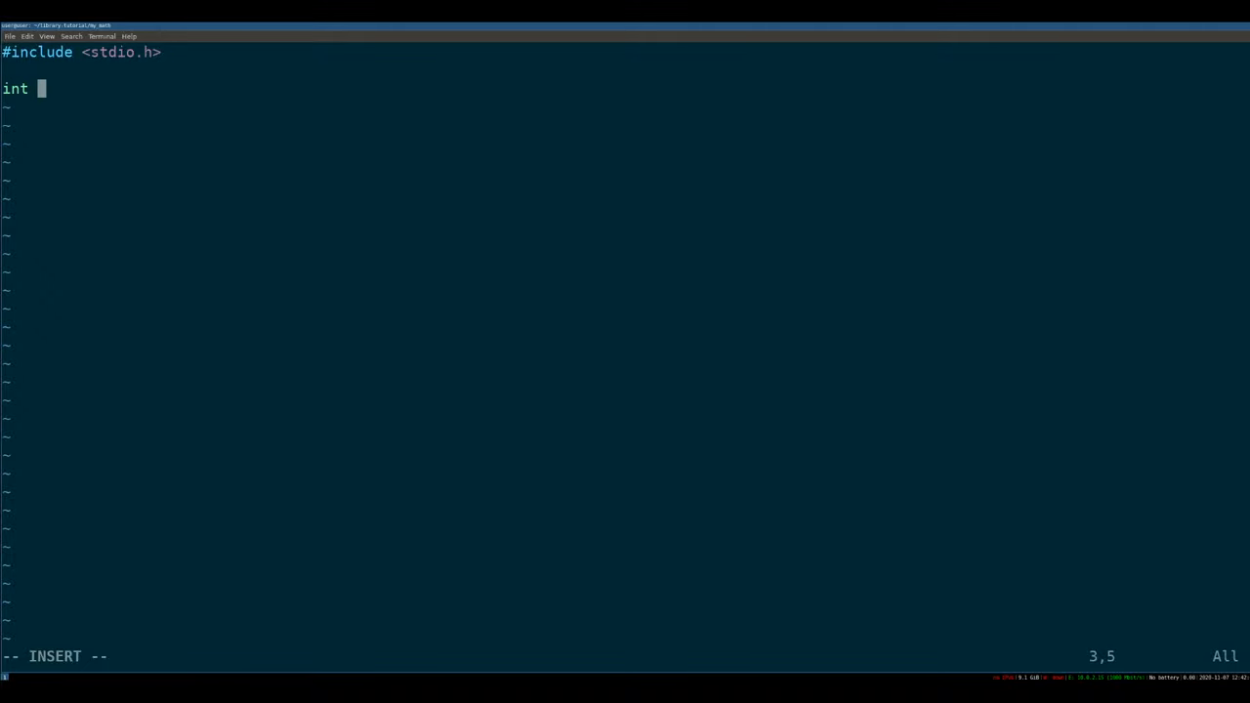
{"action": "type", "text": "my_add("}
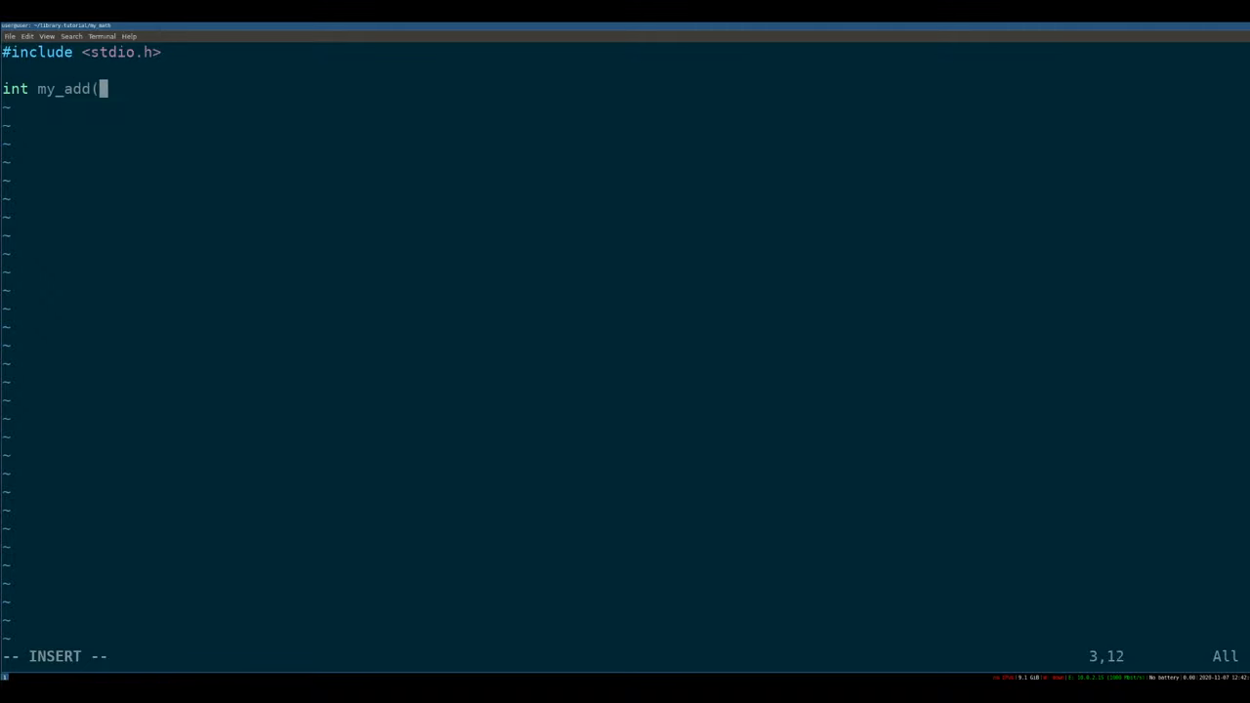
{"action": "type", "text": "int a, int b"}
{"action": "type", "text": "{"}
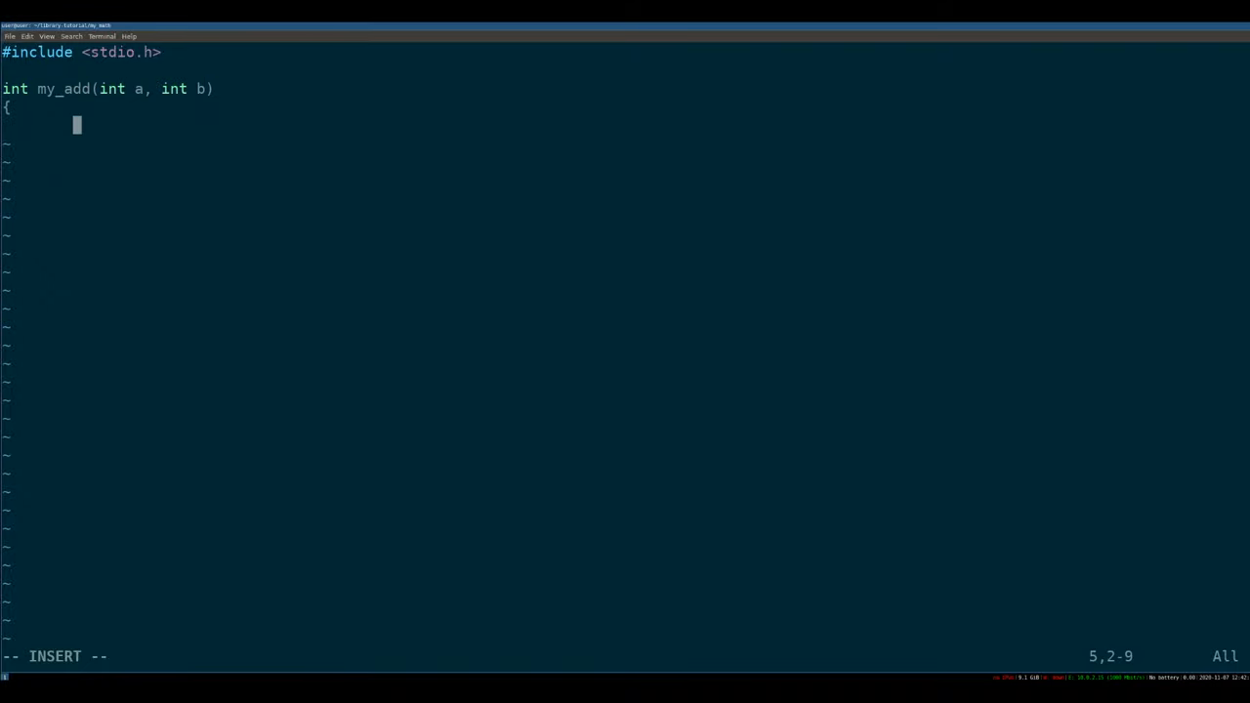
{"action": "type", "text": "return"}
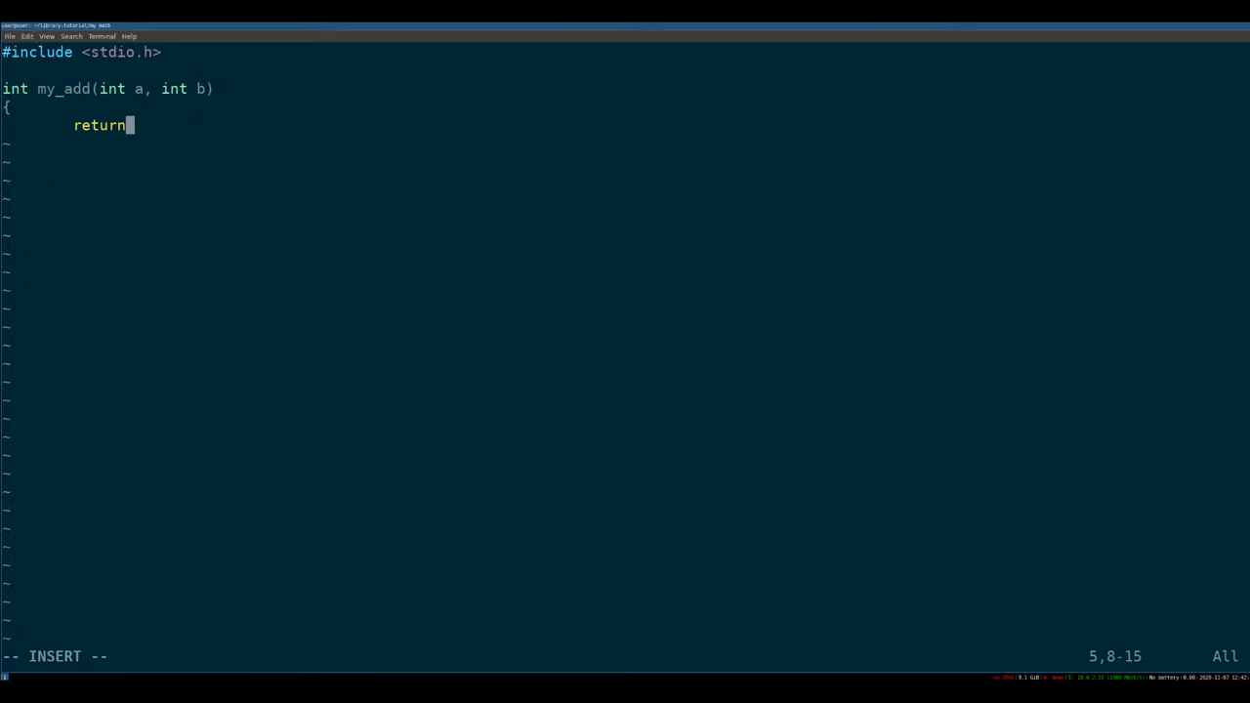
{"action": "type", "text": "a+b;"}
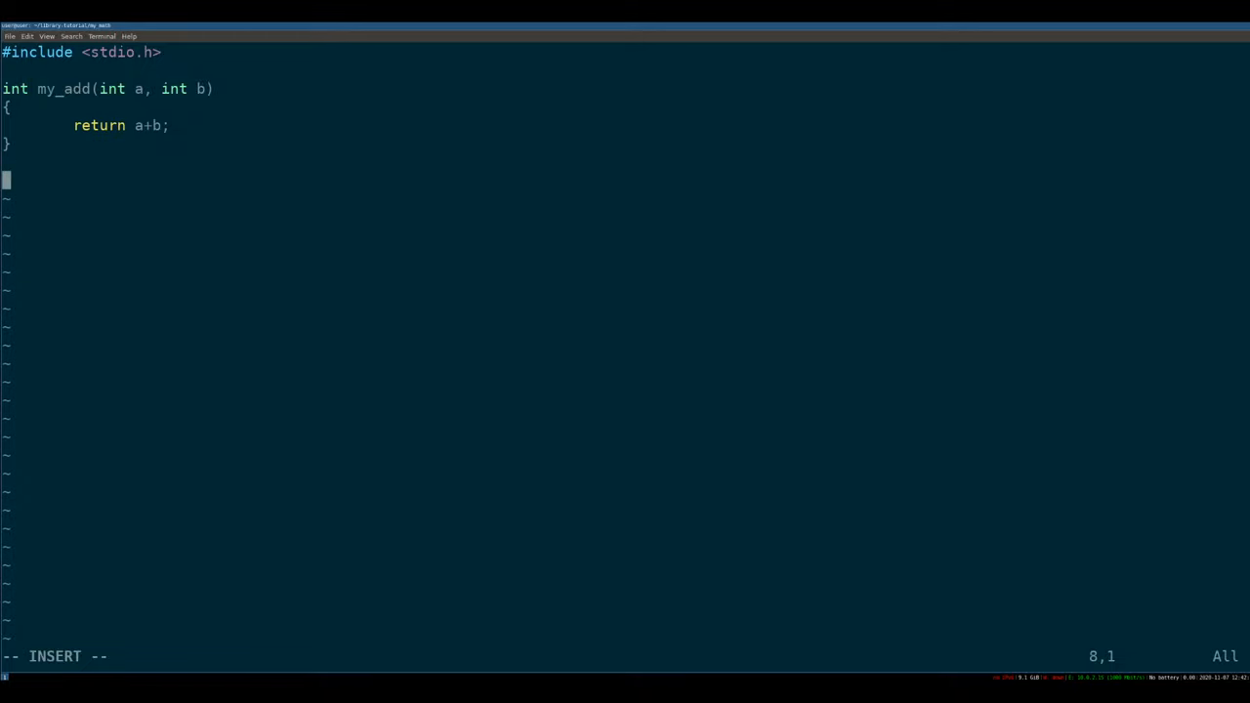
{"action": "type", "text": "int my_subtract"}
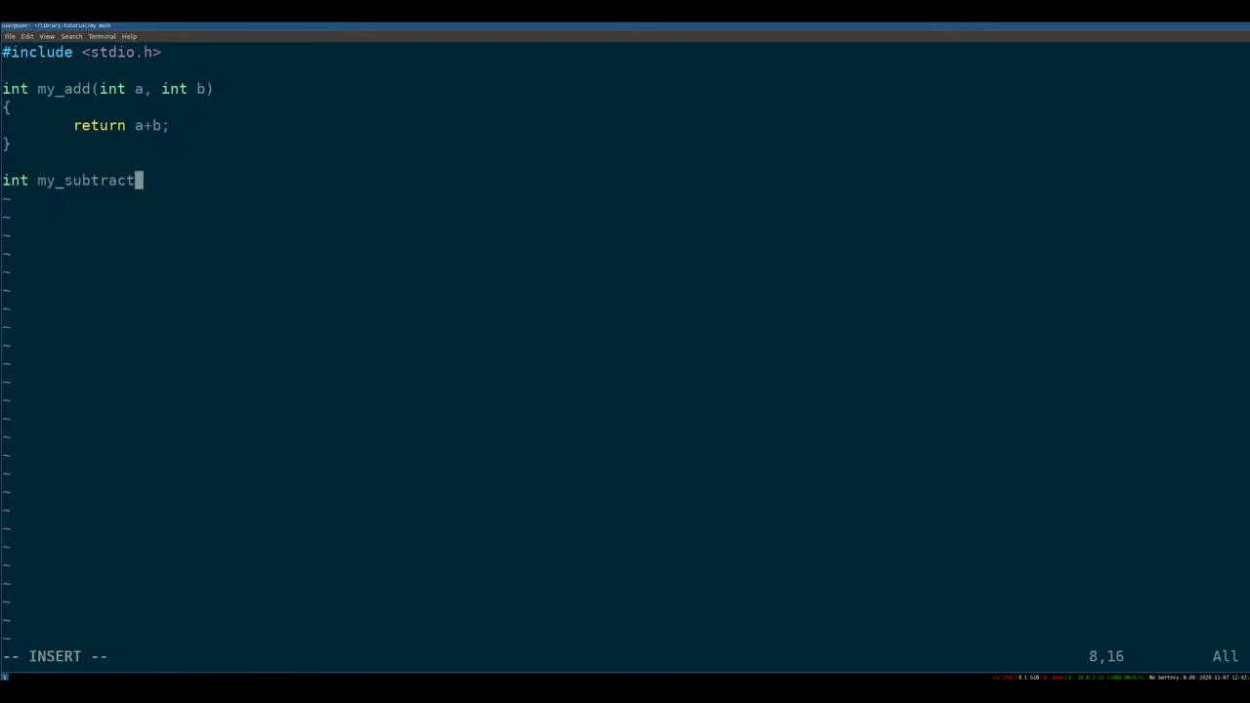
{"action": "type", "text": "(int a, int b"}
{"action": "type", "text": "return"}
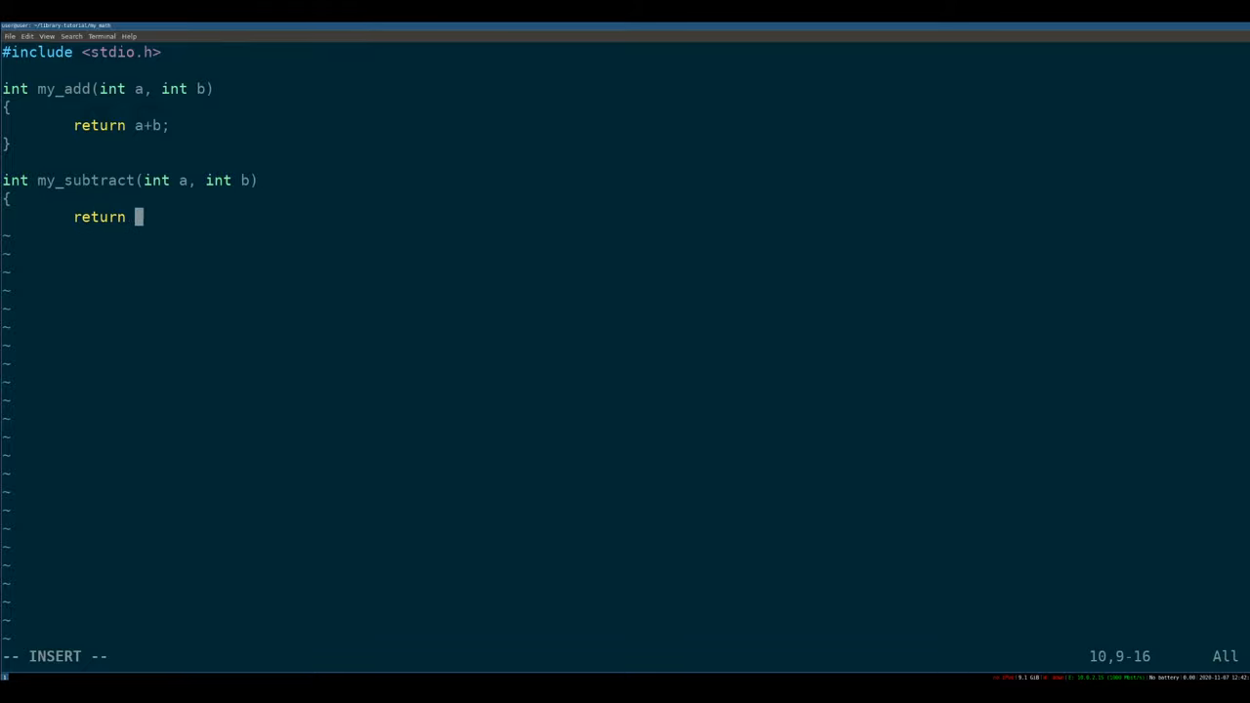
{"action": "type", "text": "a-b;"}
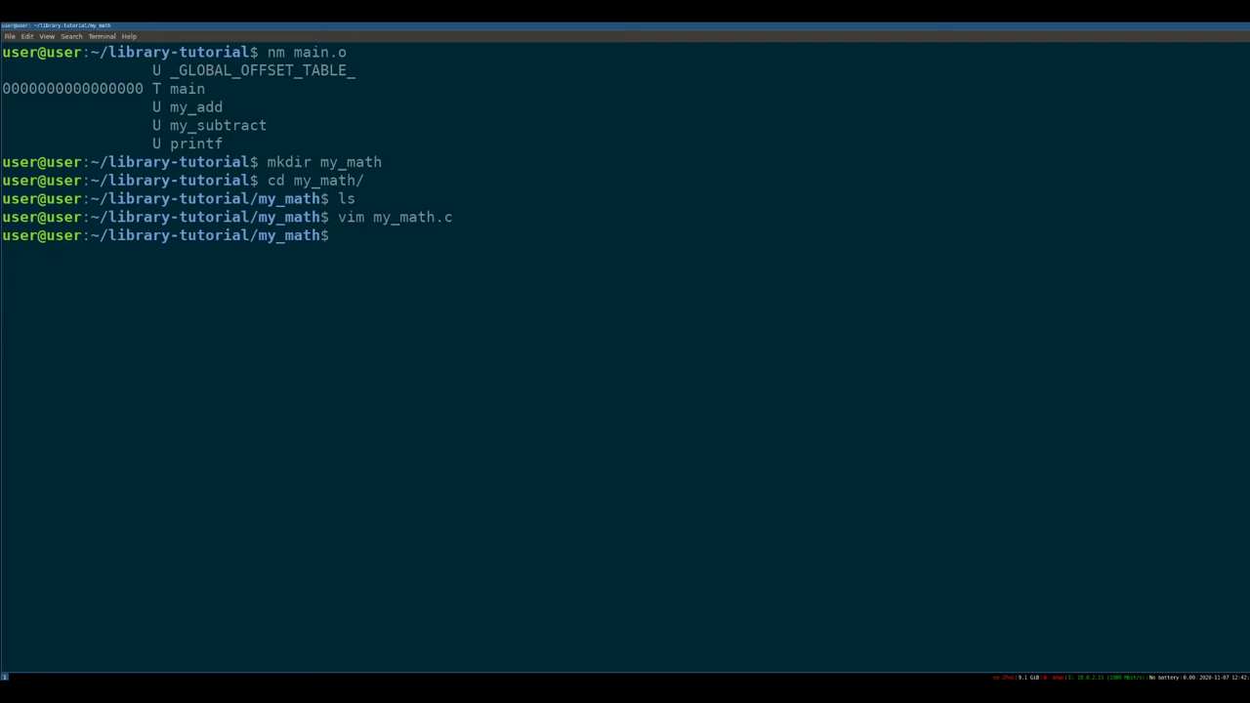
Compile my_math.c into libmy_math.so with gcc -fpic -shared and list the folder
{"action": "type", "text": "gg"}
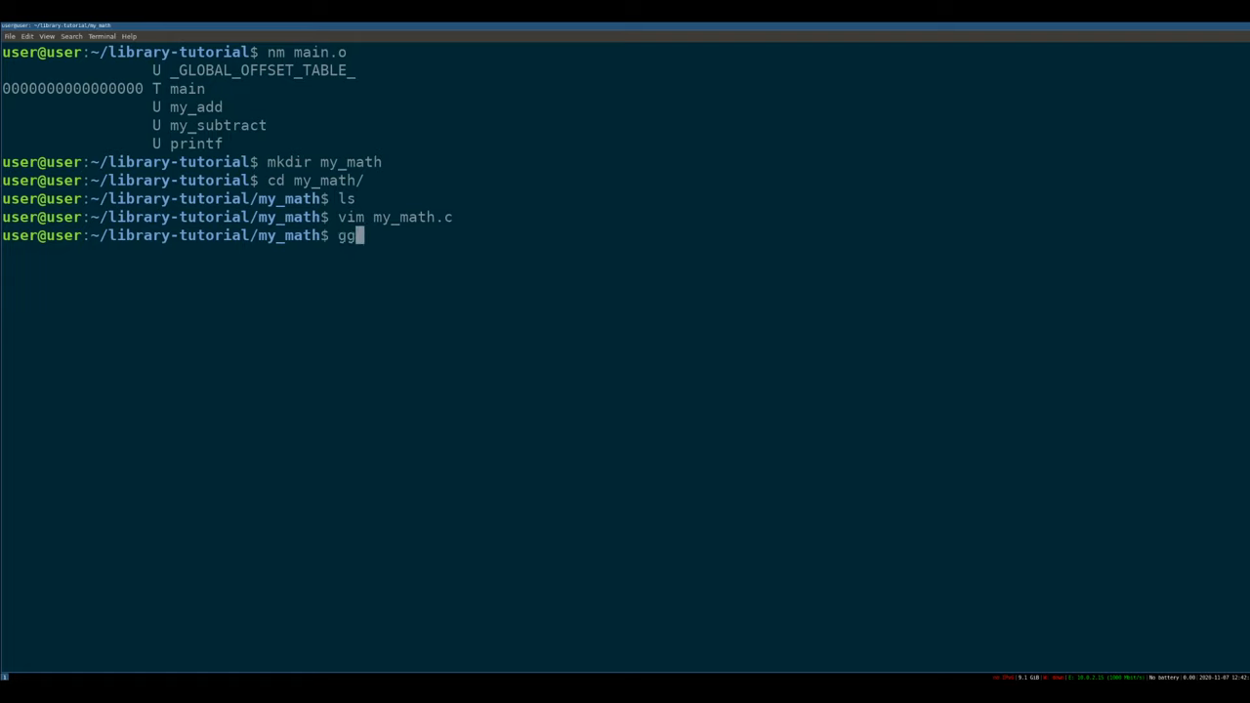
{"action": "type", "text": "gcc -o"}
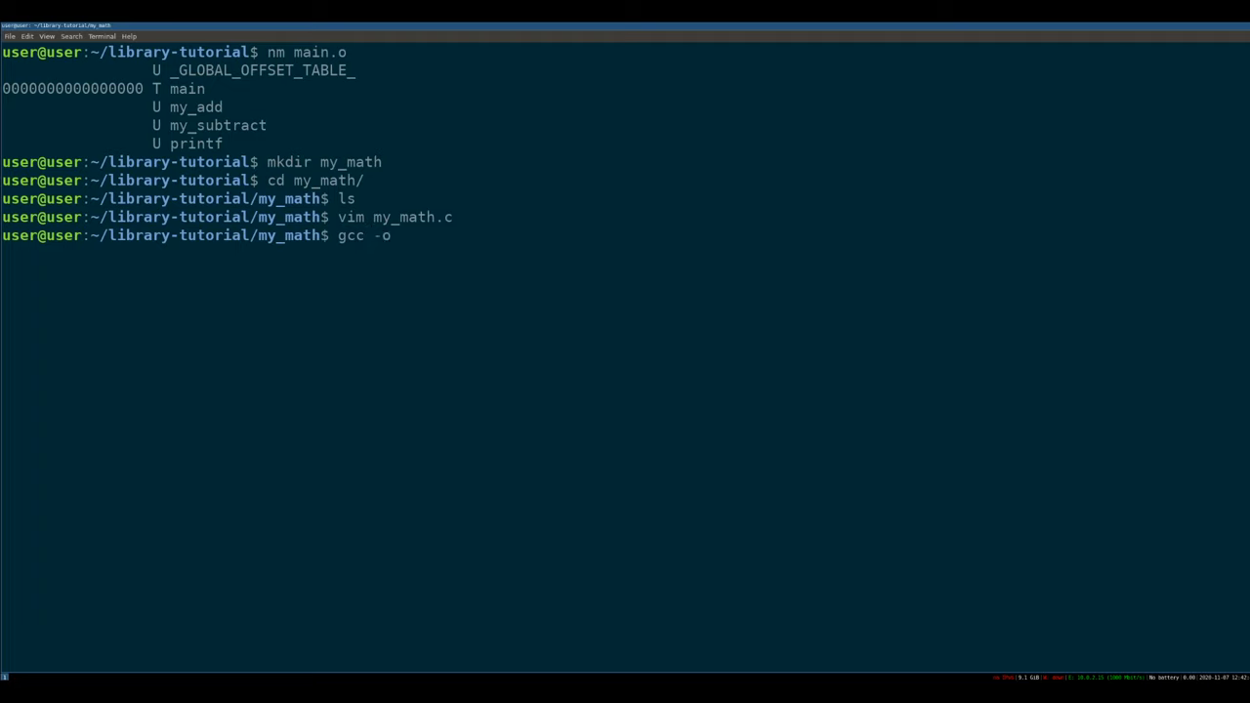
{"action": "type", "text": "li"}
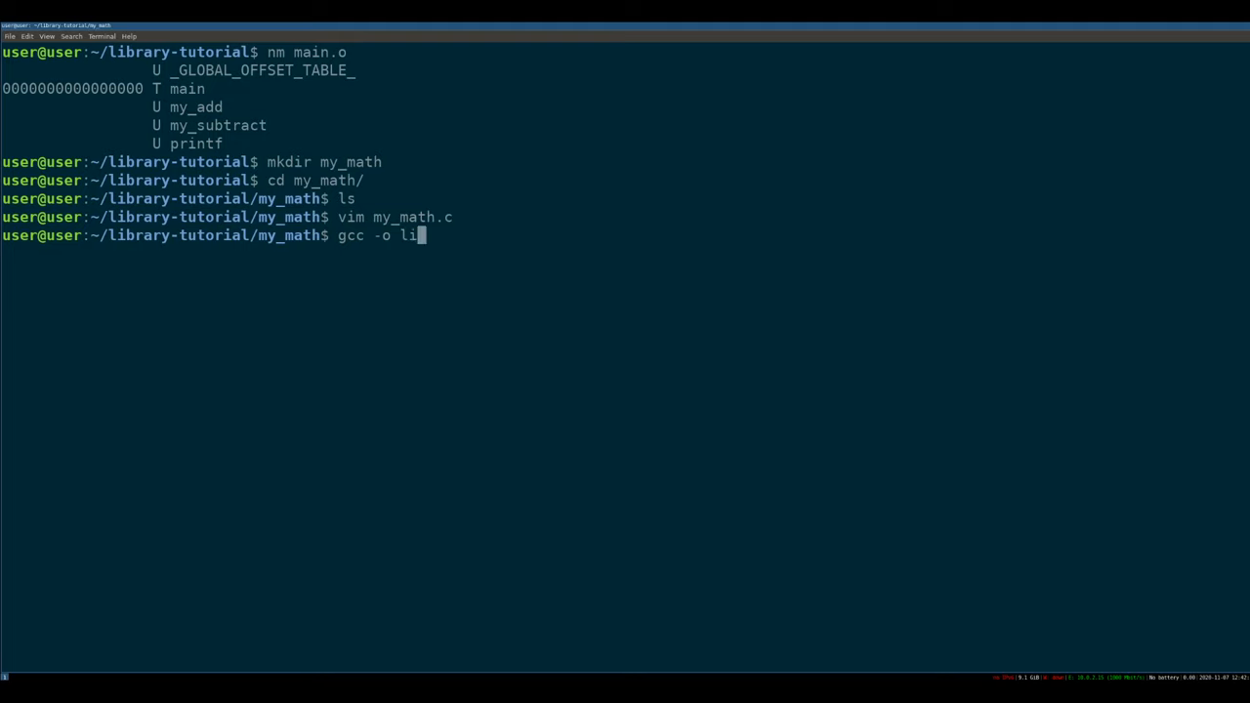
{"action": "type", "text": "bmy_math."}
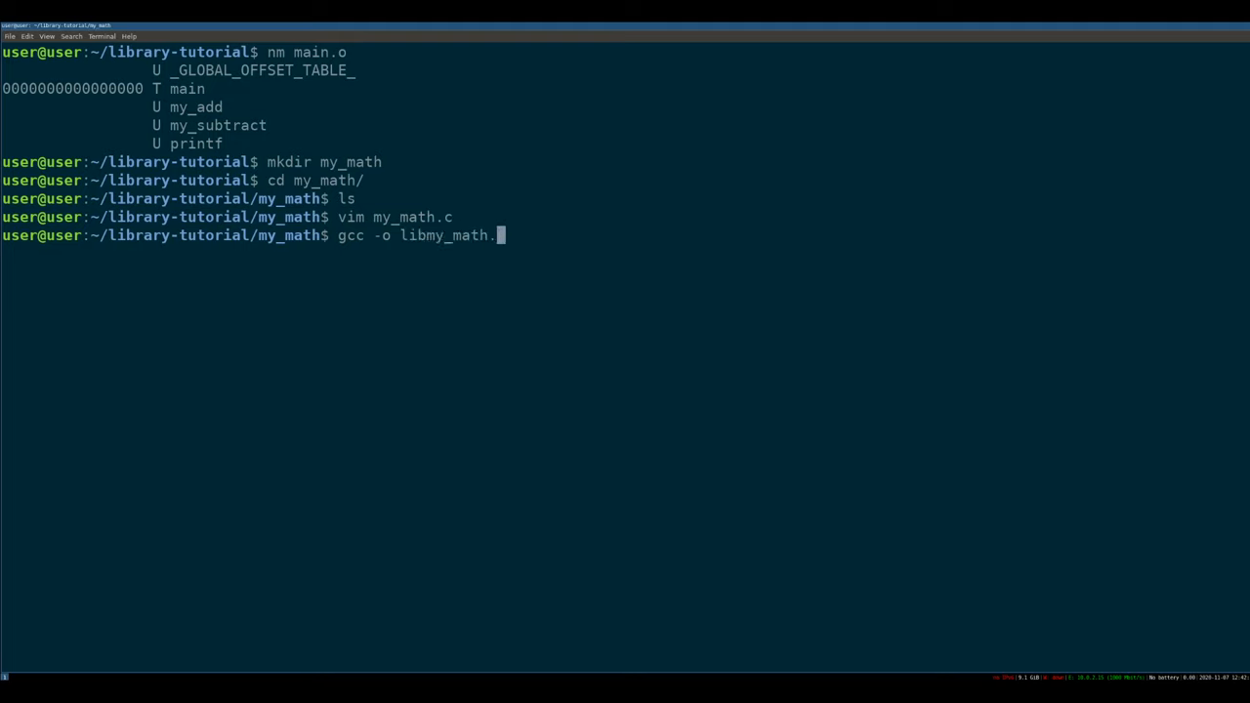
{"action": "type", "text": "so -fpic"}
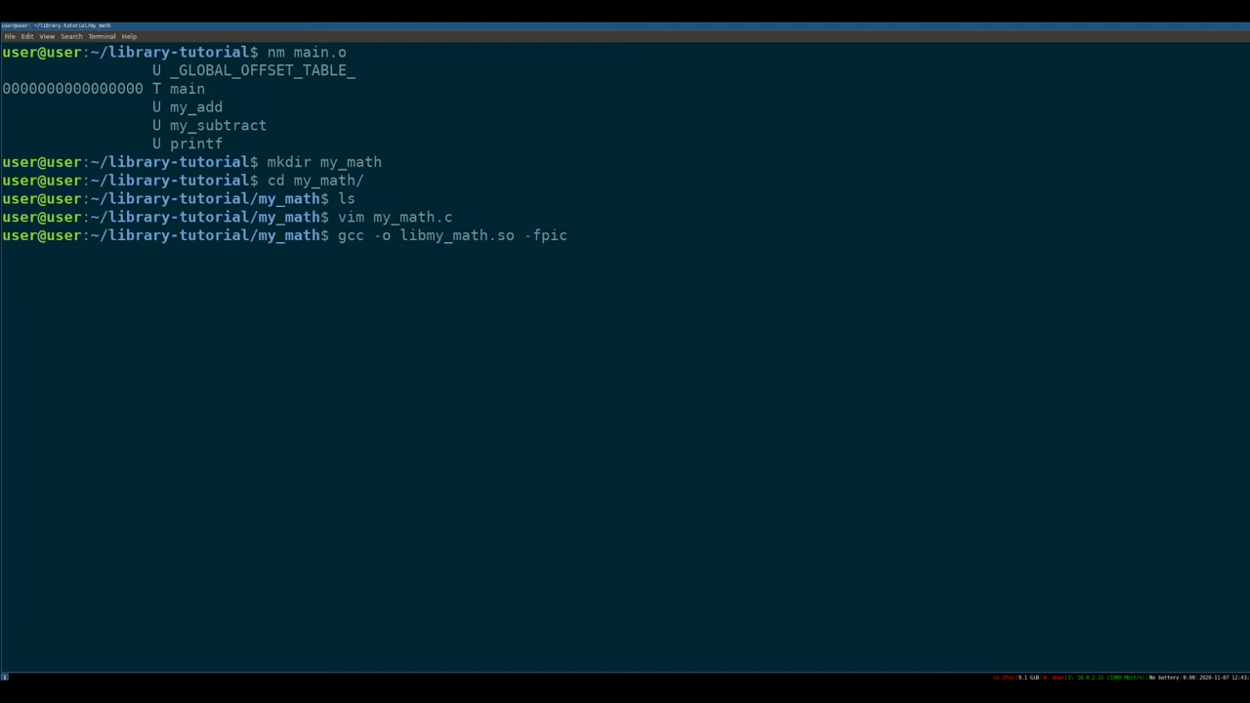
{"action": "type", "text": "-shared"}
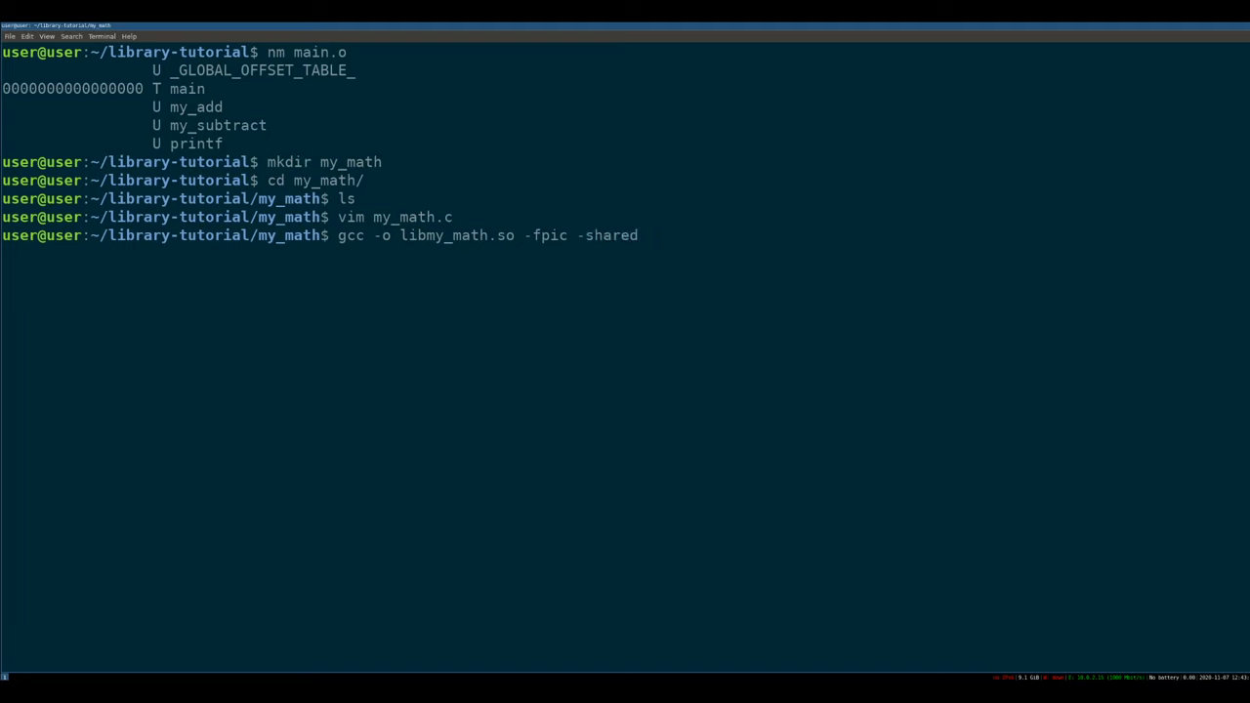
{"action": "type", "text": "my_math.c"}
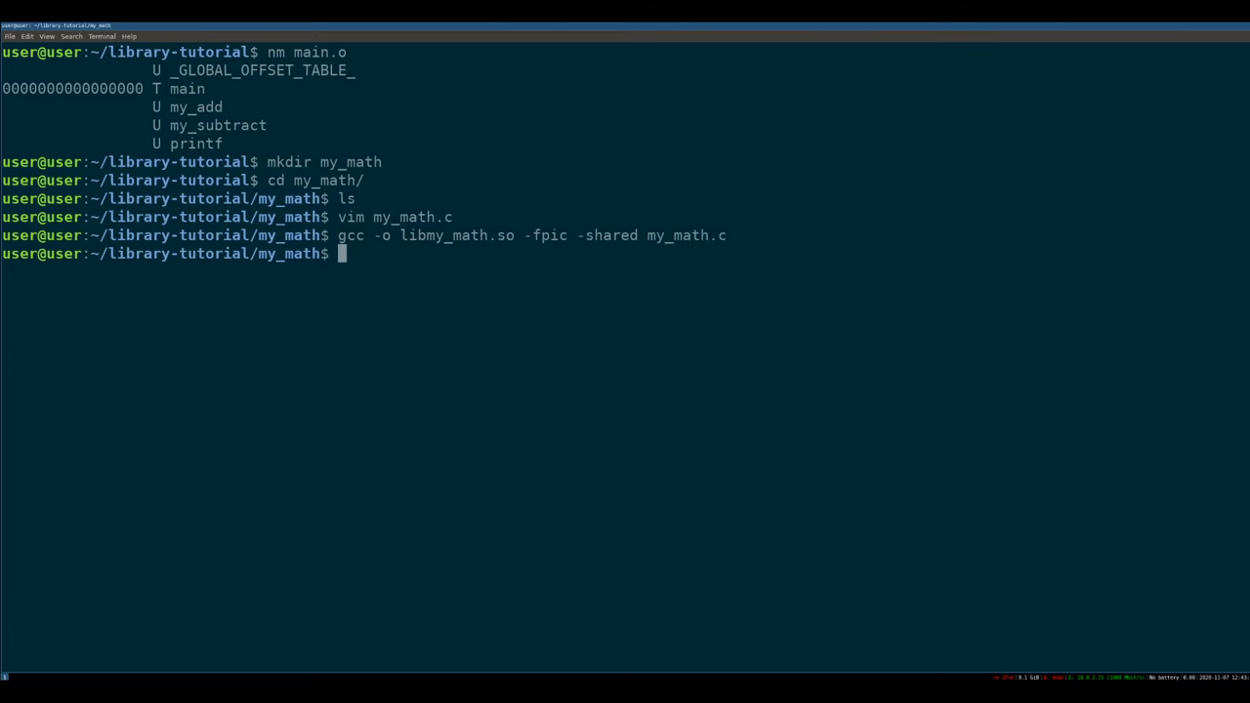
{"action": "type", "text": "ls"}
{"action": "type", "text": "file libmy_math.so"}
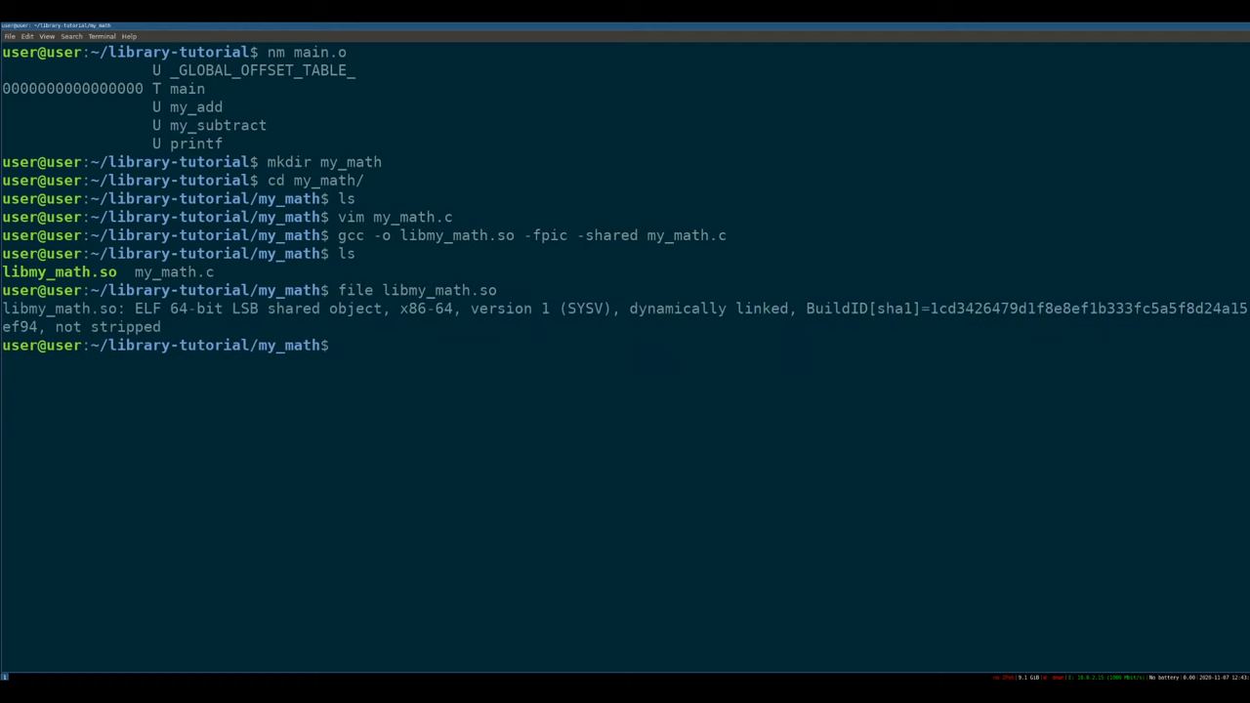
Check libmy_math.so symbols with nm, move it to the parent folder, and view main.c
{"action": "type", "text": "nm"}
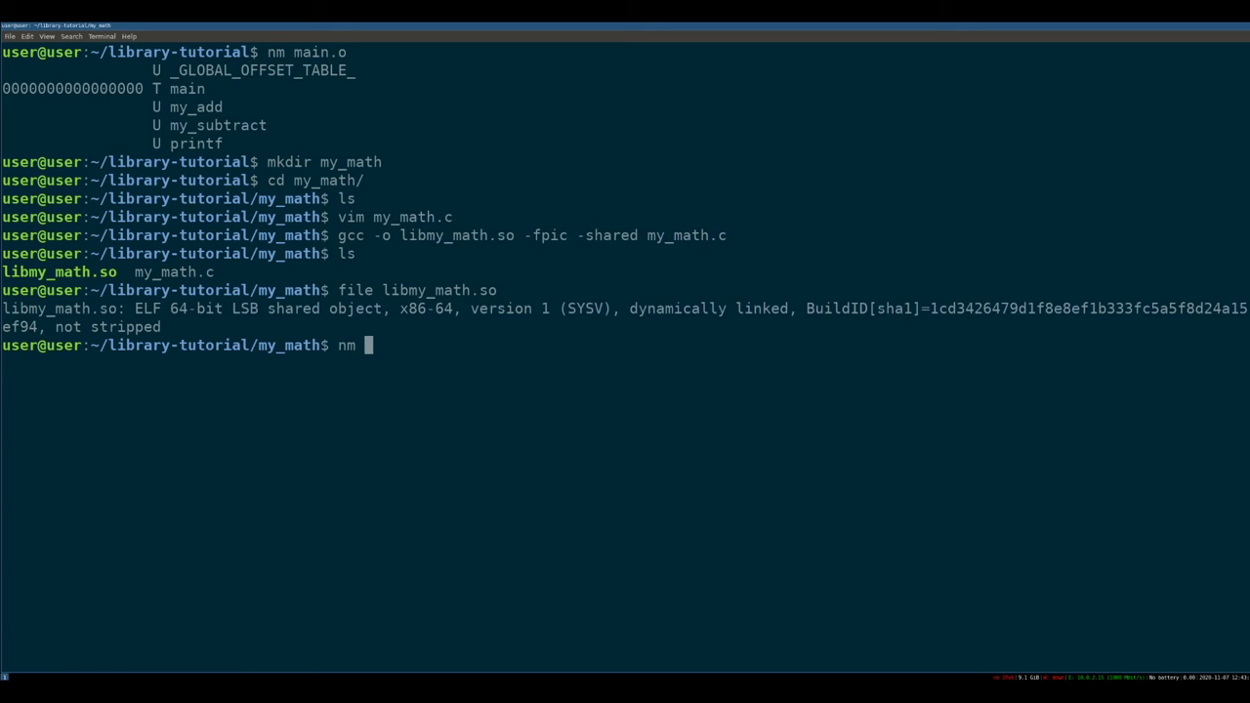
{"action": "type", "text": "libmy_math.so"}
{"action": "type", "text": "ls"}
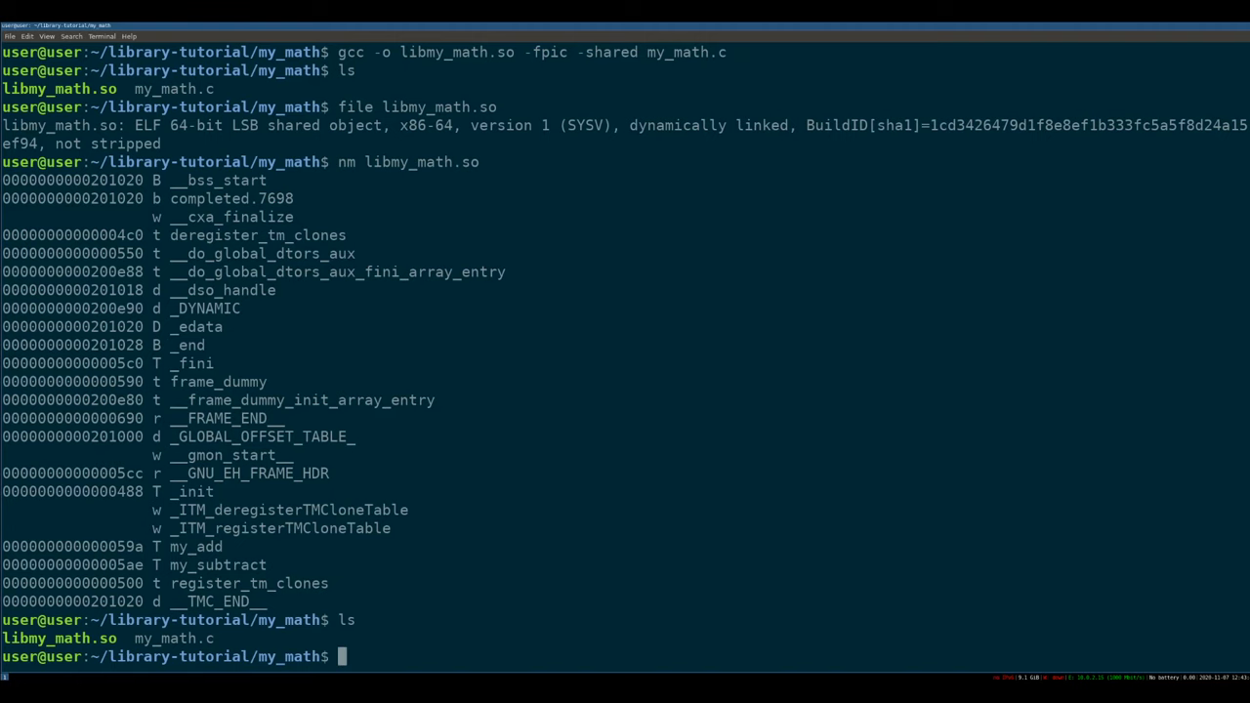
{"action": "type", "text": "mv libmy_math.so ../"}
{"action": "type", "text": "cd ../"}
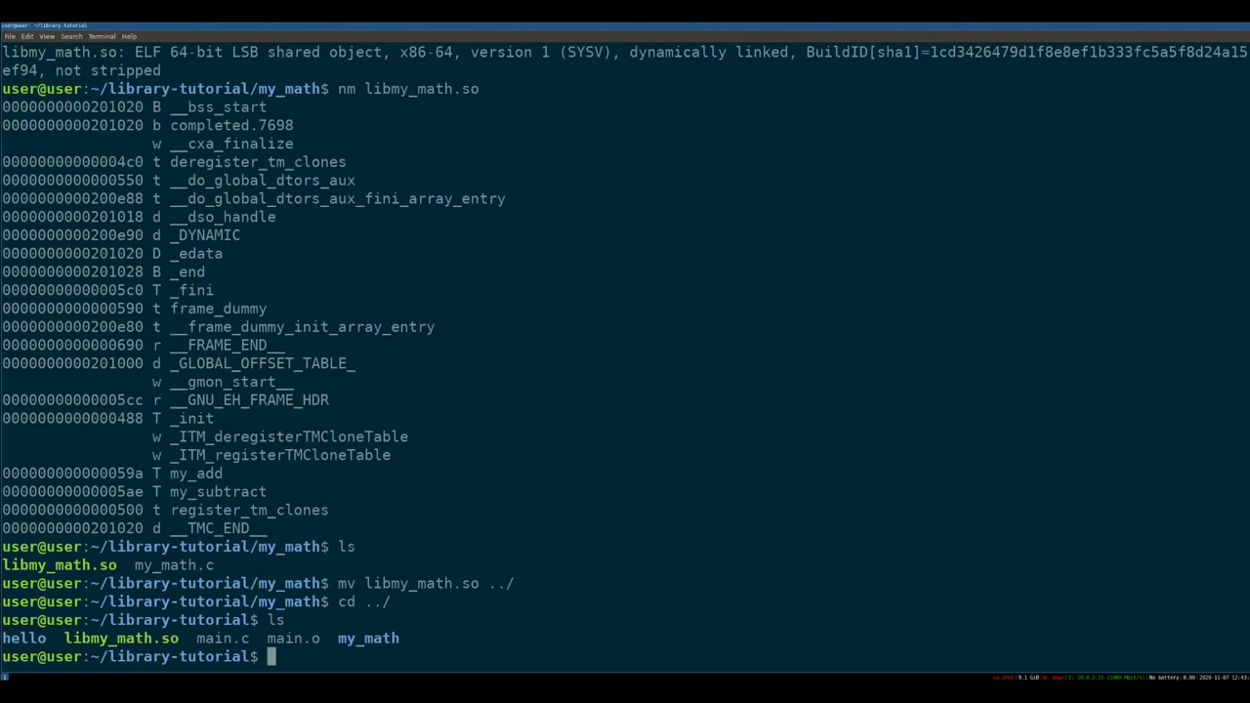
{"action": "type", "text": "rm hello/"}
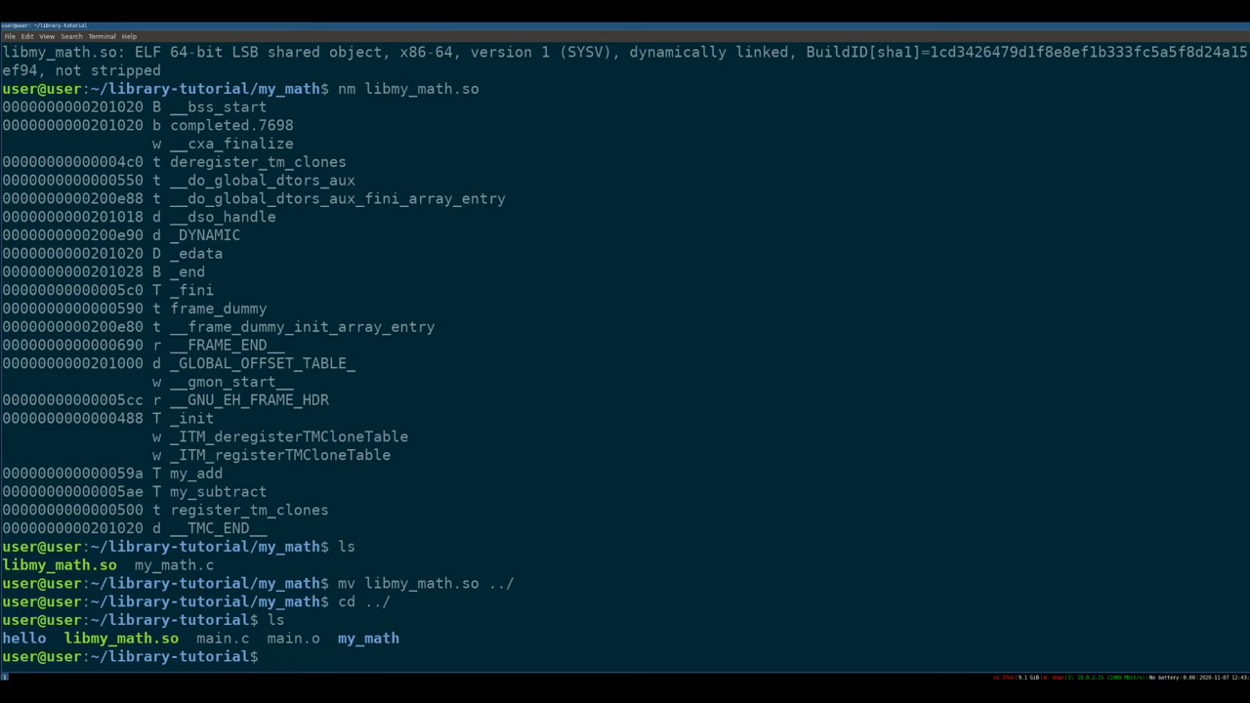
{"action": "type", "text": "cat main.c"}
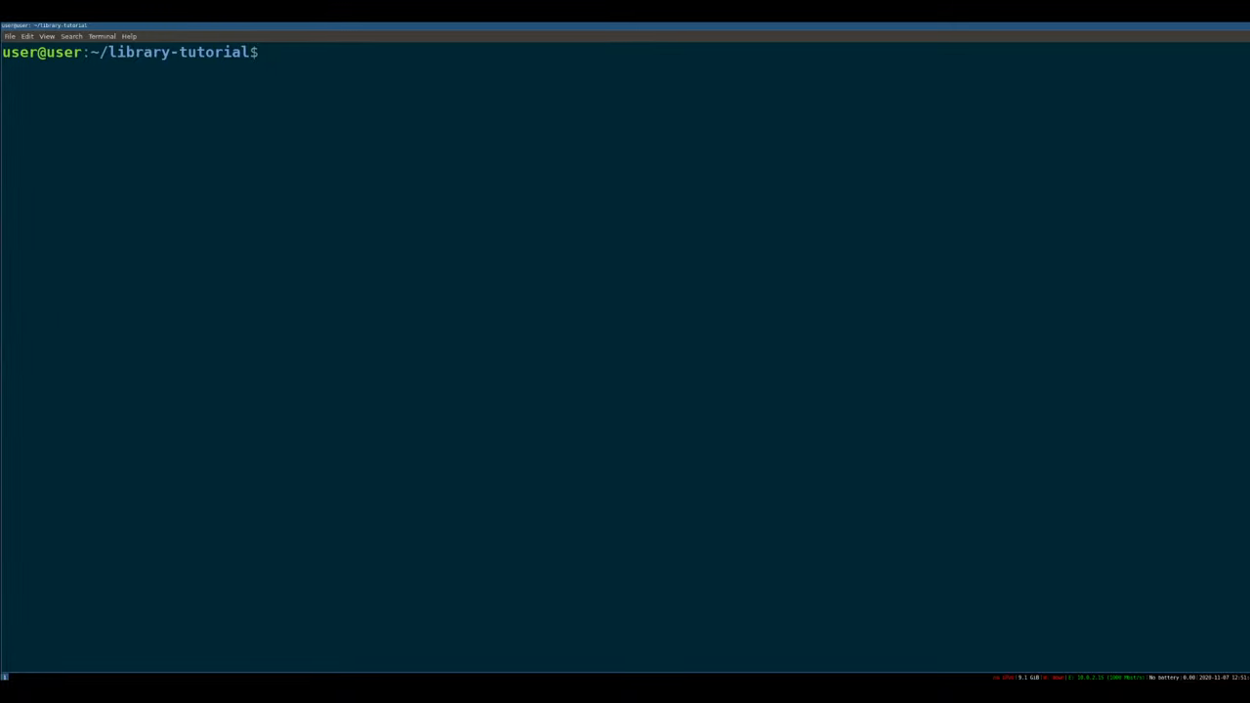
Rename libmy_math.so to a lib-prefixed name and compile main.c into main.o
{"action": "type", "text": "mv"}
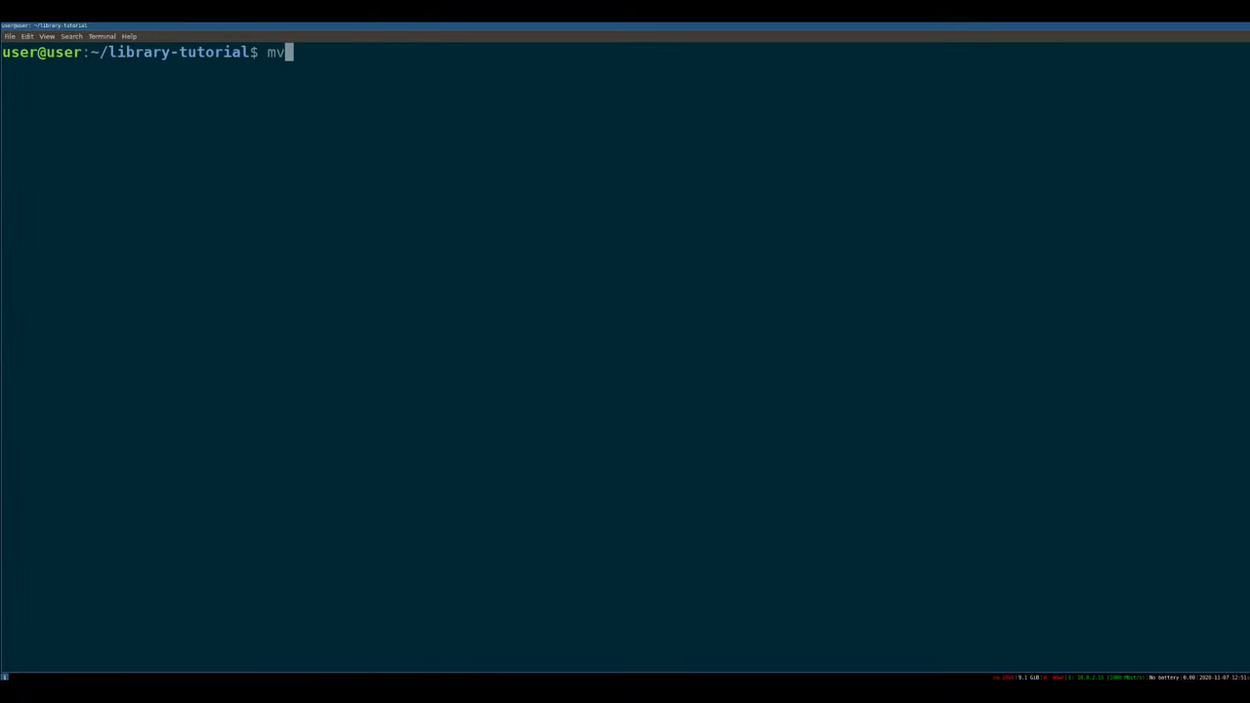
{"action": "type", "text": "libmy_"}
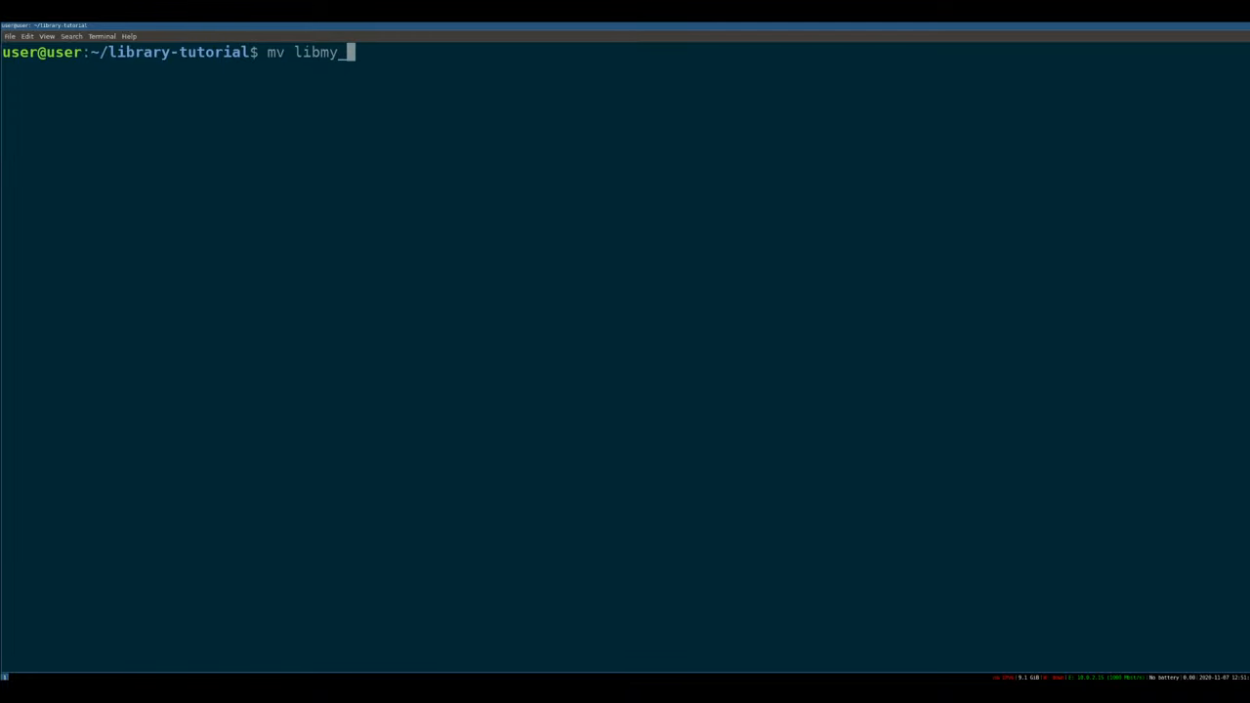
{"action": "type", "text": "math.so libmmath.so^C"}
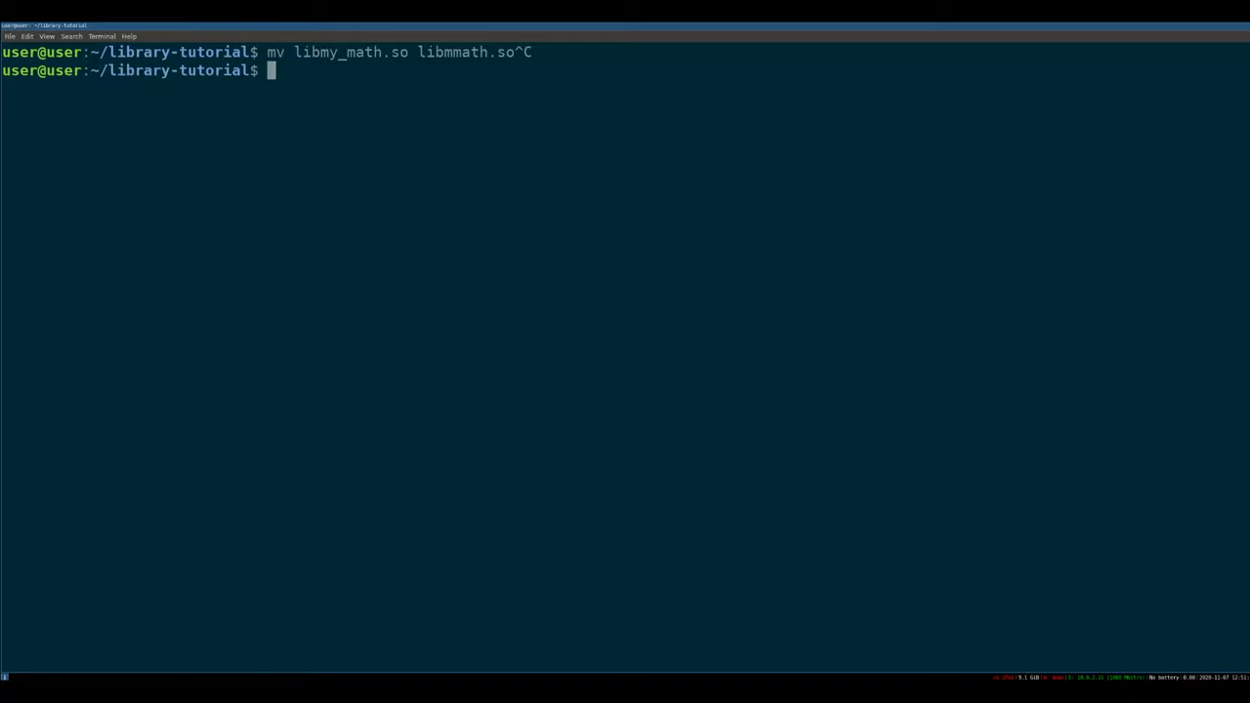
{"action": "type", "text": "ls"}
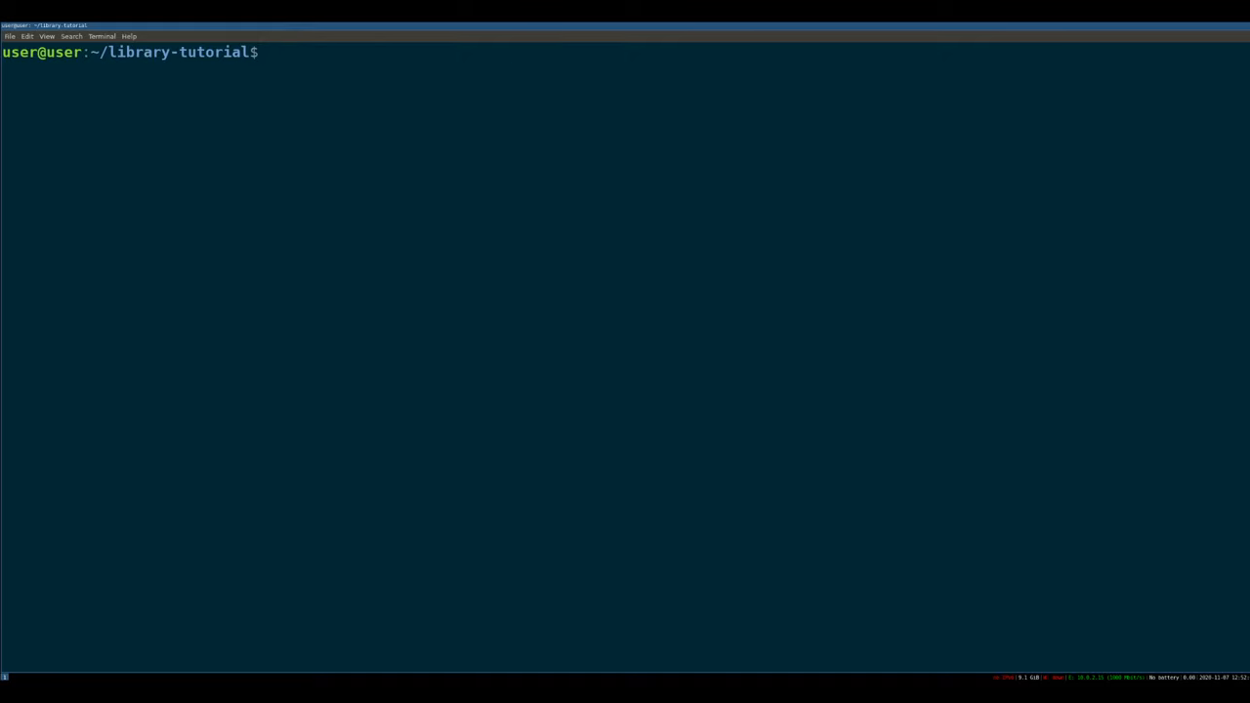
{"action": "type", "text": "gcc"}
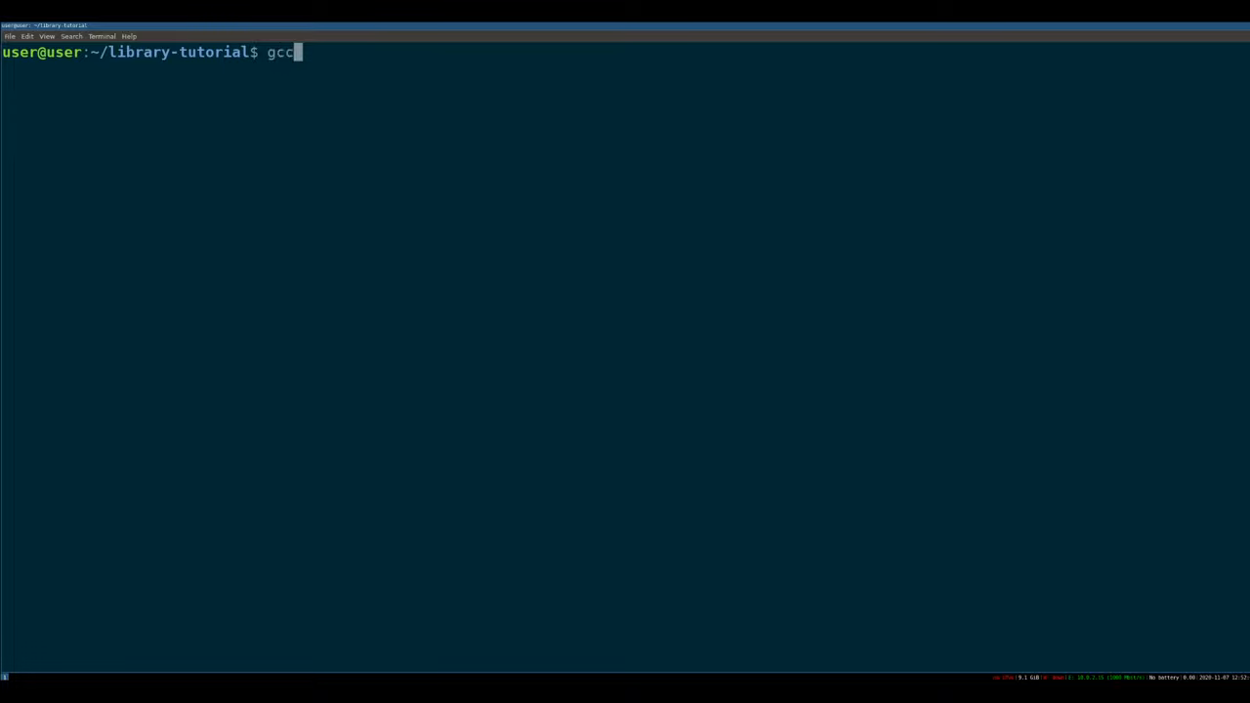
{"action": "type", "text": "-c"}
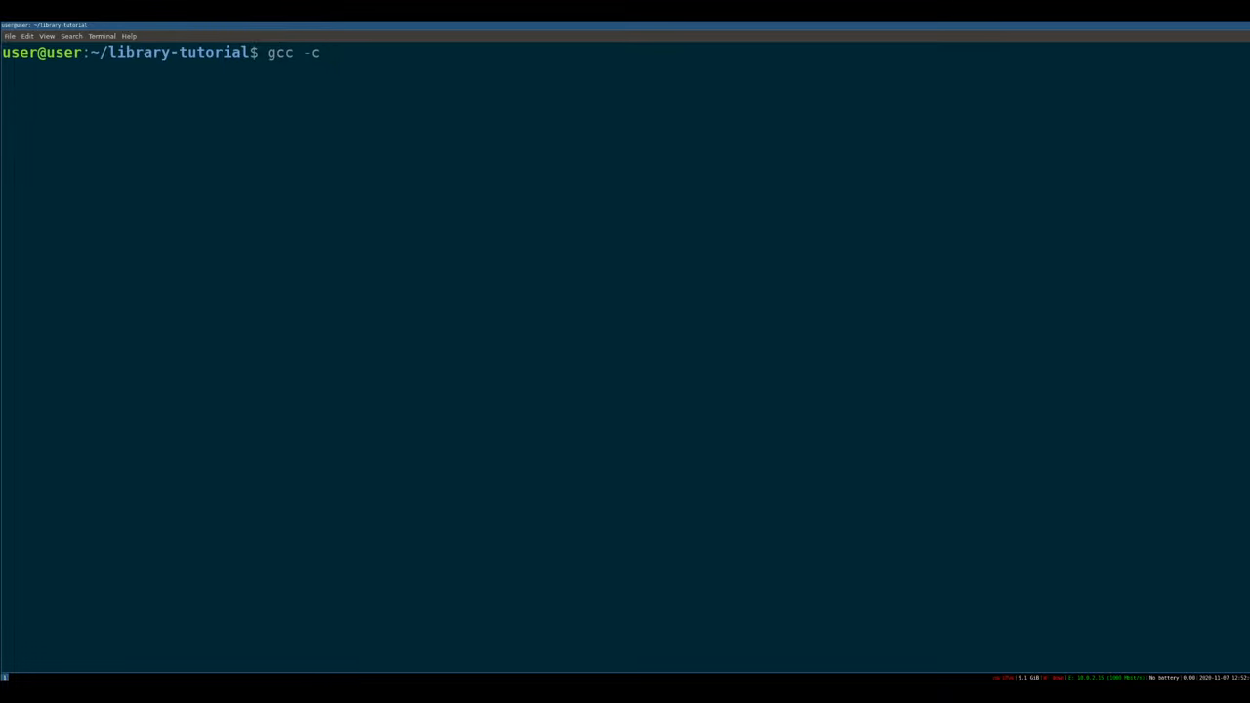
{"action": "type", "text": "main.c -o m"}
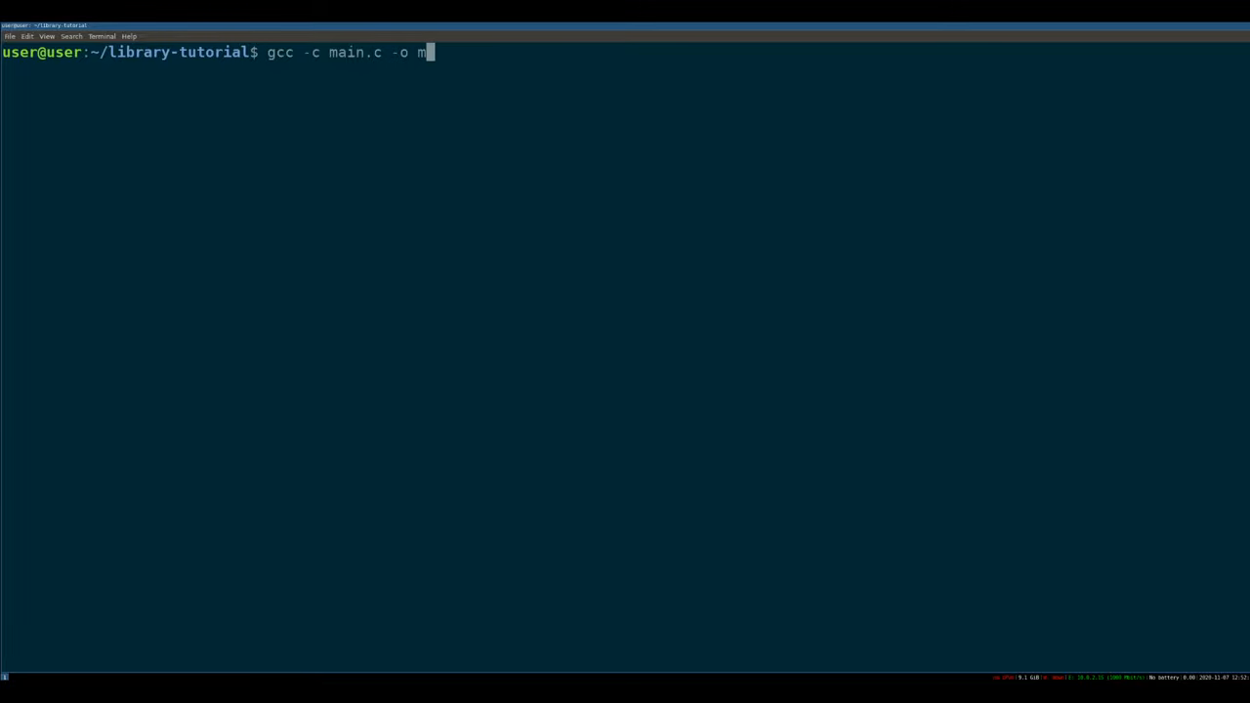
{"action": "type", "text": "ain.o"}
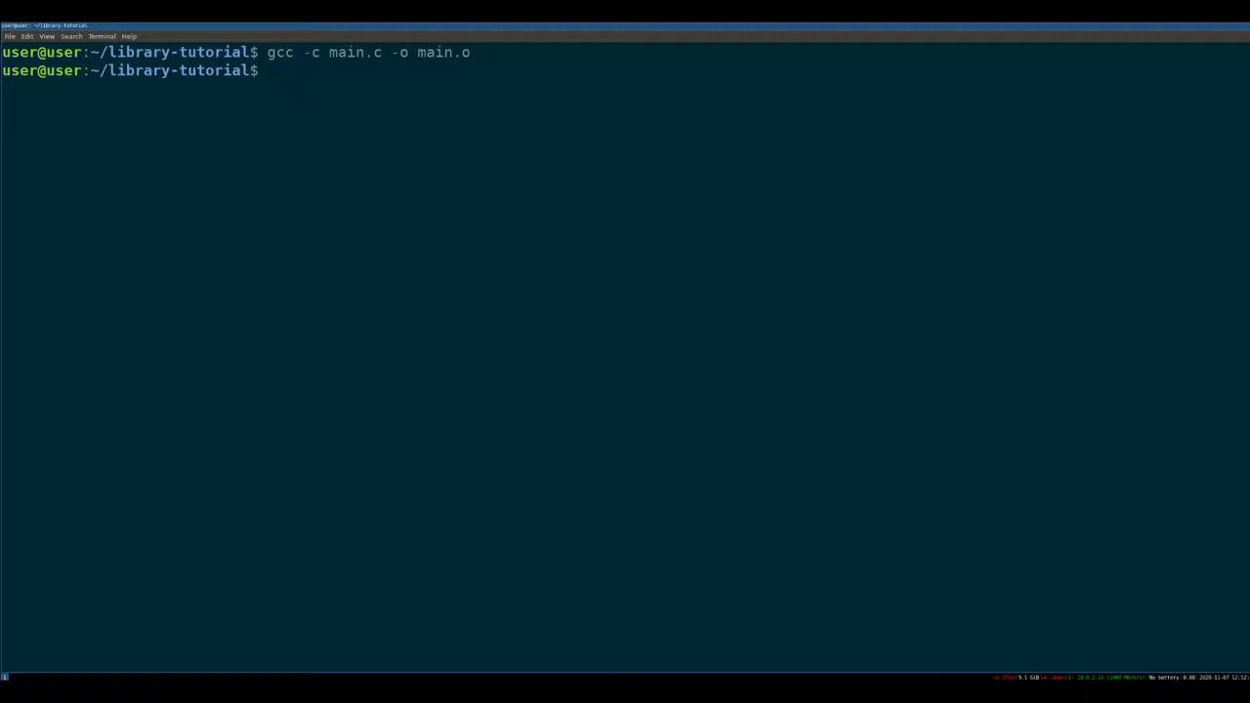
Link main.o into main against mmath using -lmmath -L$(pwd)
{"action": "type", "text": "gcc"}
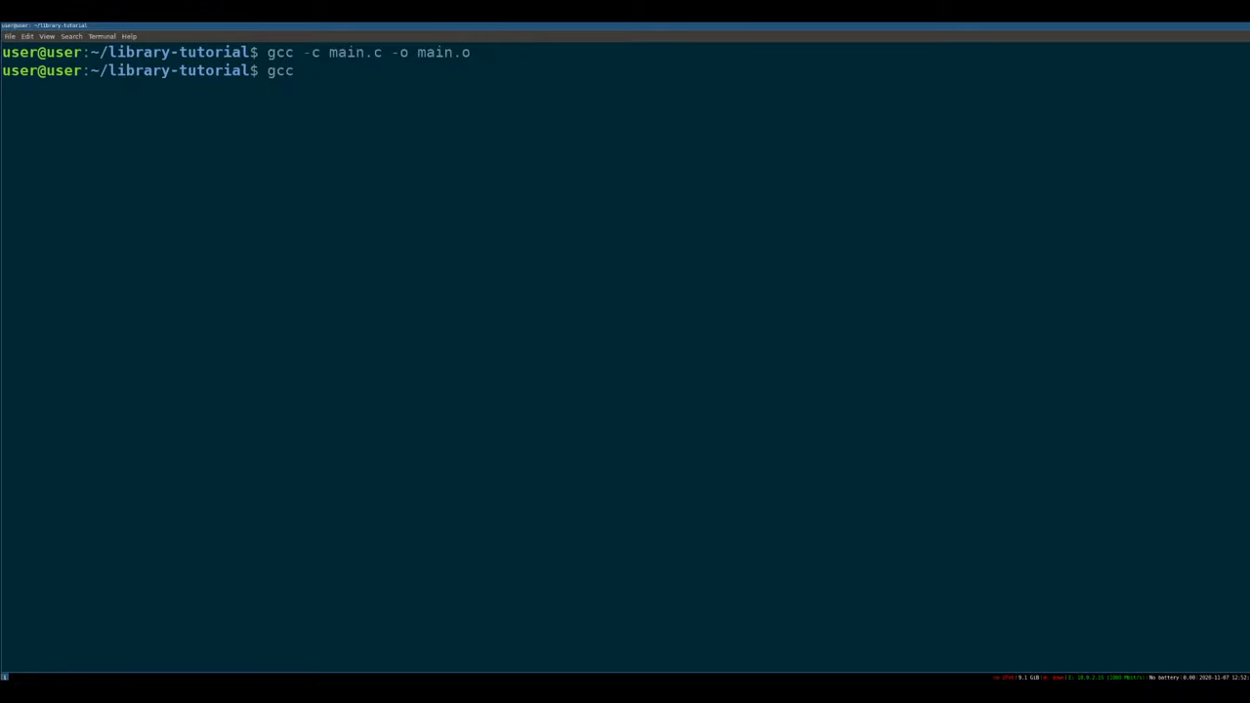
{"action": "type", "text": "-o main"}
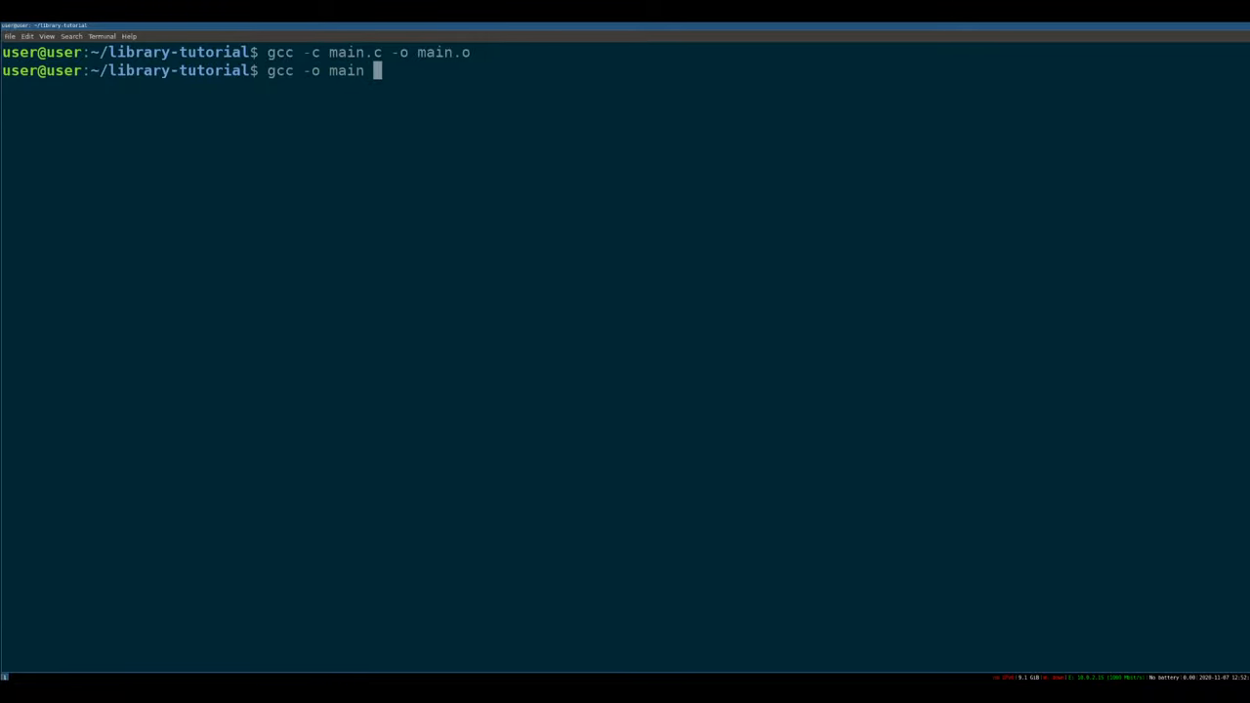
{"action": "type", "text": "main.o"}
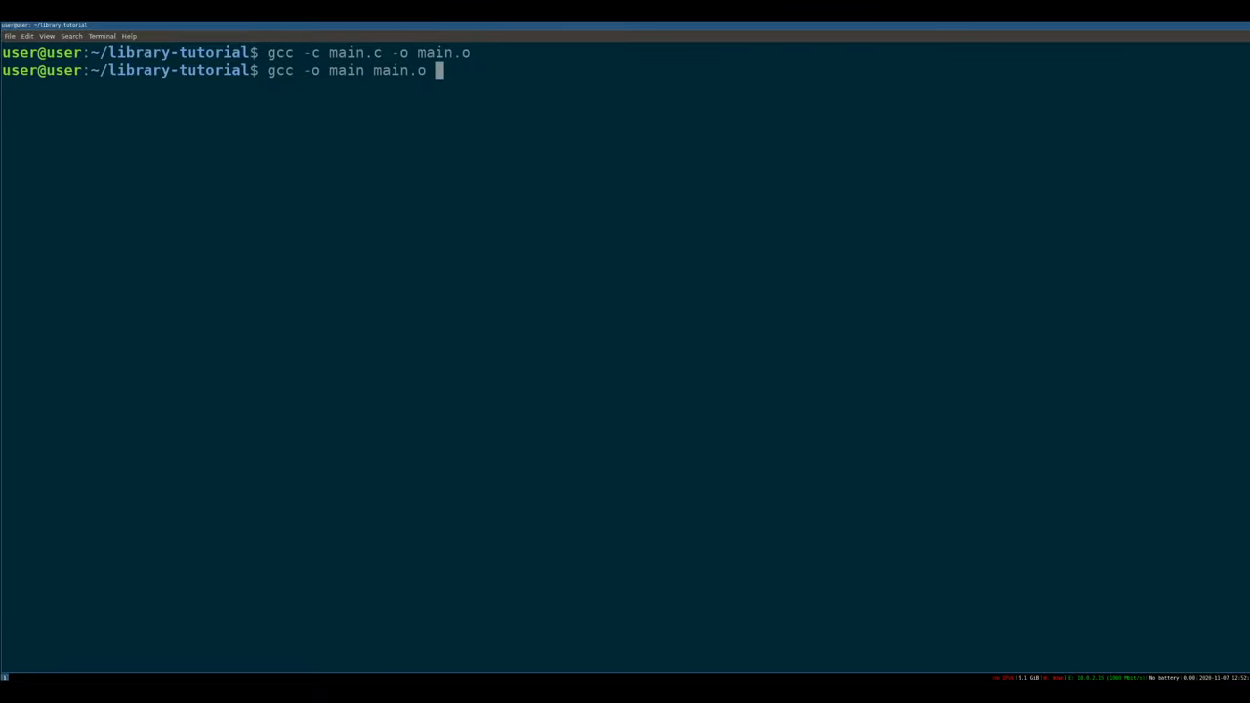
{"action": "type", "text": "-l"}
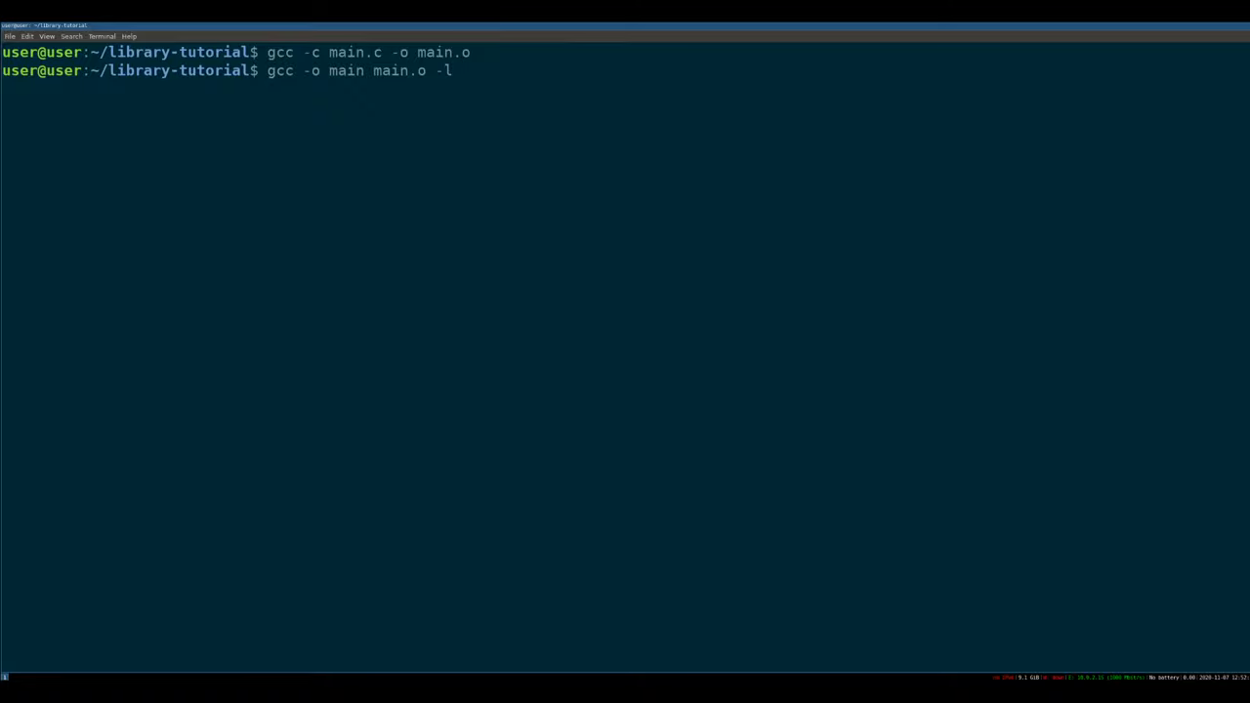
{"action": "type", "text": "mmath"}
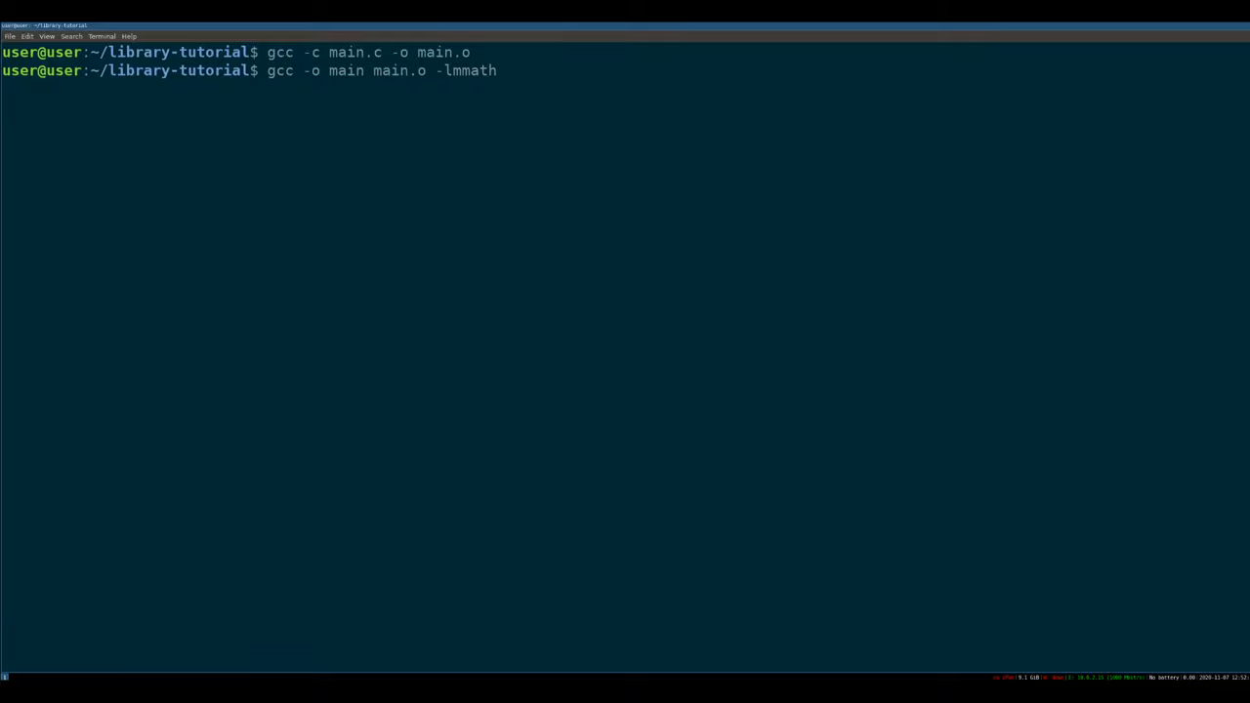
{"action": "type", "text": "-"}
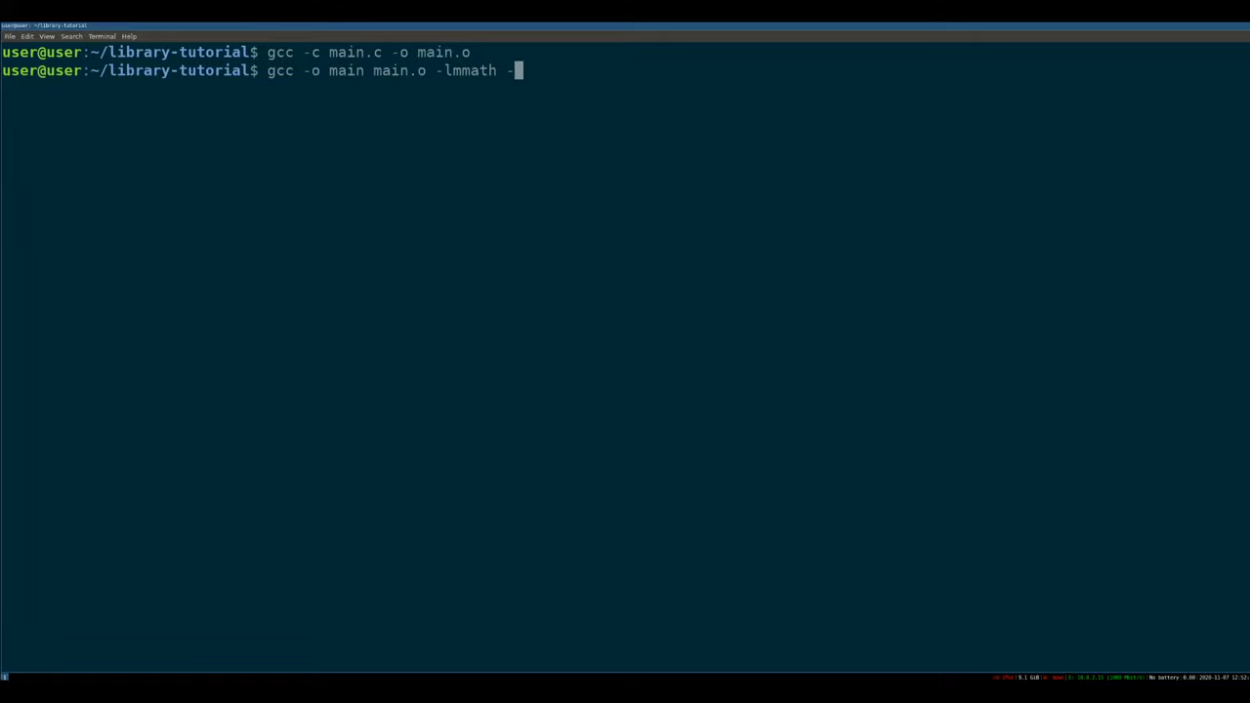
{"action": "type", "text": "L$(p"}
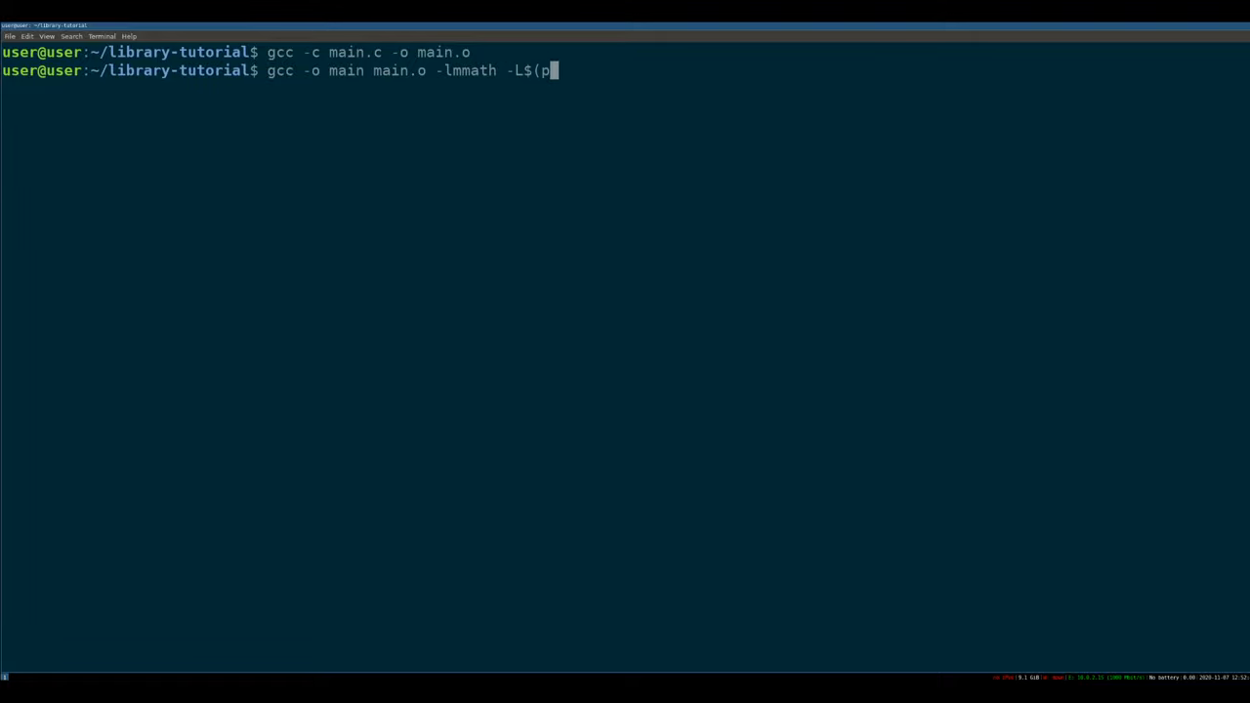
{"action": "type", "text": "wd)"}
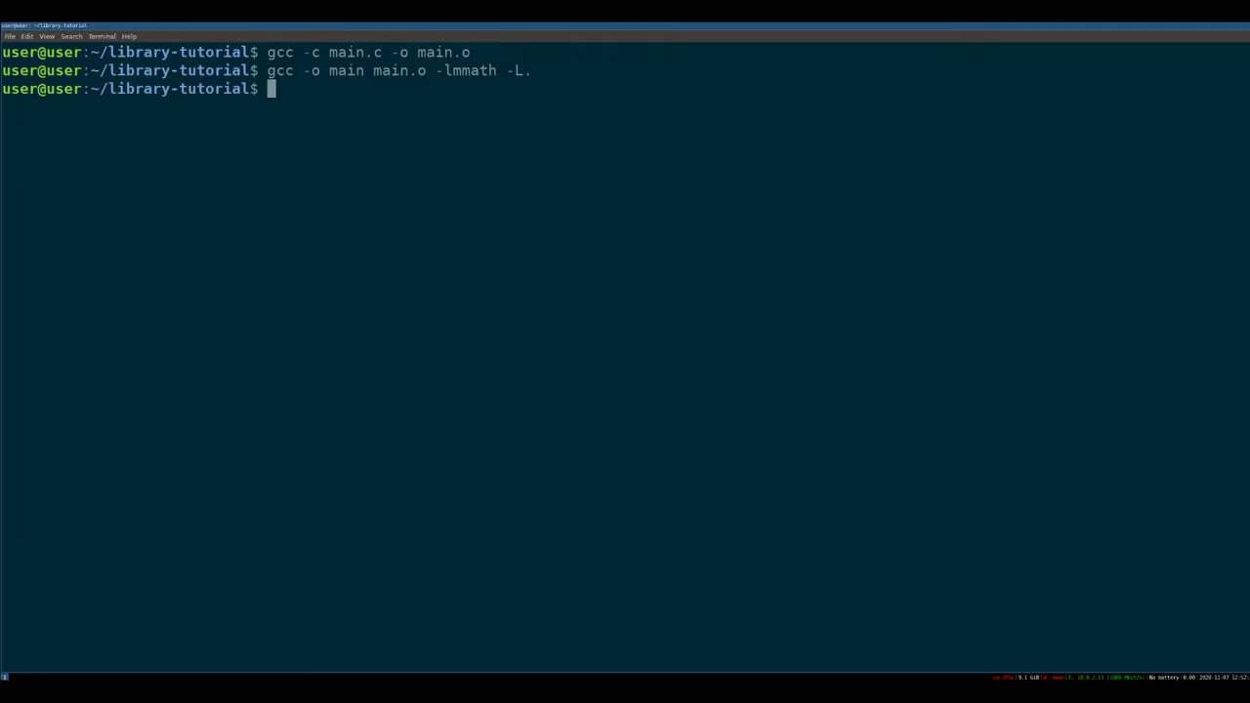
Check main with nm -D and ldd, then run ./main, which fails to load libmmath.so
{"action": "type", "text": "./"}
{"action": "type", "text": "nm -D main"}
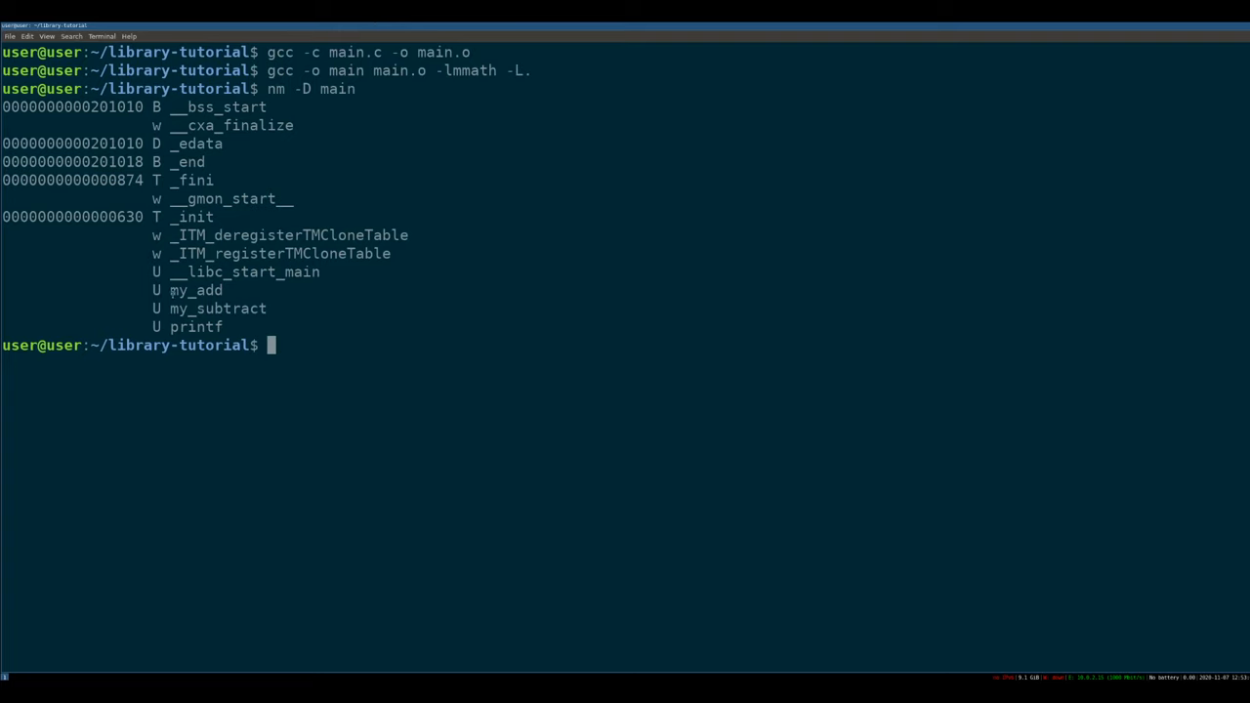
{"action": "double_click", "coordinate": [218, 309]}
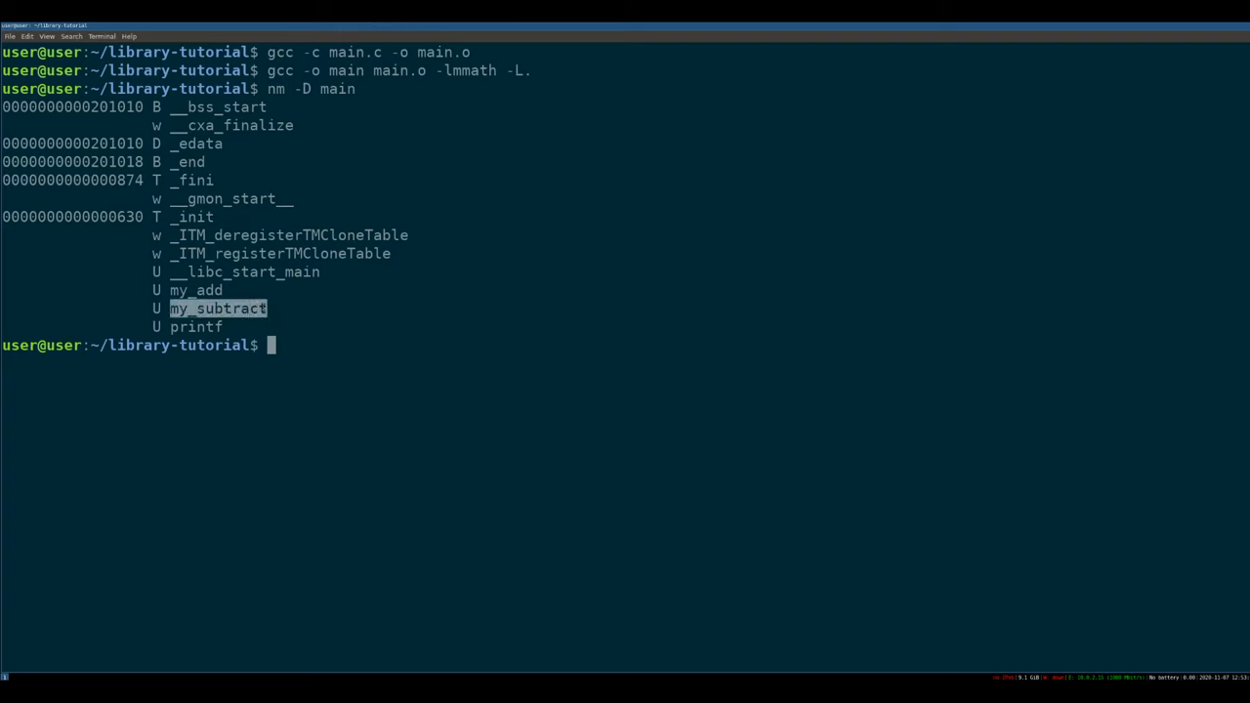
{"action": "type", "text": "ldd main"}
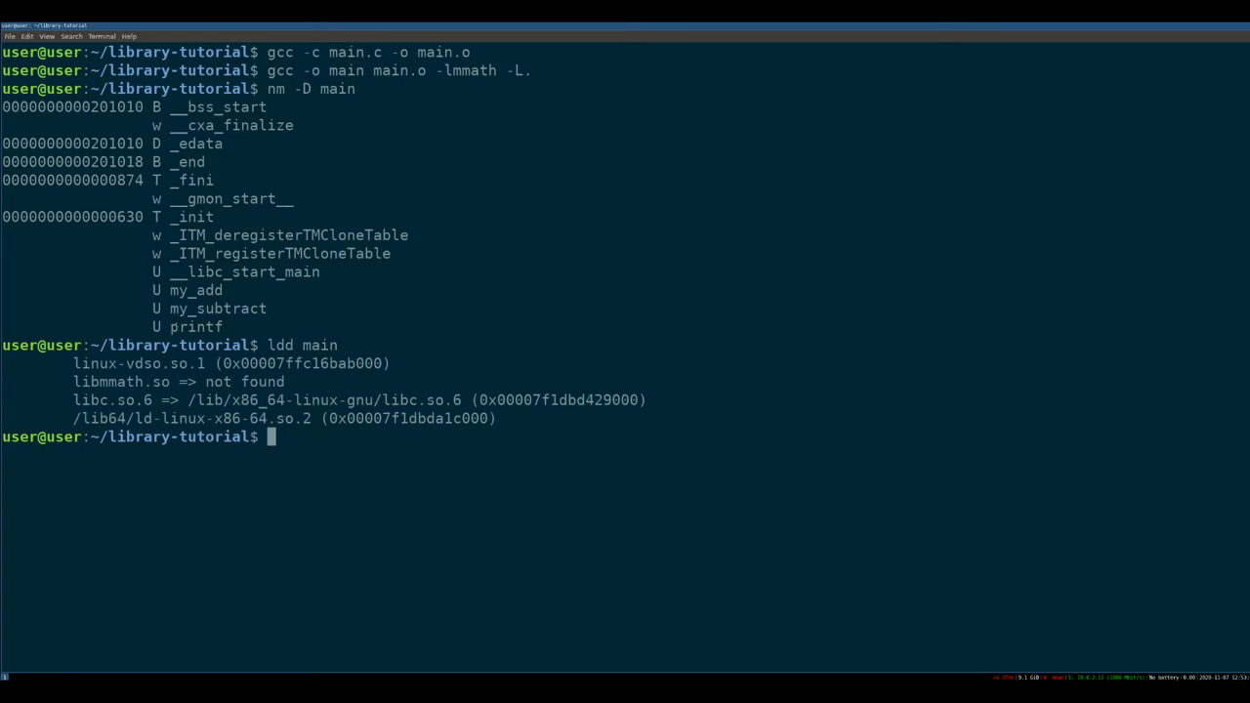
{"action": "double_click", "coordinate": [120, 381]}
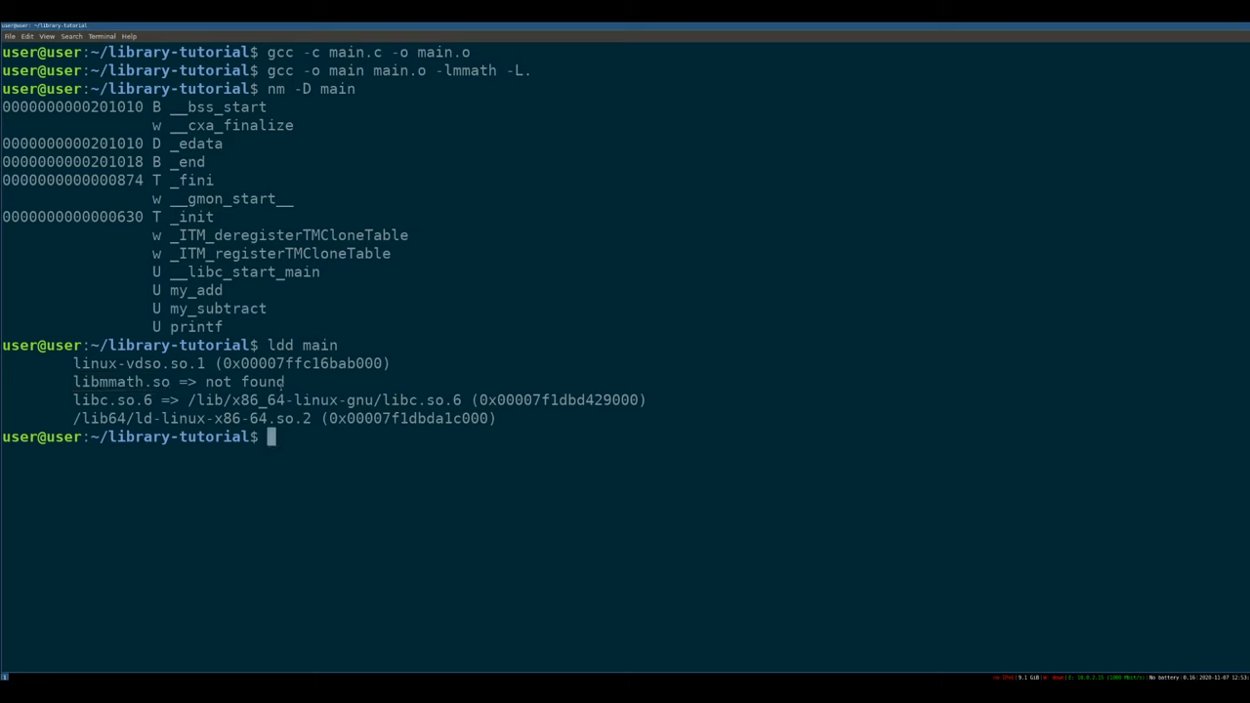
{"action": "double_click", "coordinate": [244, 380]}
{"action": "type", "text": "./main"}
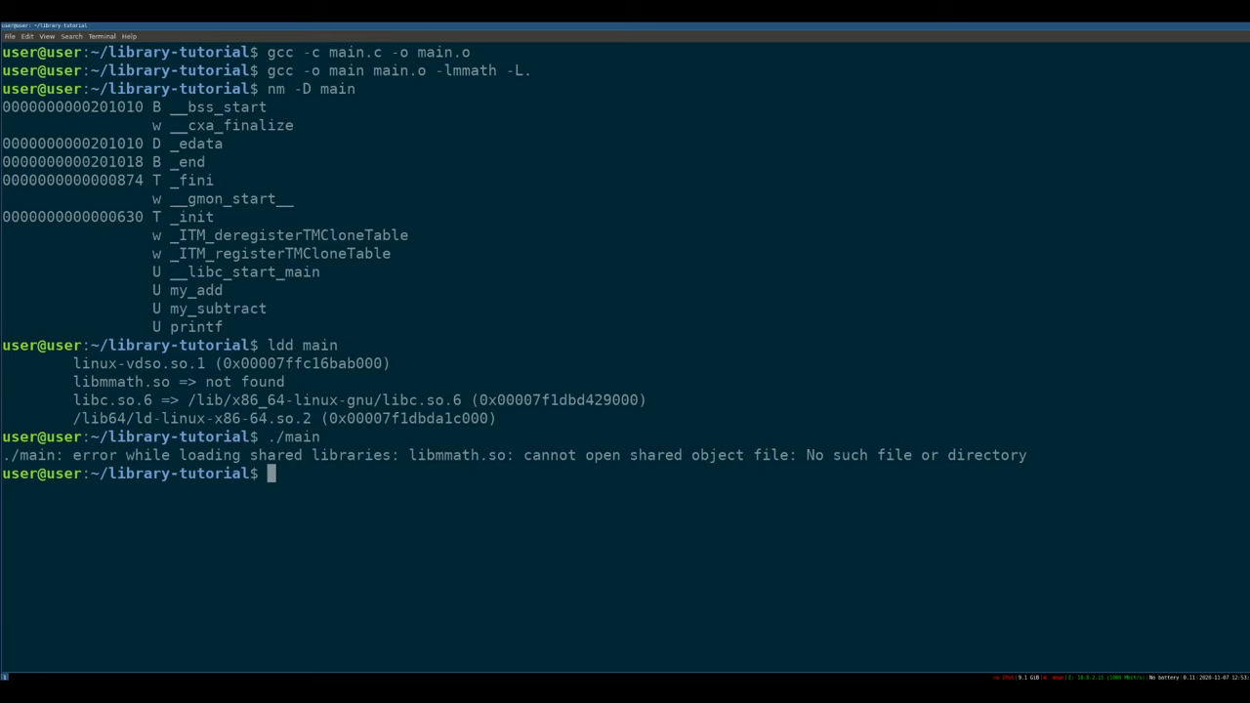
Echo $LD_LIBRARY_PATH as empty and type LD_LIBRARY_PATH=. ./main without running it
{"action": "type", "text": "LD_LIBRARY_PATH"}
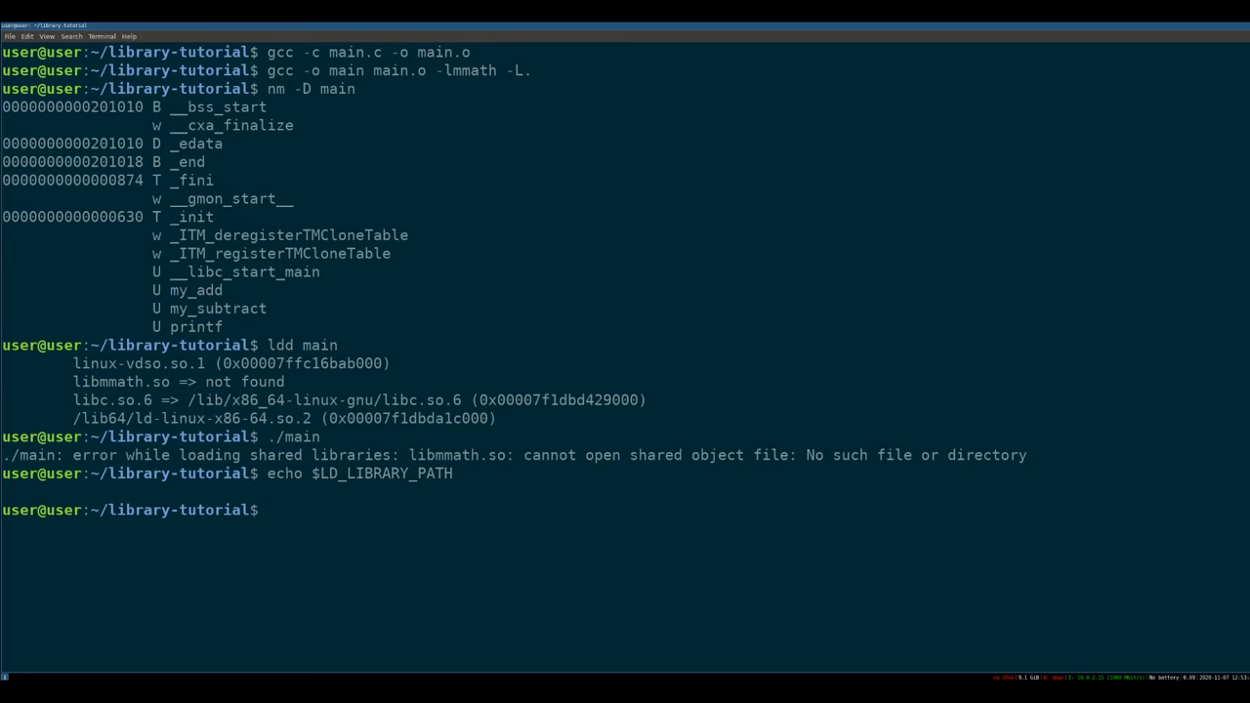
{"action": "type", "text": "$LD_"}
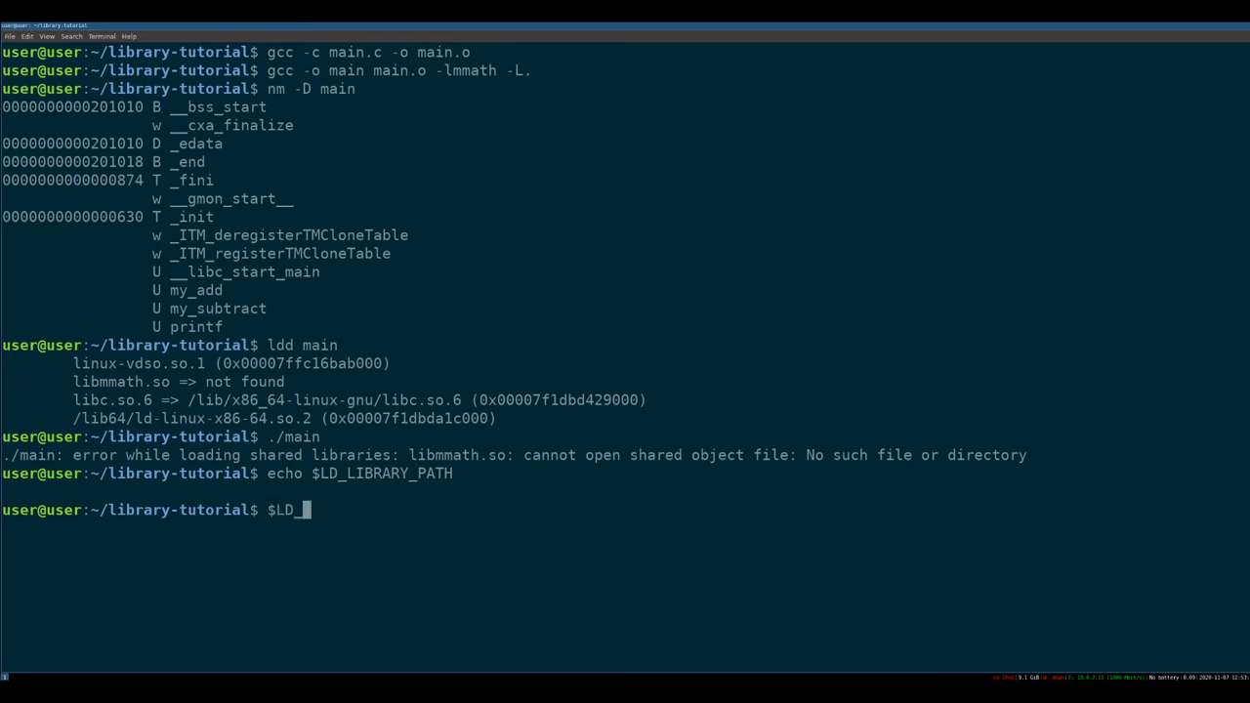
{"action": "type", "text": "LIBRARY"}
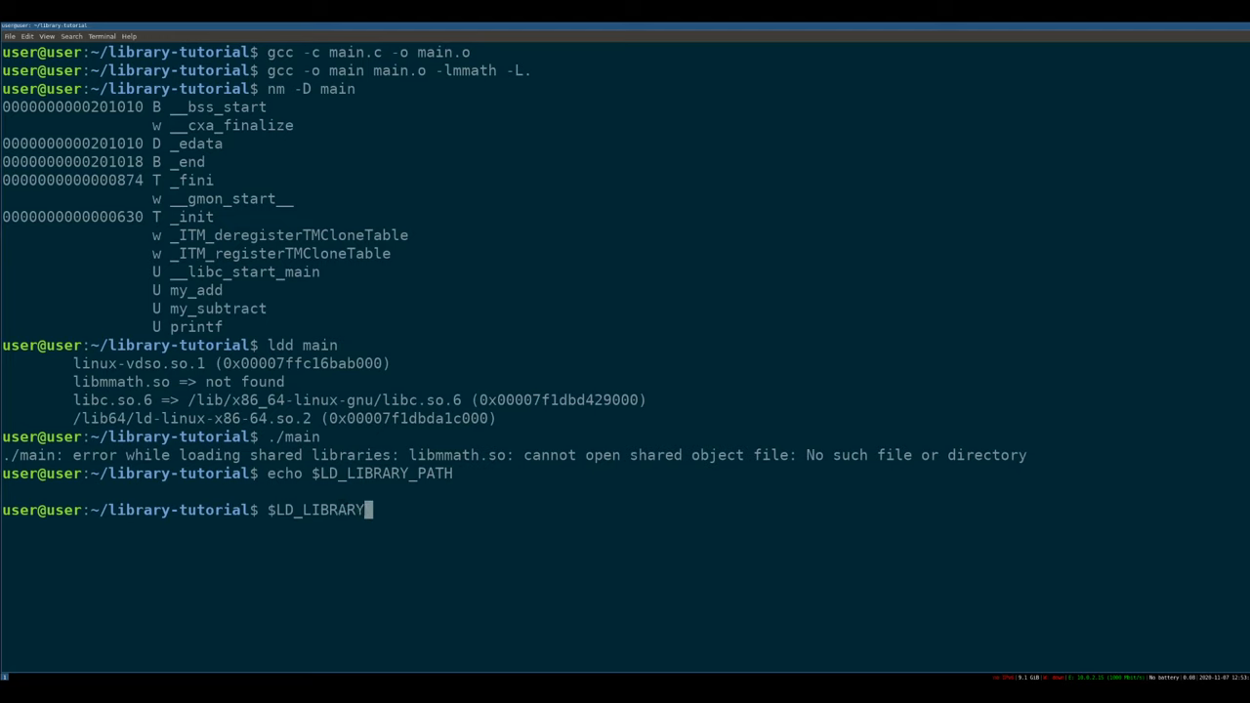
{"action": "type", "text": "_PATH=. ./mai"}
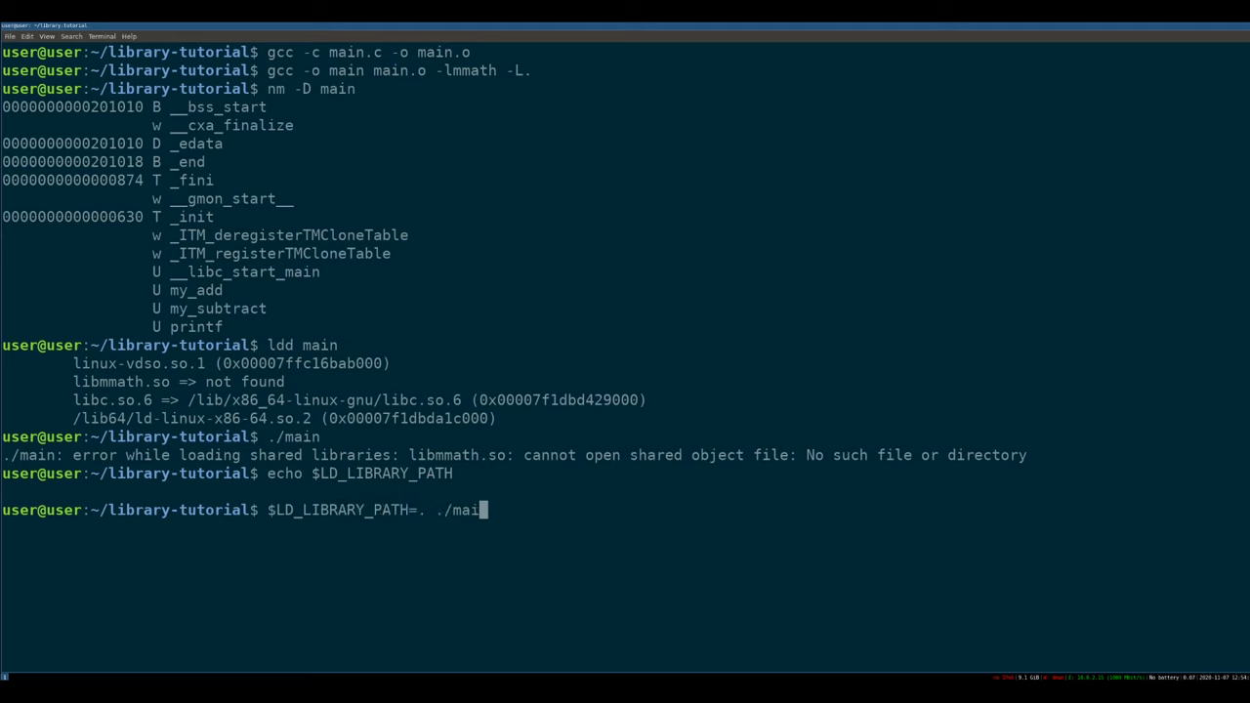
{"action": "type", "text": "n"}
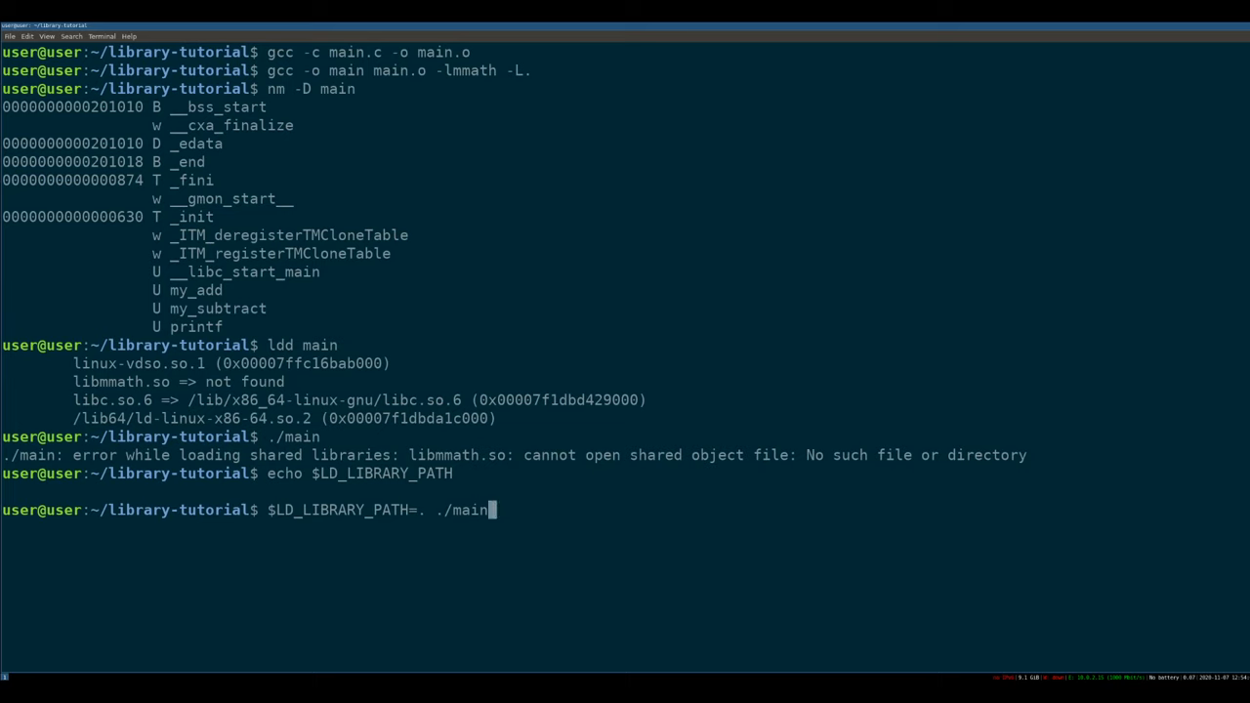
{"action": "double_click", "coordinate": [457, 455]}
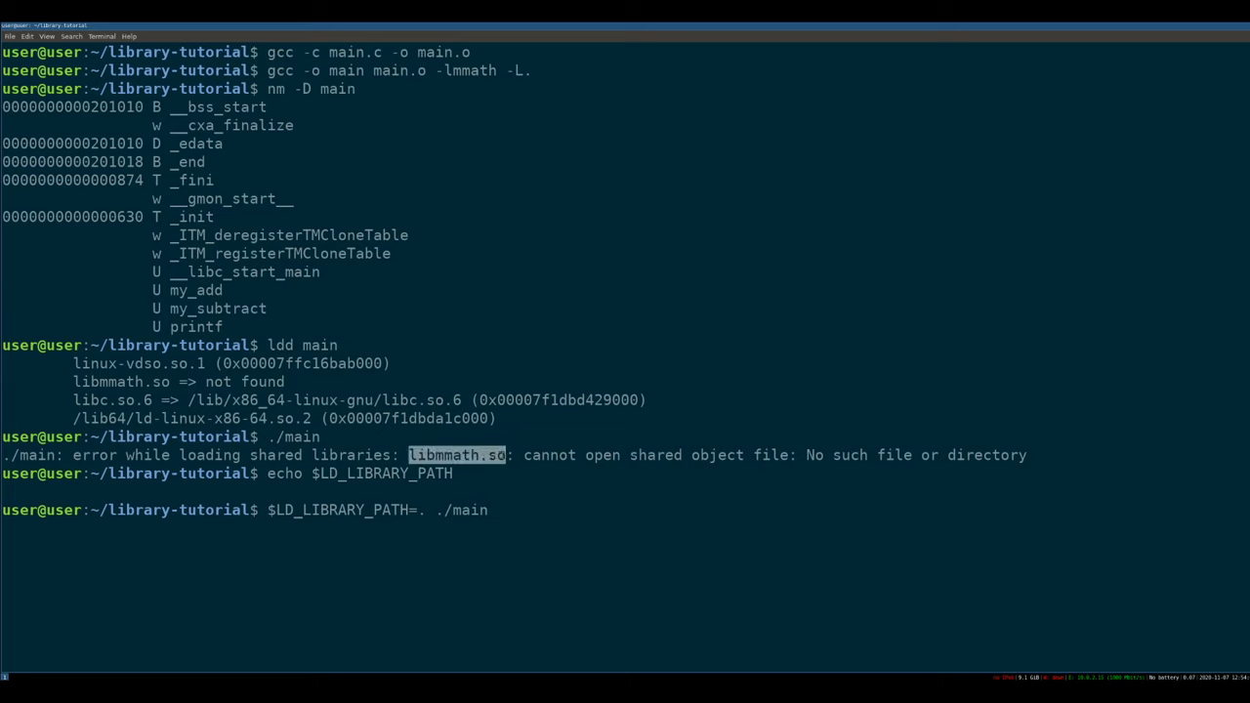